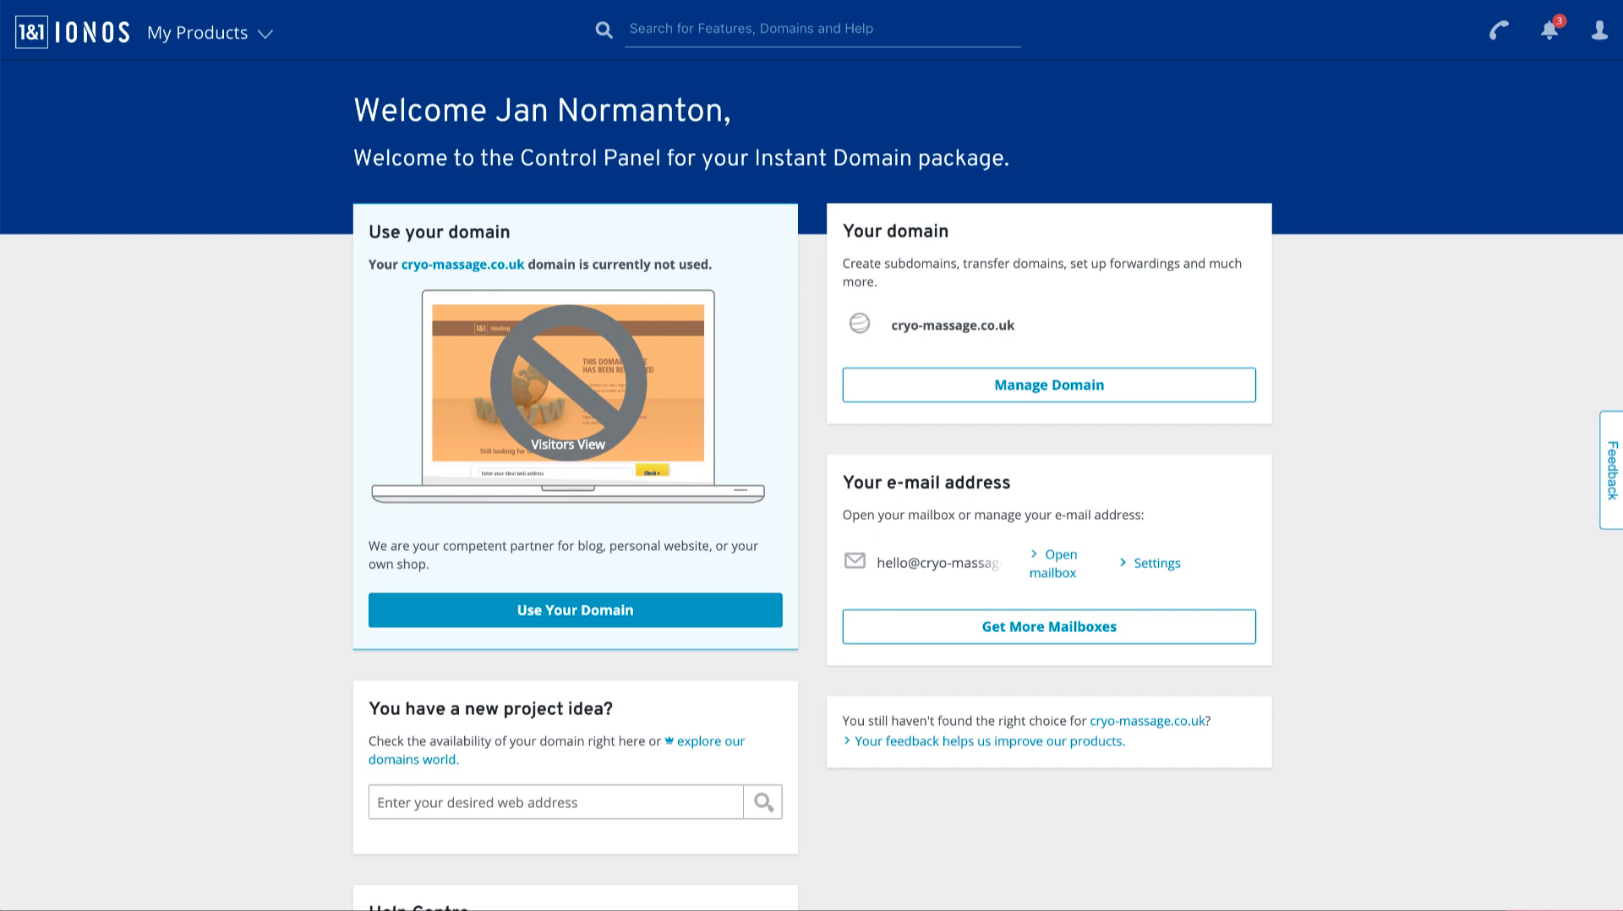
pyautogui.moveTo(948, 332)
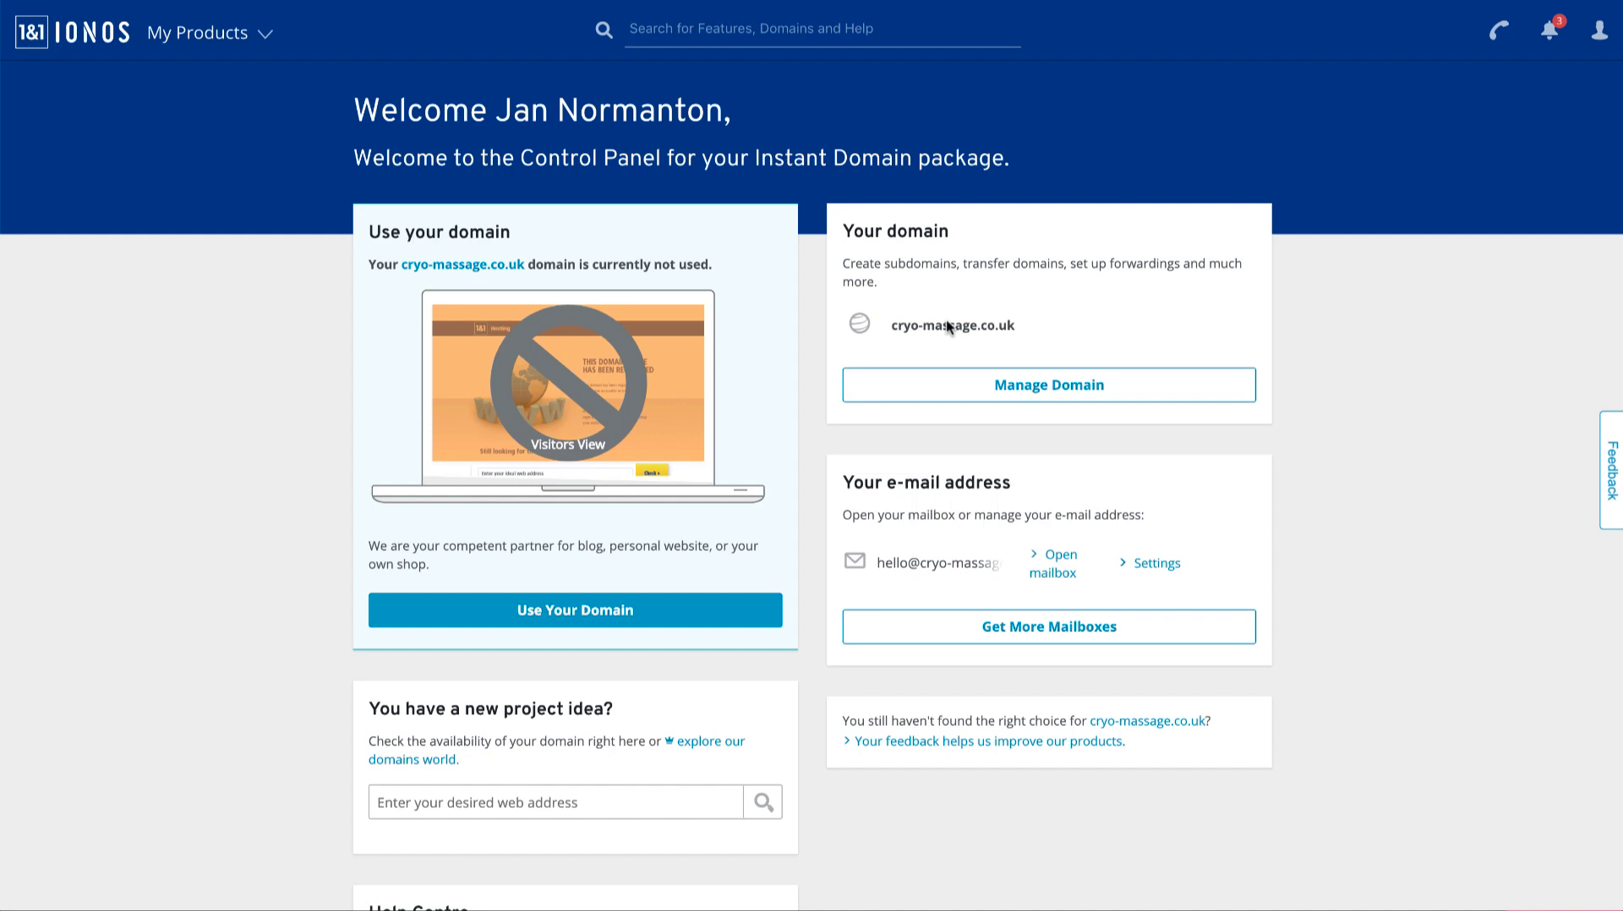
pyautogui.moveTo(961, 337)
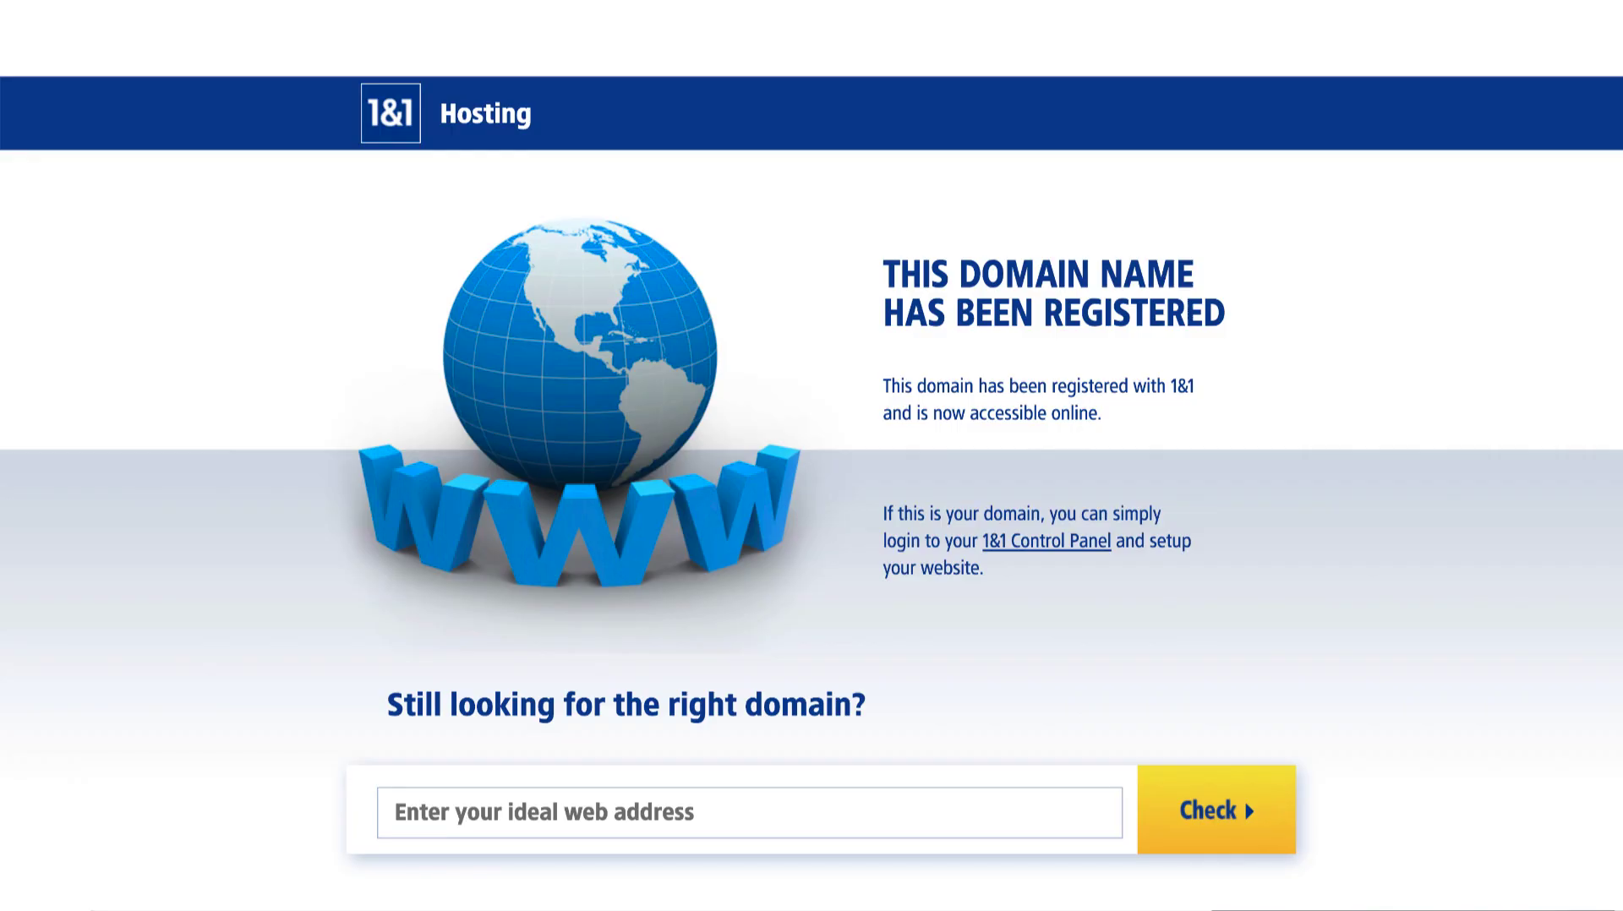
pyautogui.moveTo(575, 17)
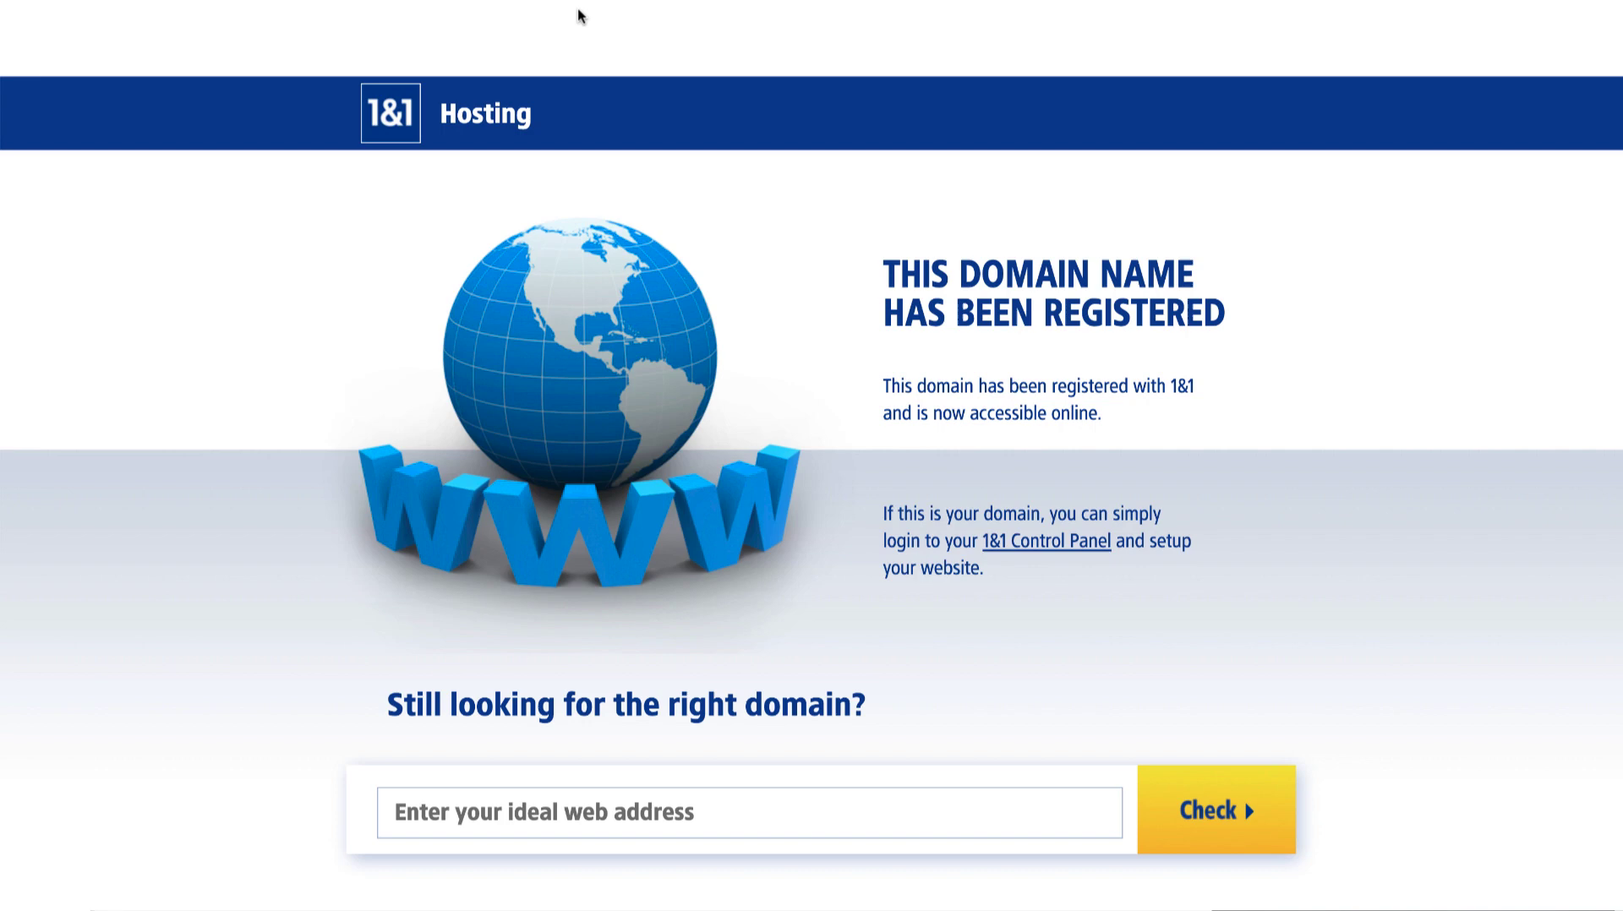
pyautogui.moveTo(291, 27)
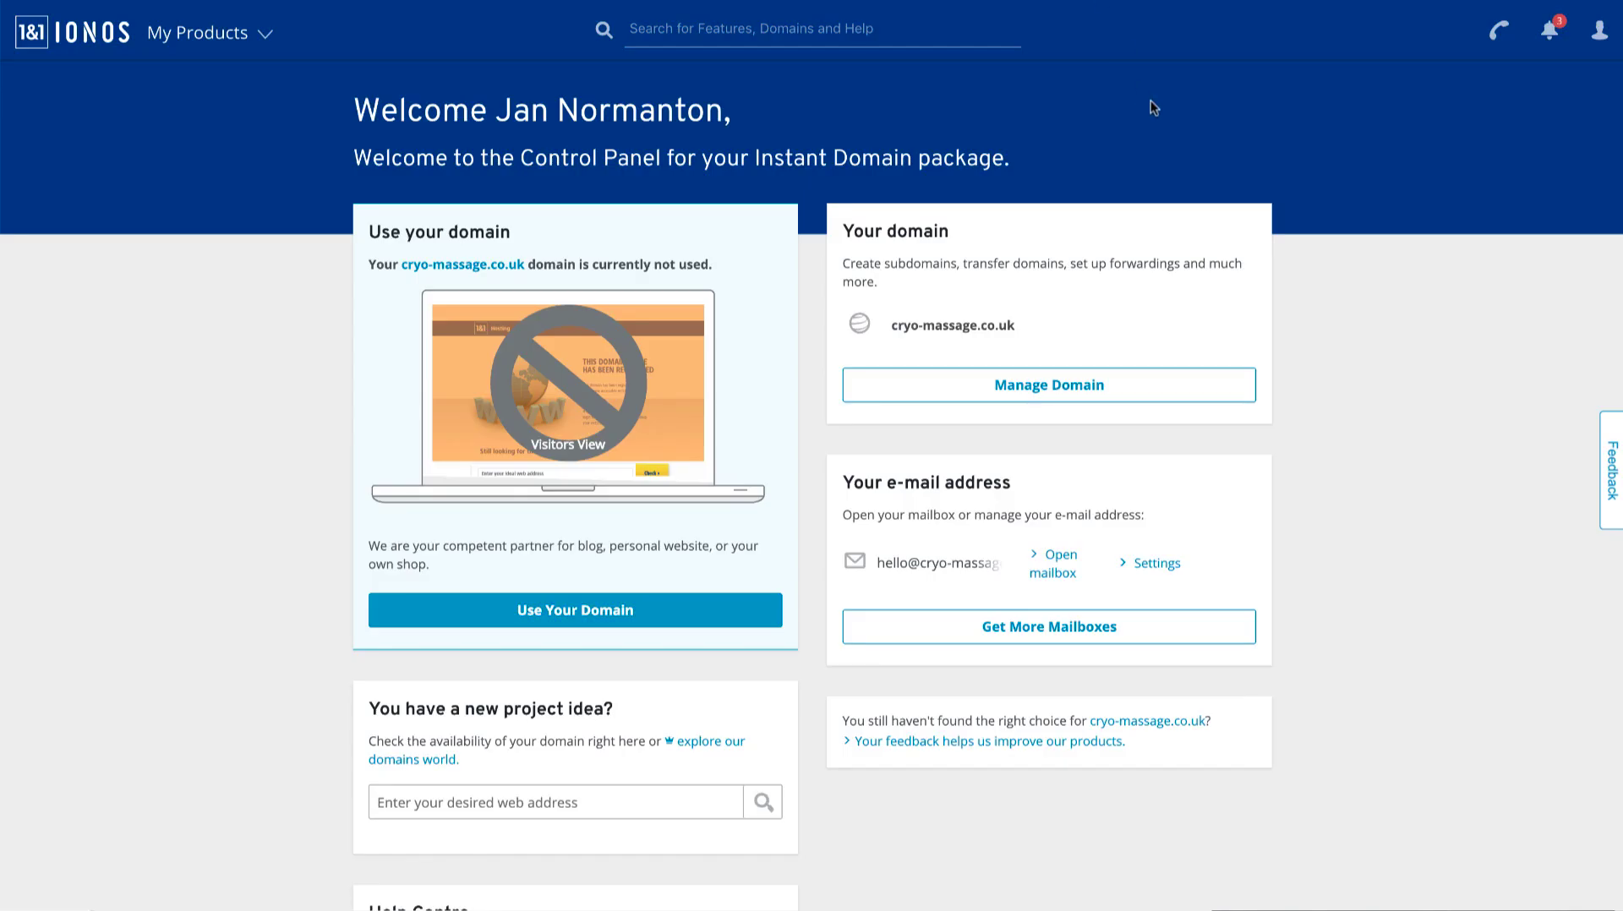
# - Open the DNS settings page for cryo-massage.co.uk from its domain management page
pyautogui.click(1049, 385)
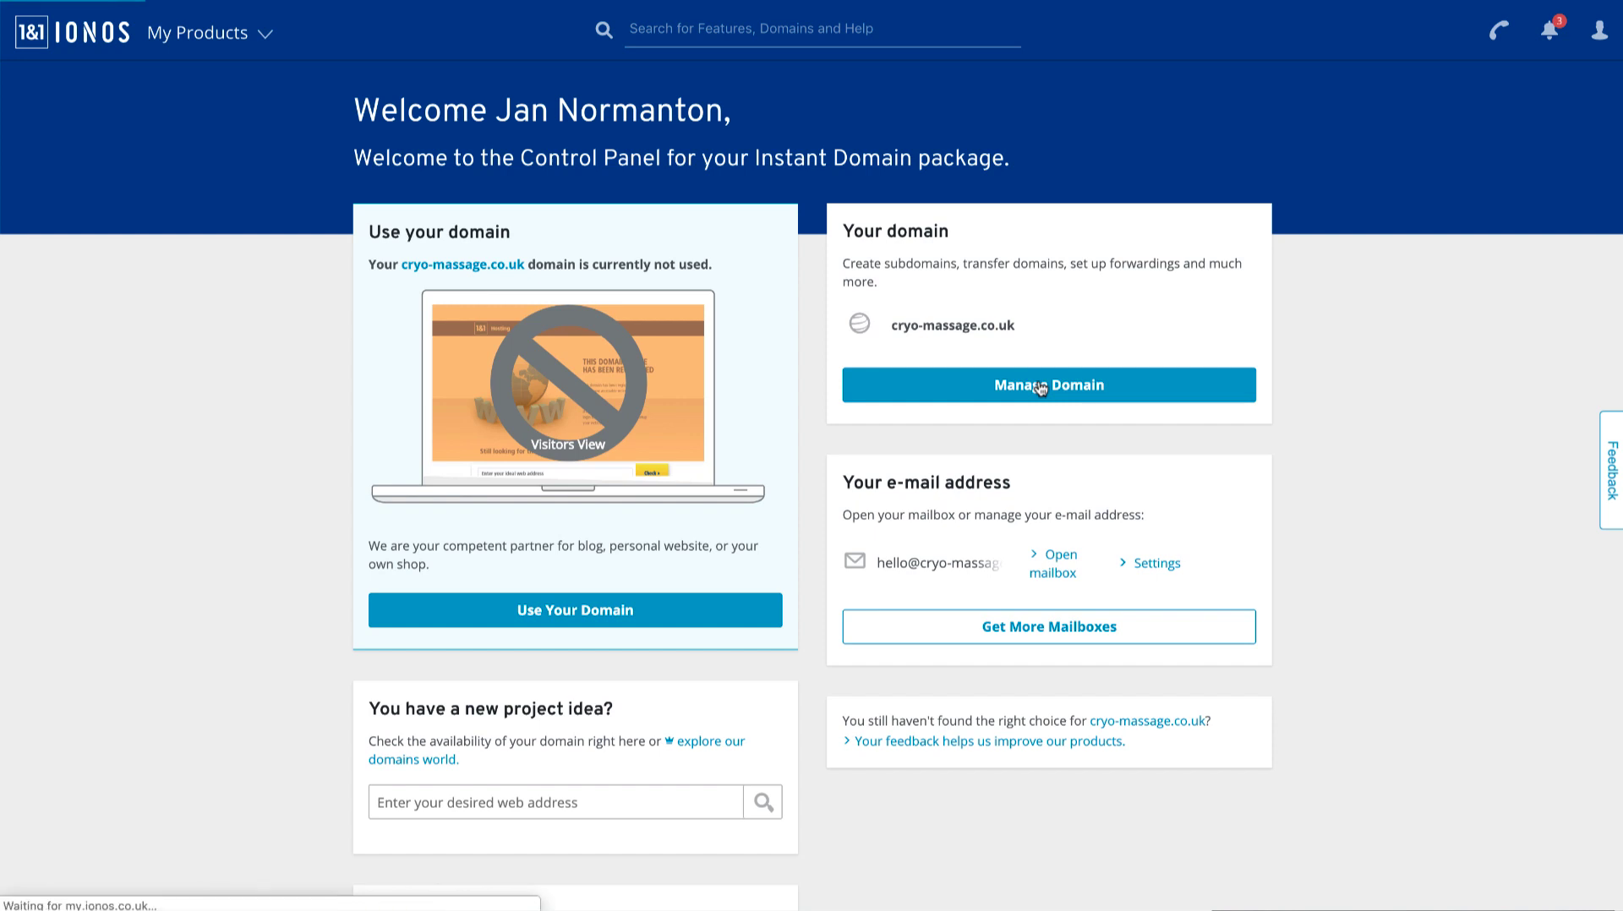
pyautogui.click(1049, 384)
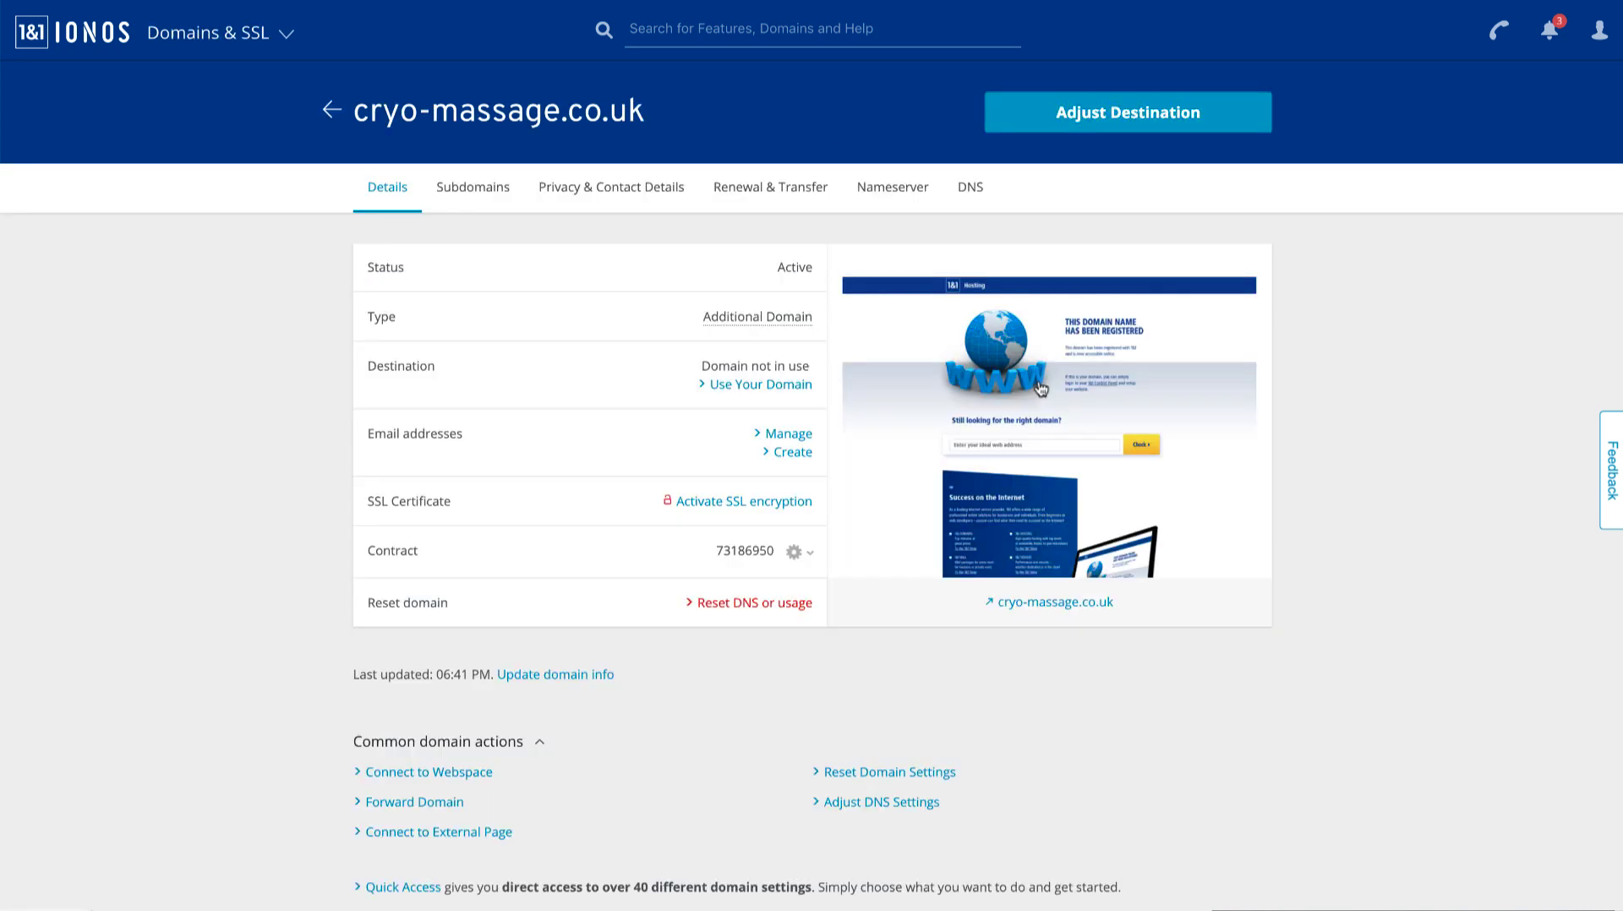
pyautogui.scroll(-3)
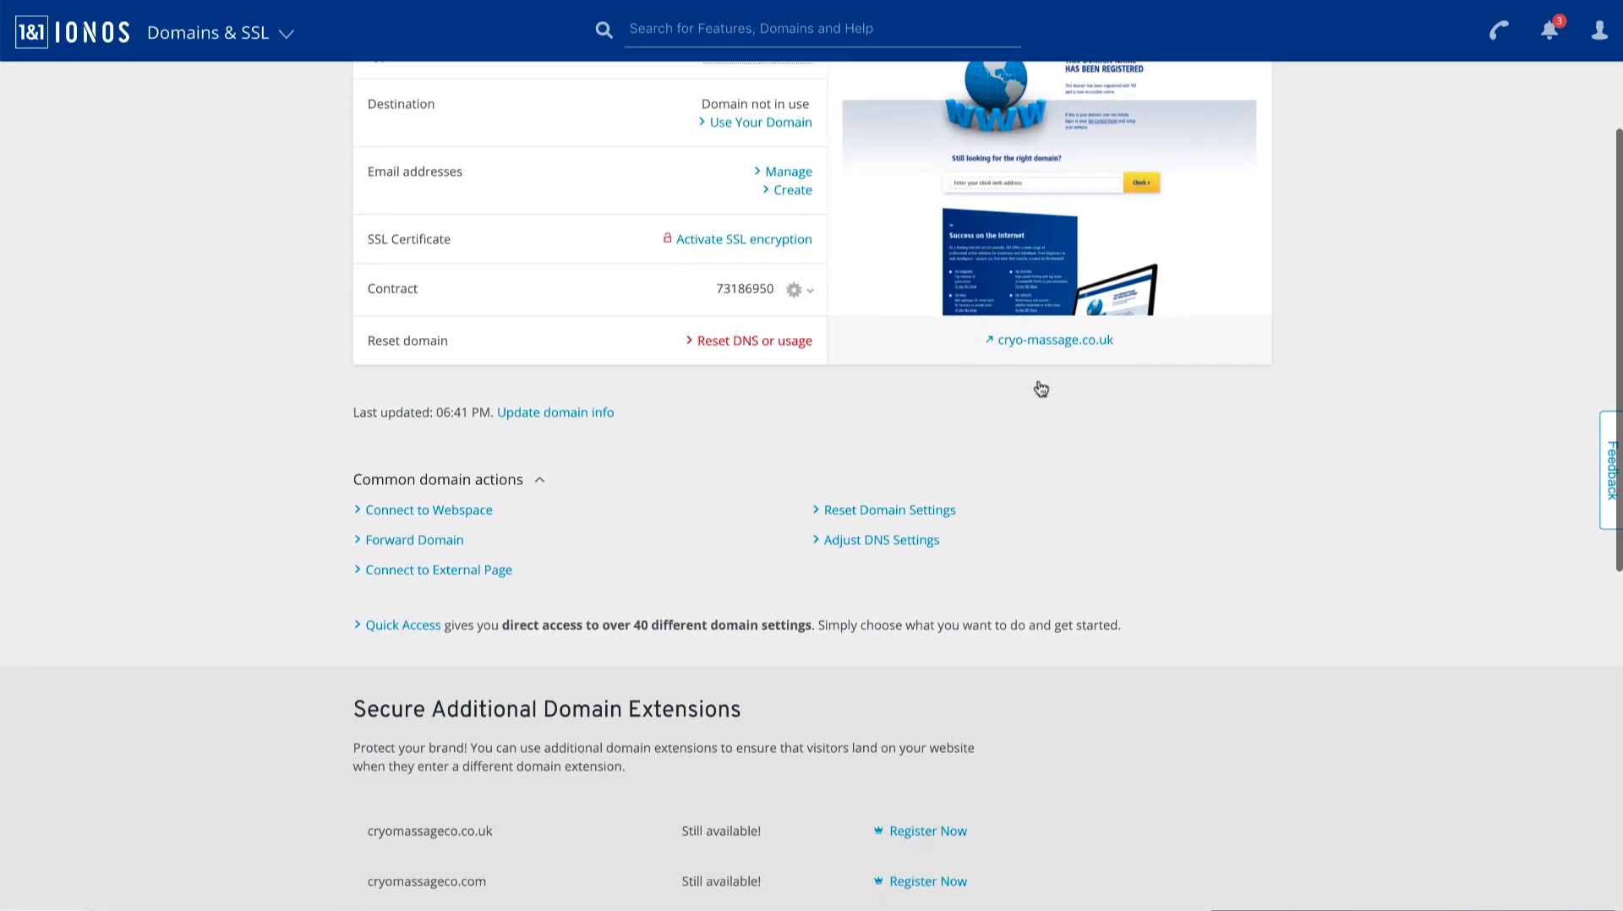
pyautogui.click(881, 539)
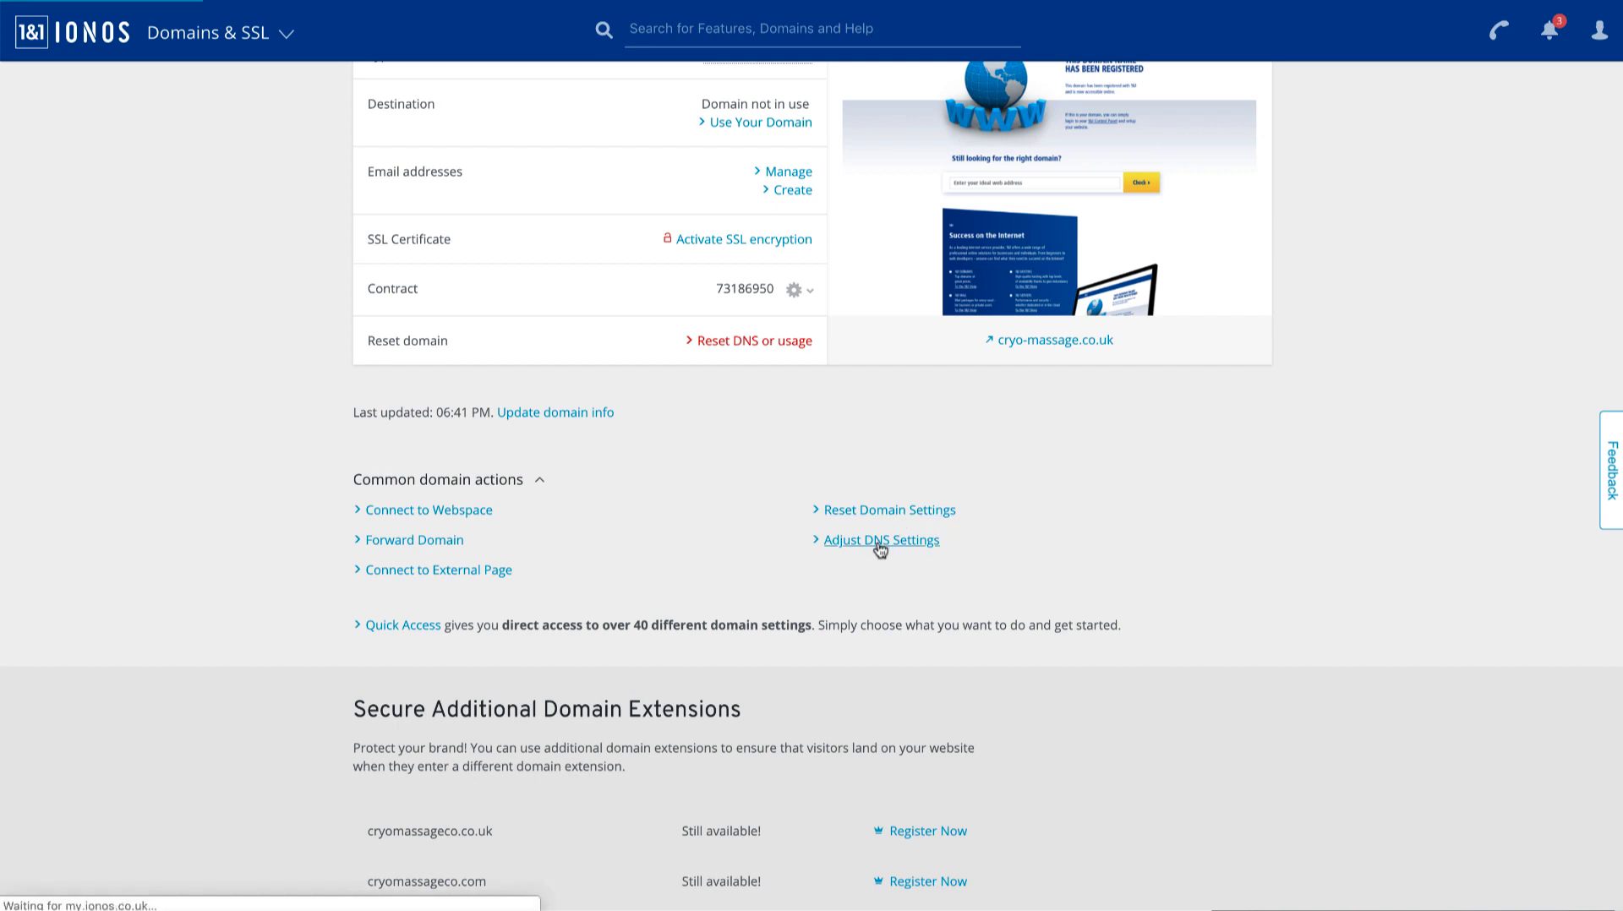
pyautogui.click(881, 540)
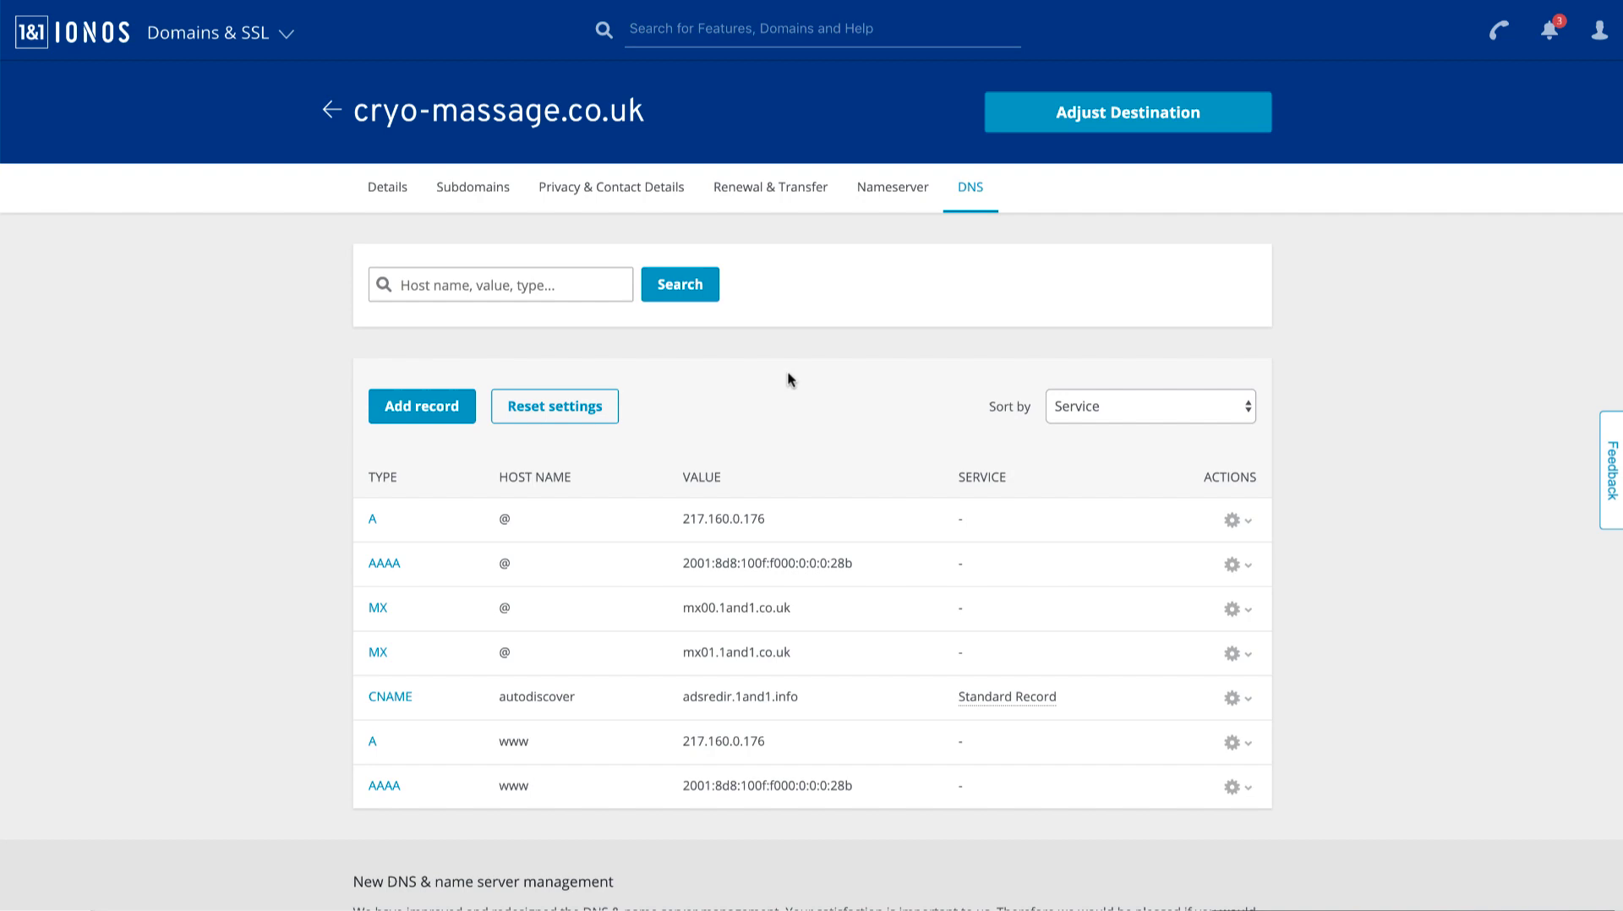
# - Review the domain's default name servers, then return to the DNS records list
pyautogui.scroll(-3)
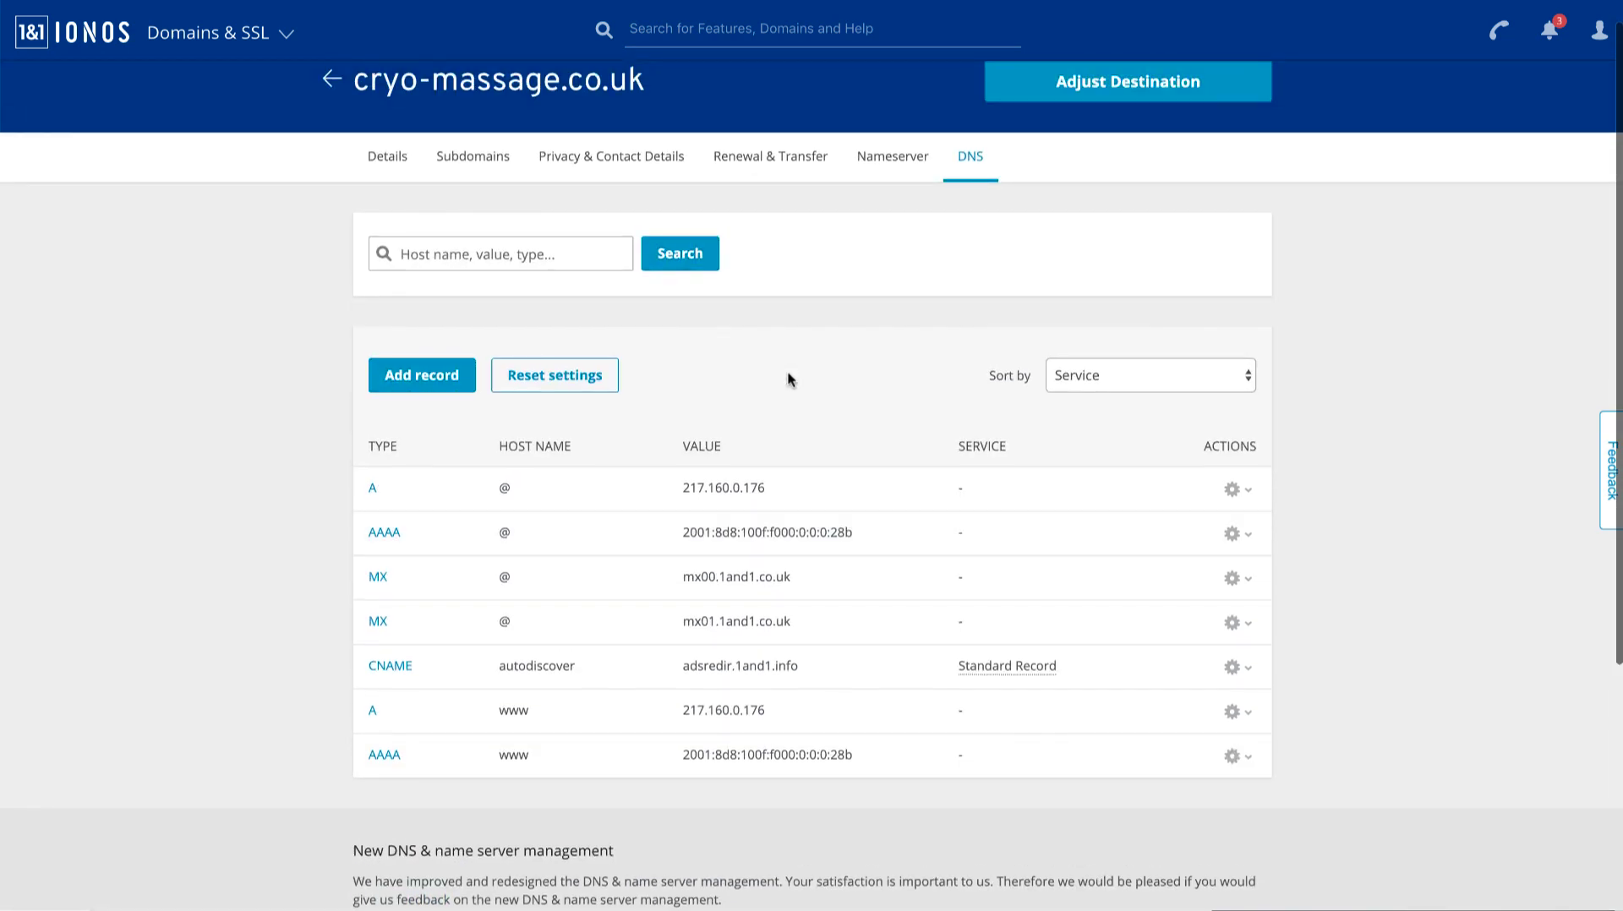
pyautogui.click(892, 156)
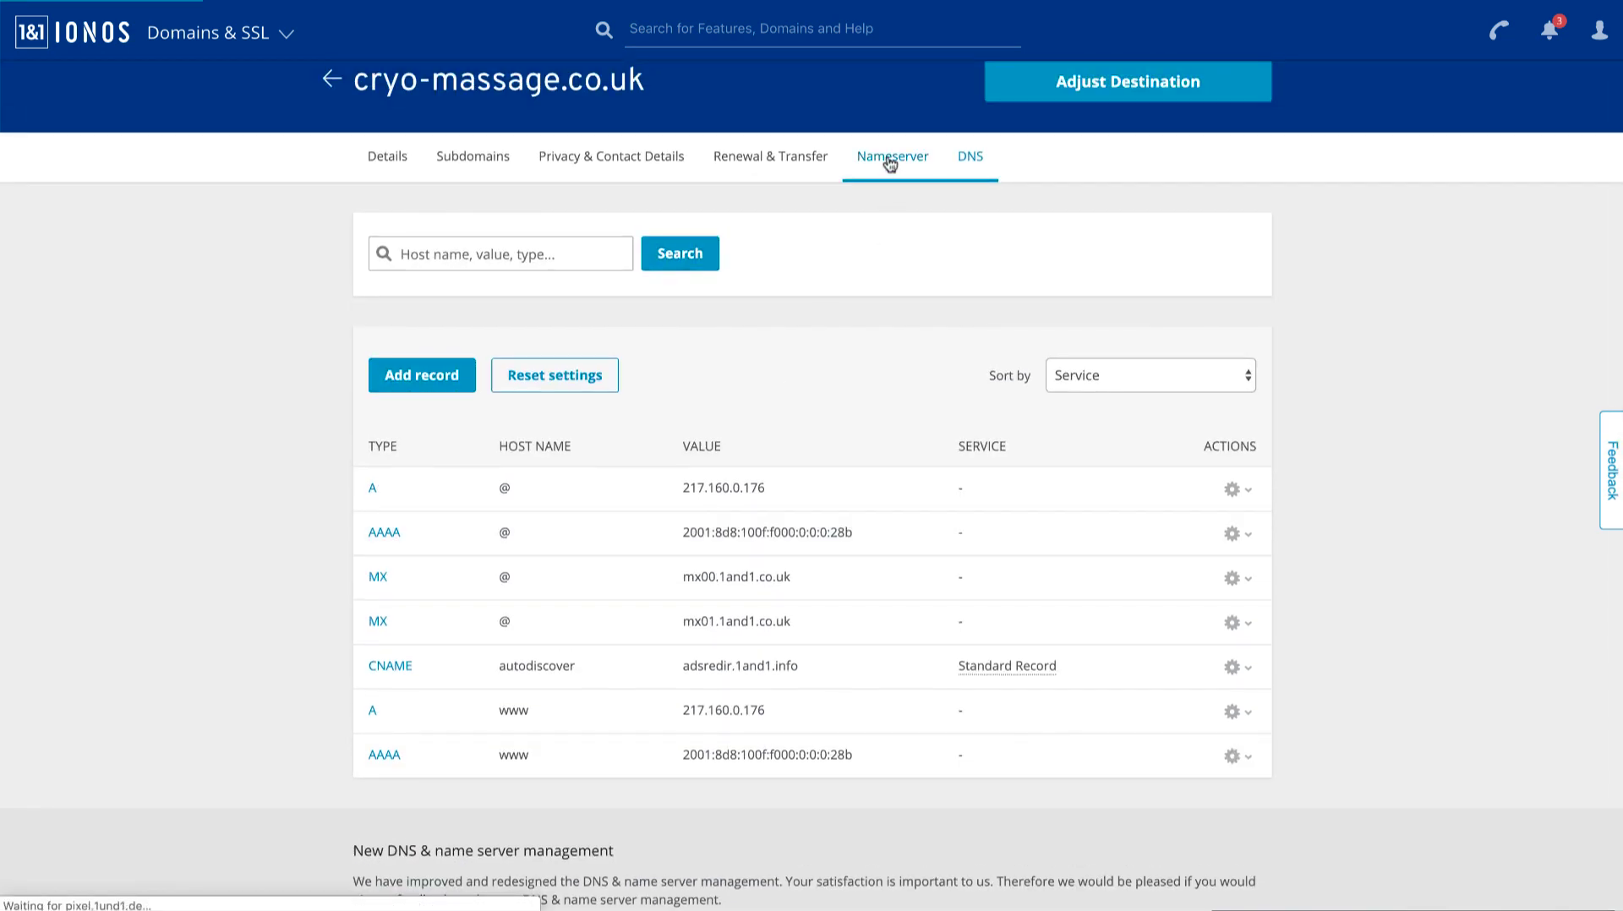
pyautogui.click(892, 157)
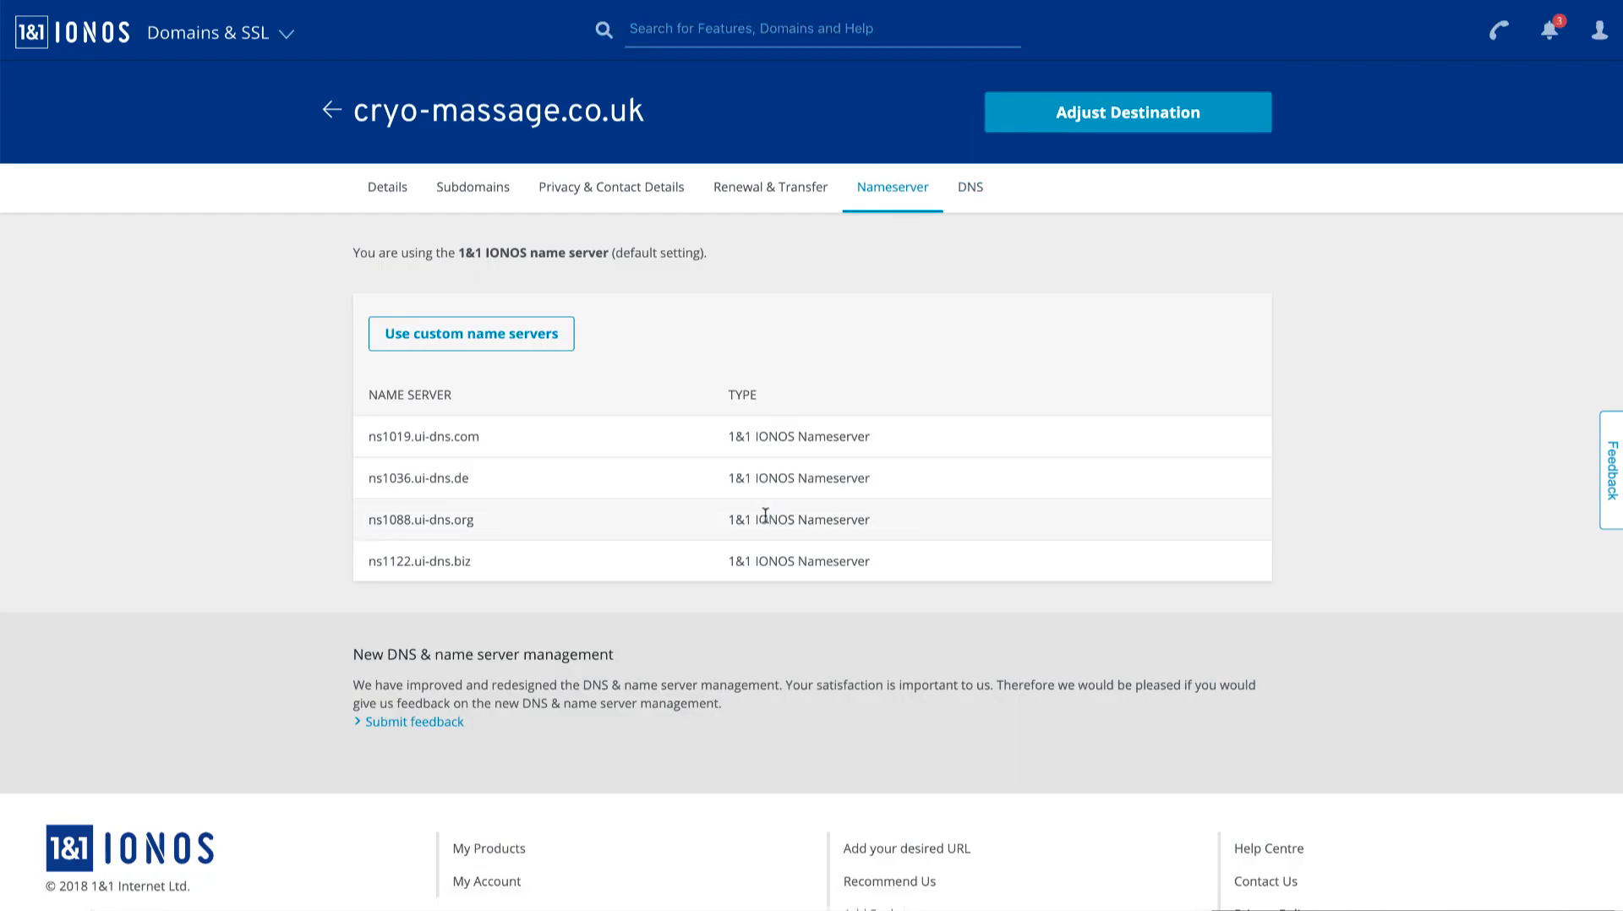
pyautogui.click(971, 188)
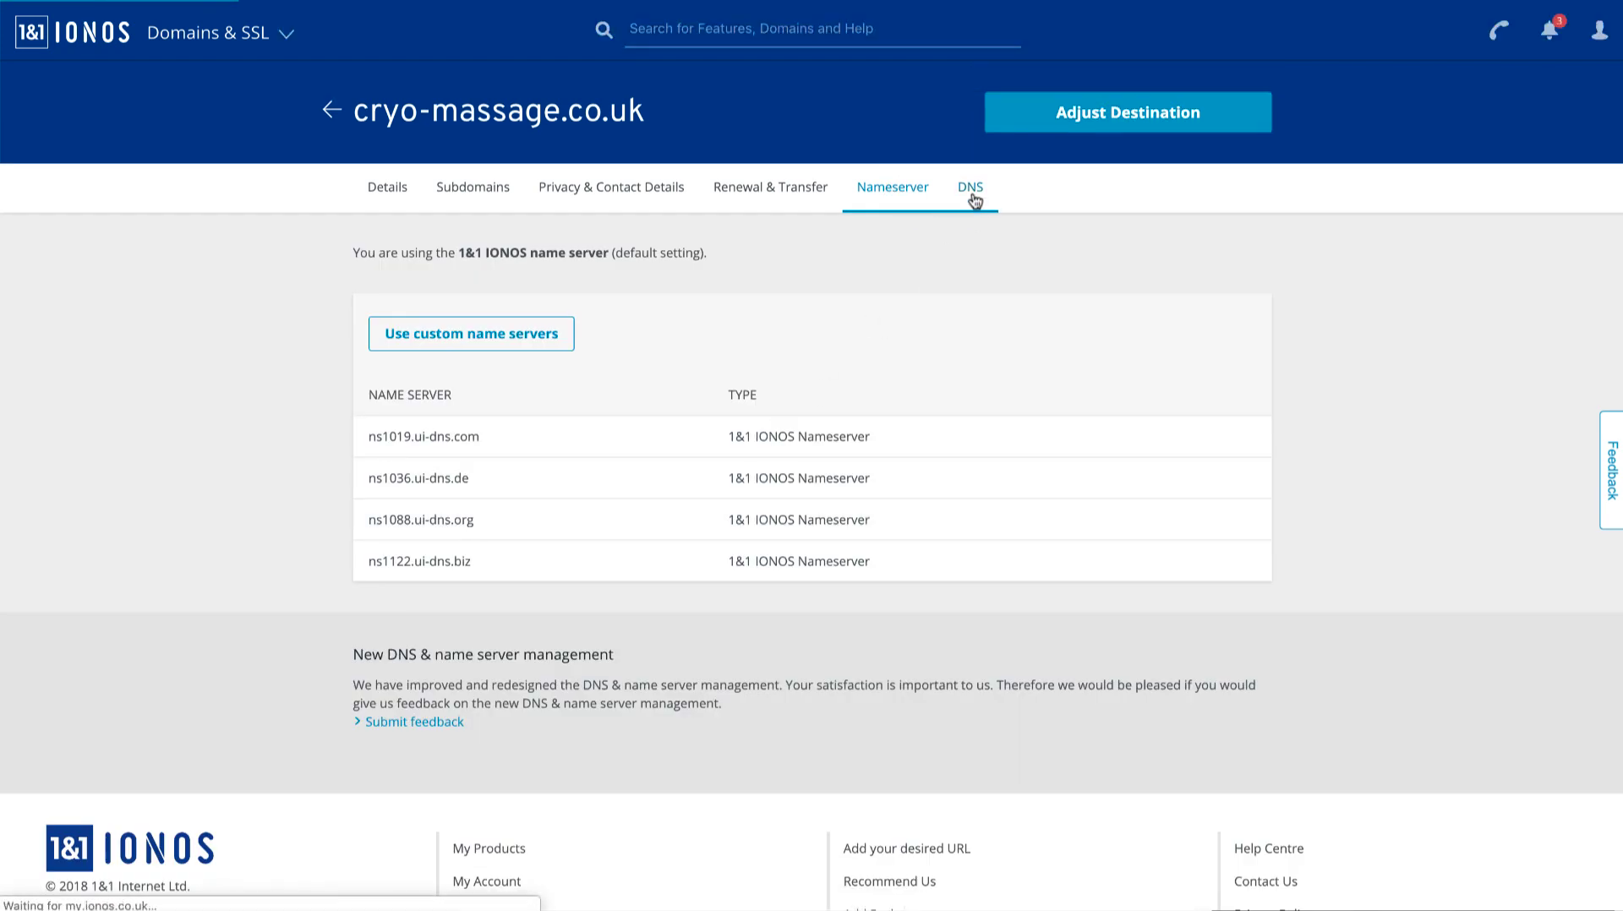
pyautogui.click(970, 186)
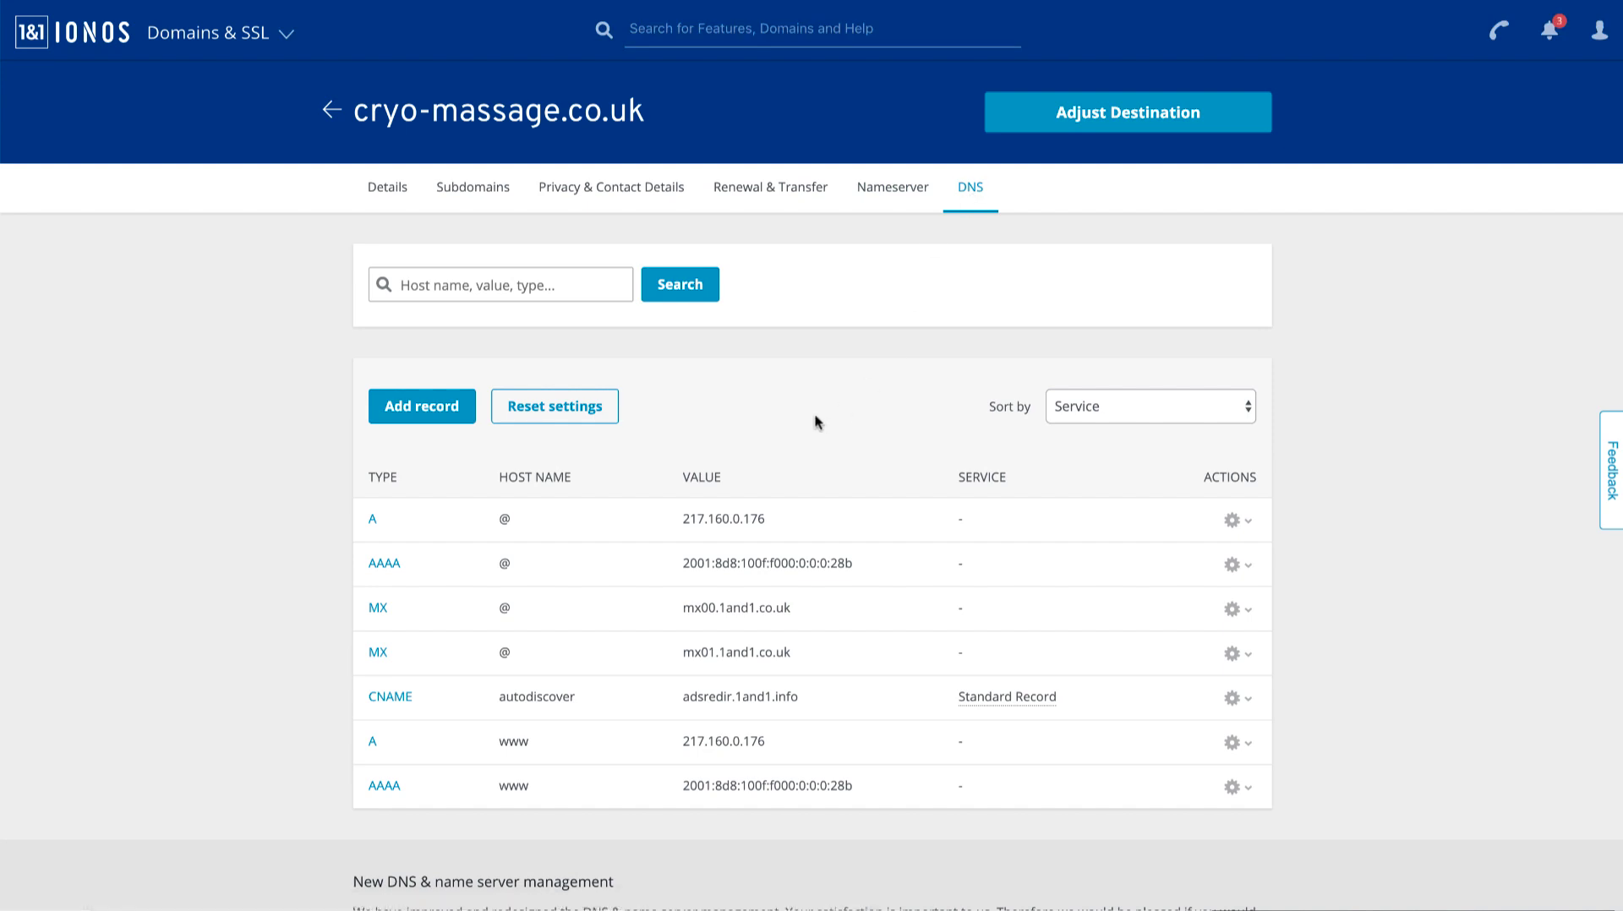
pyautogui.moveTo(703, 455)
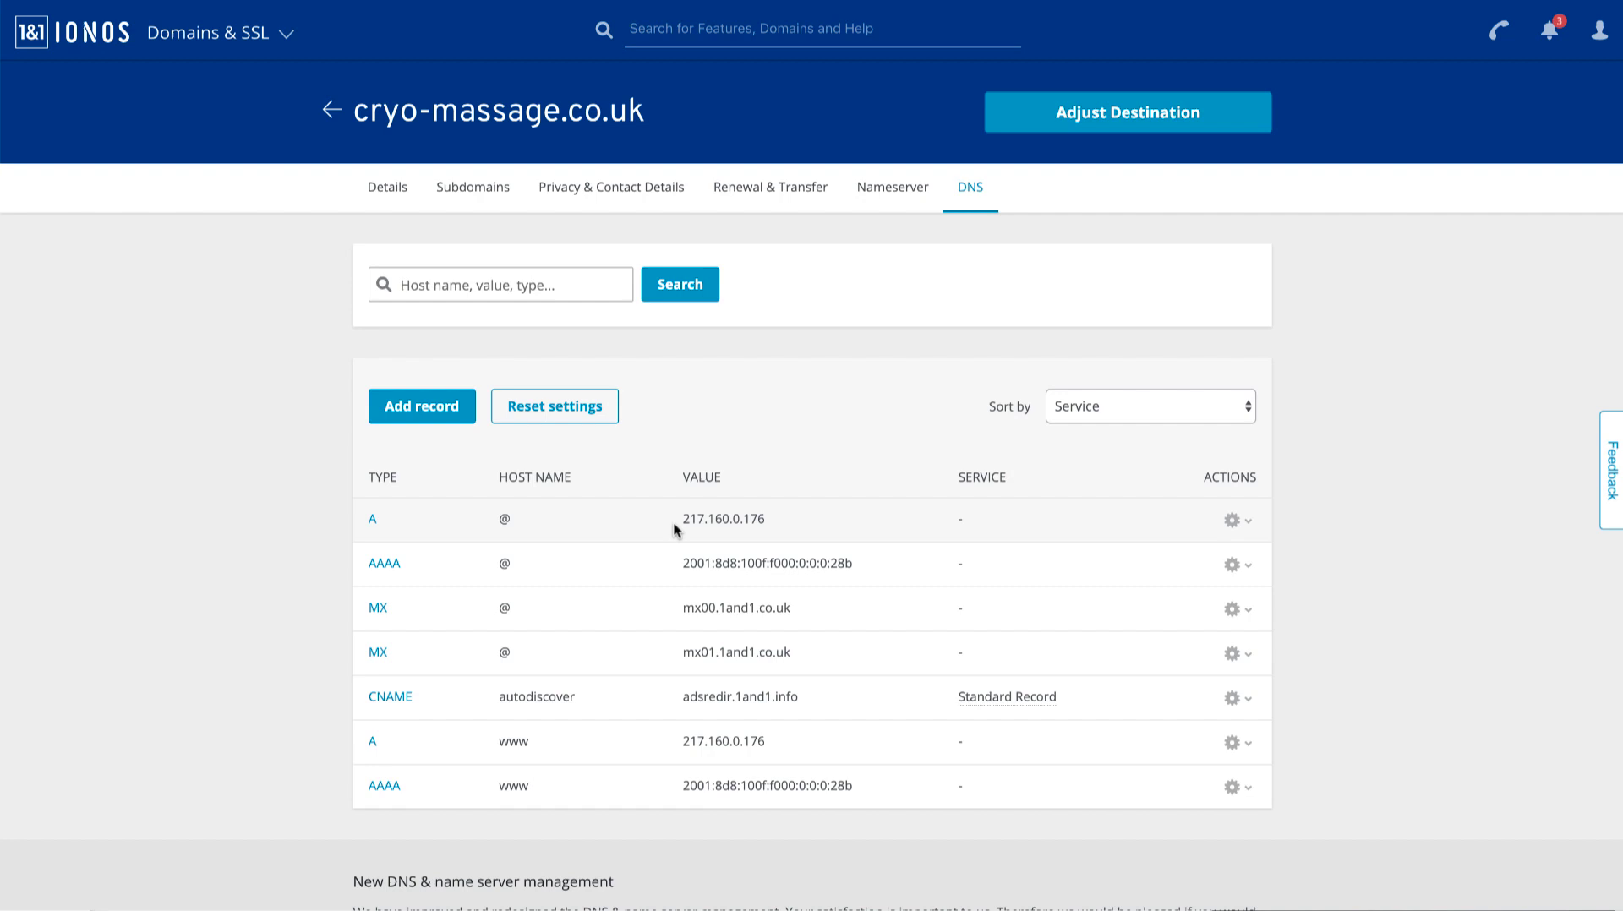
pyautogui.moveTo(768, 529)
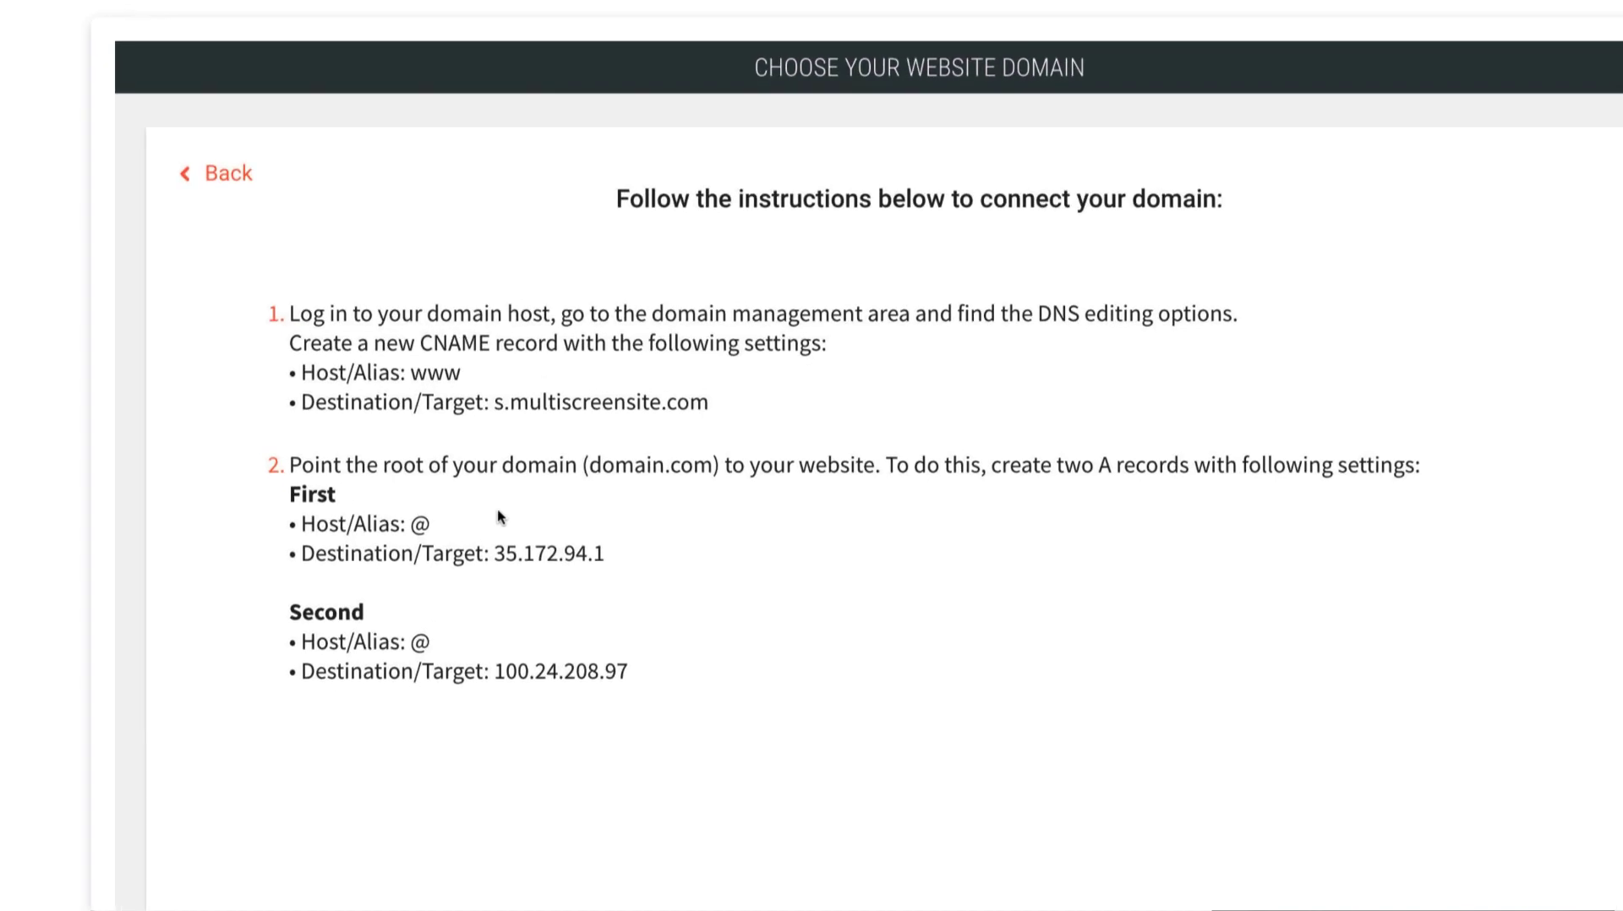
pyautogui.moveTo(467, 645)
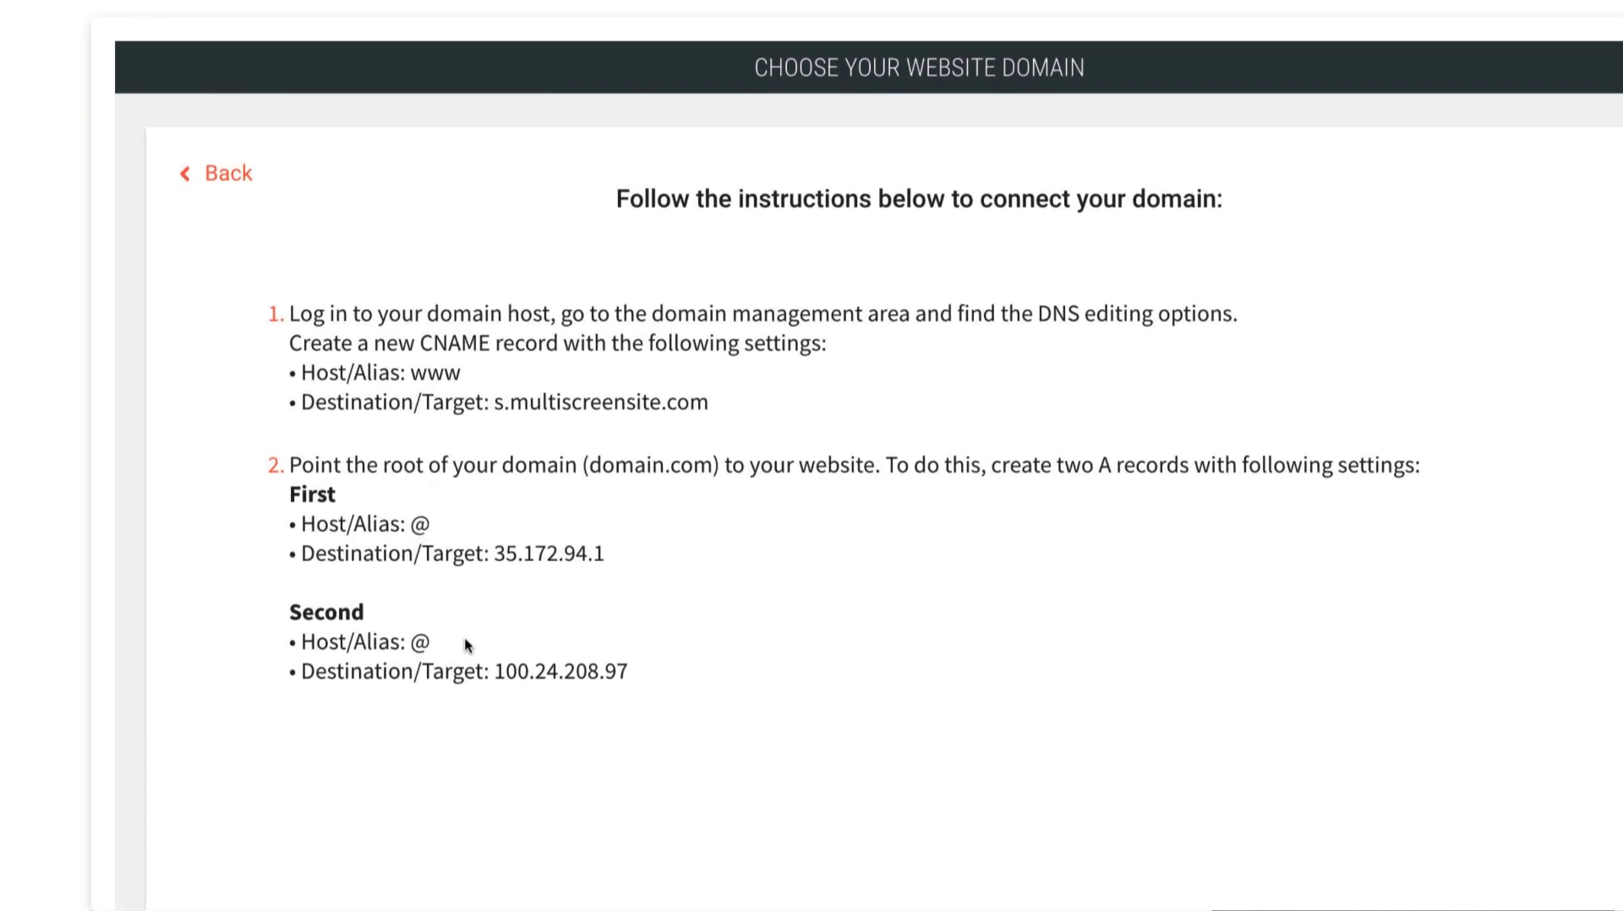
pyautogui.moveTo(439, 652)
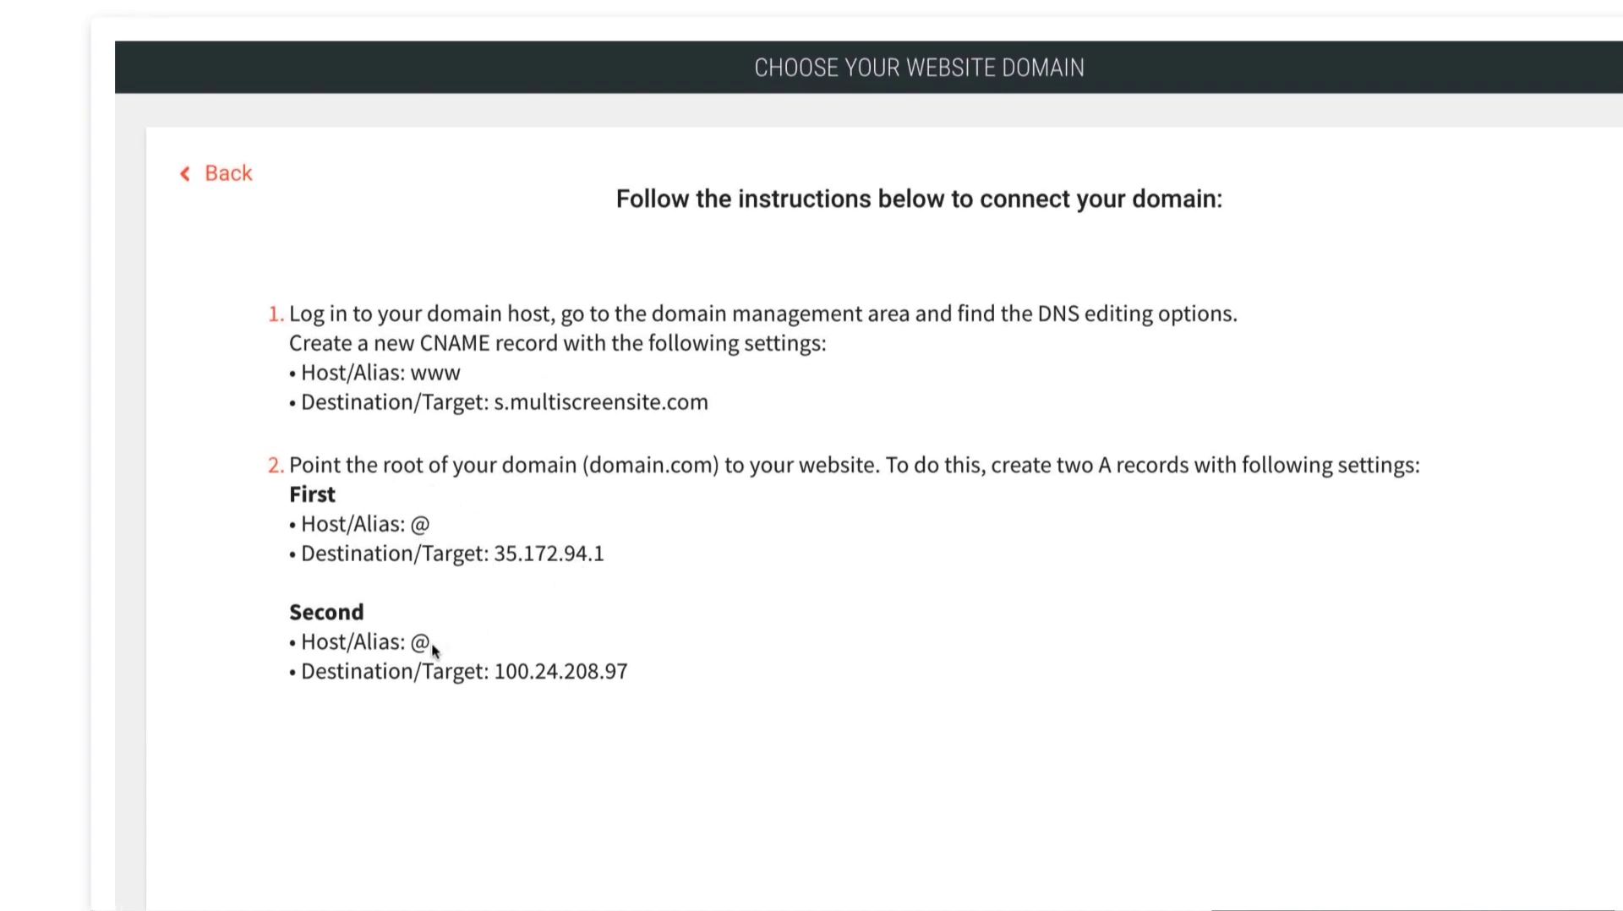
pyautogui.moveTo(442, 636)
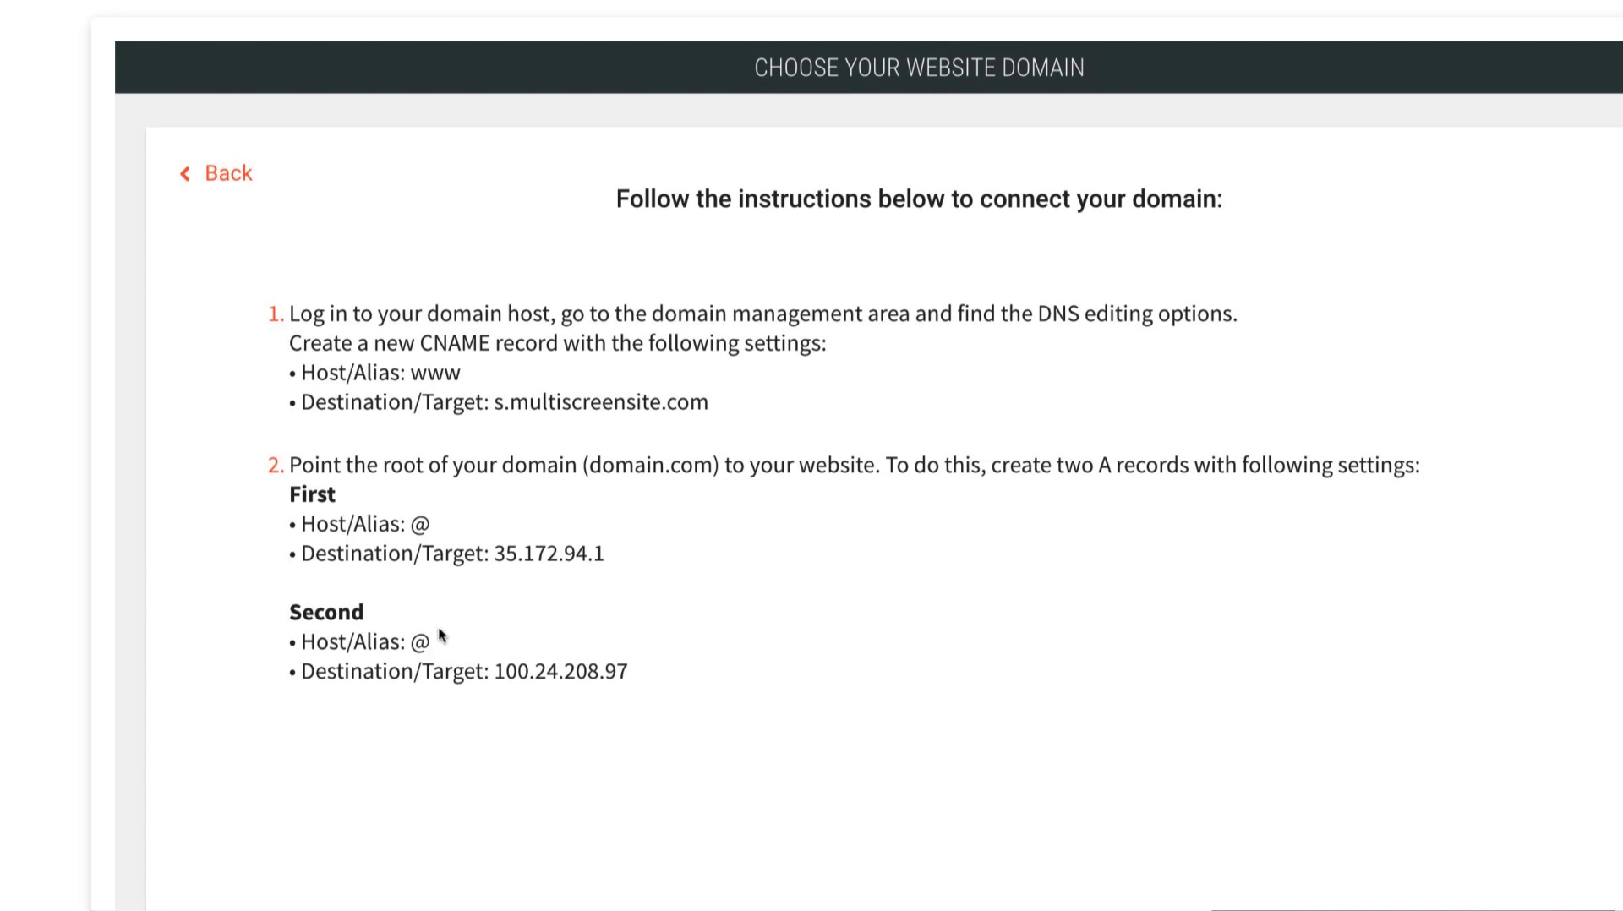
pyautogui.moveTo(589, 479)
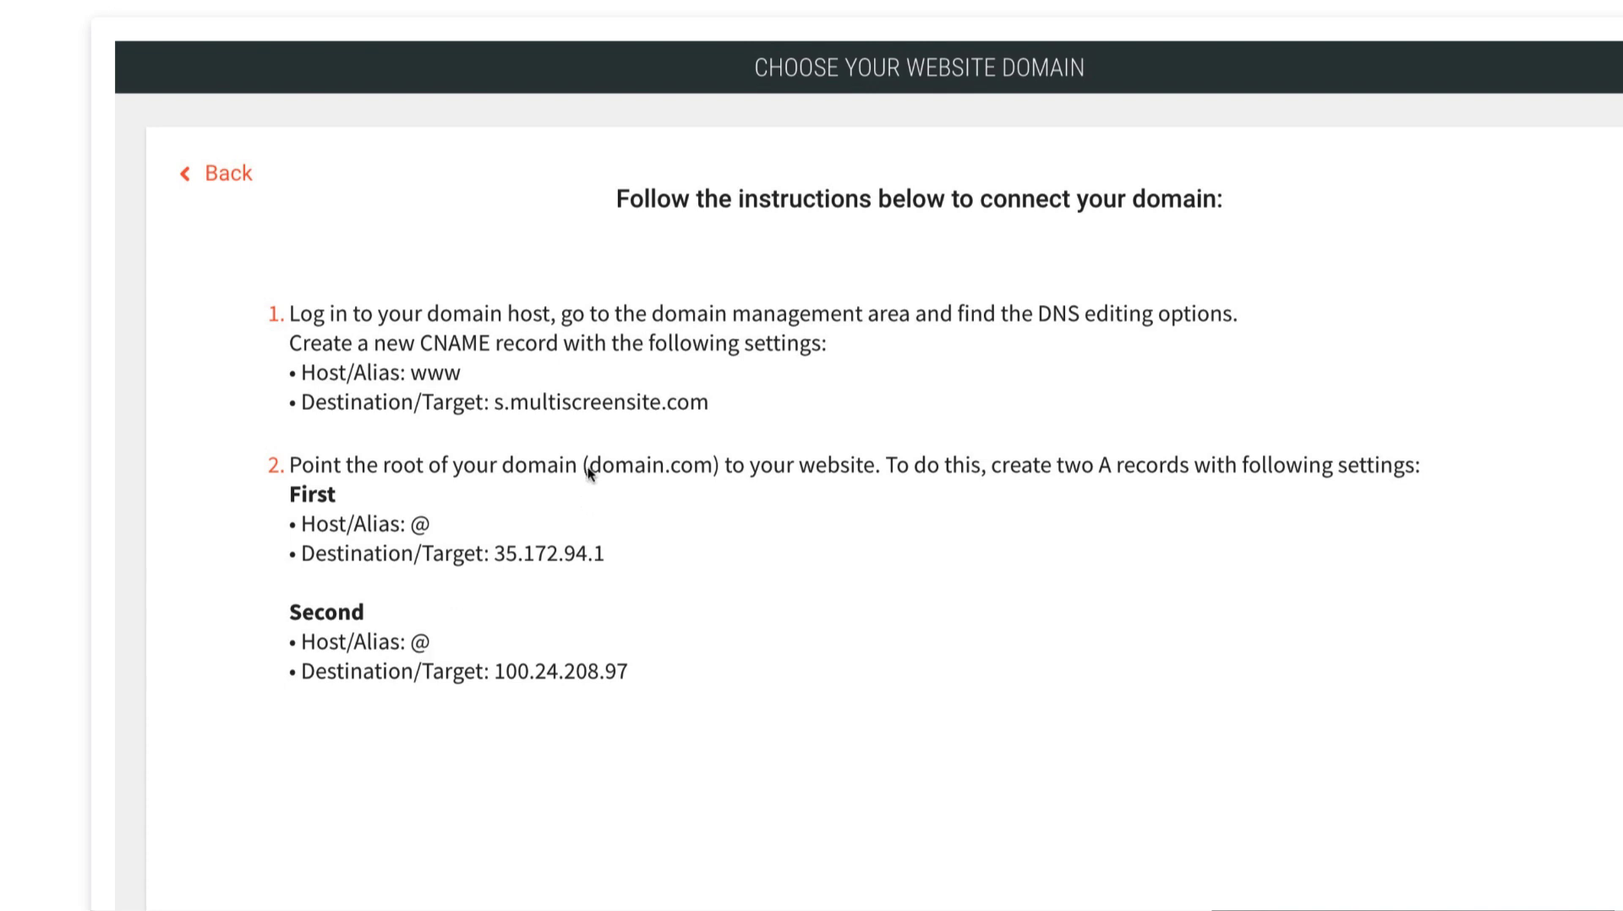
pyautogui.moveTo(575, 474)
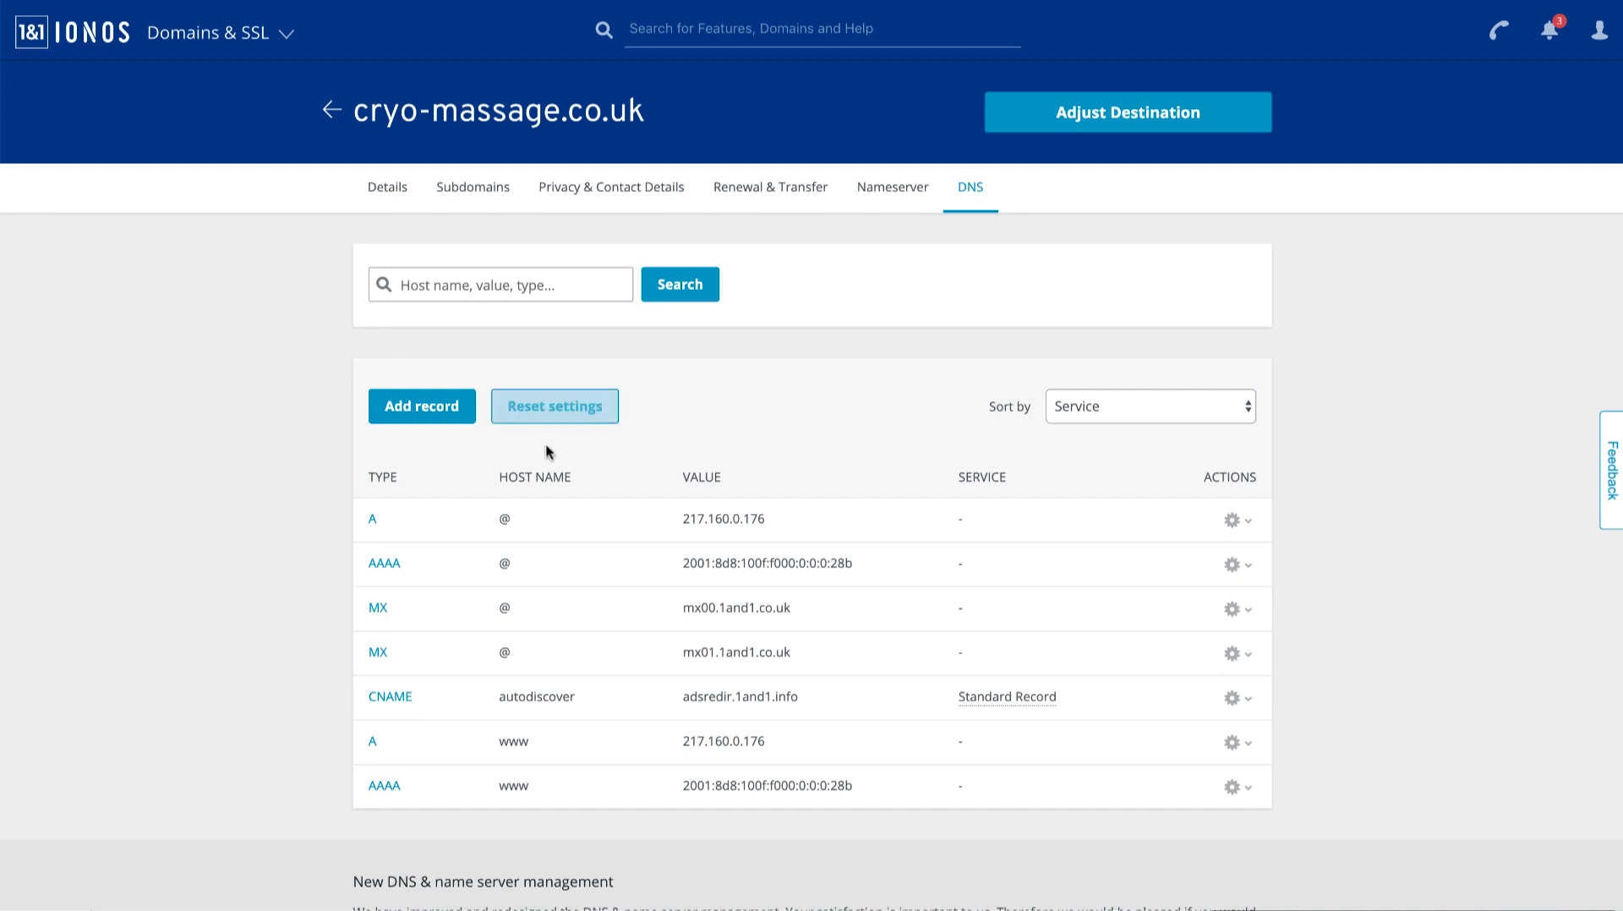
pyautogui.scroll(-3)
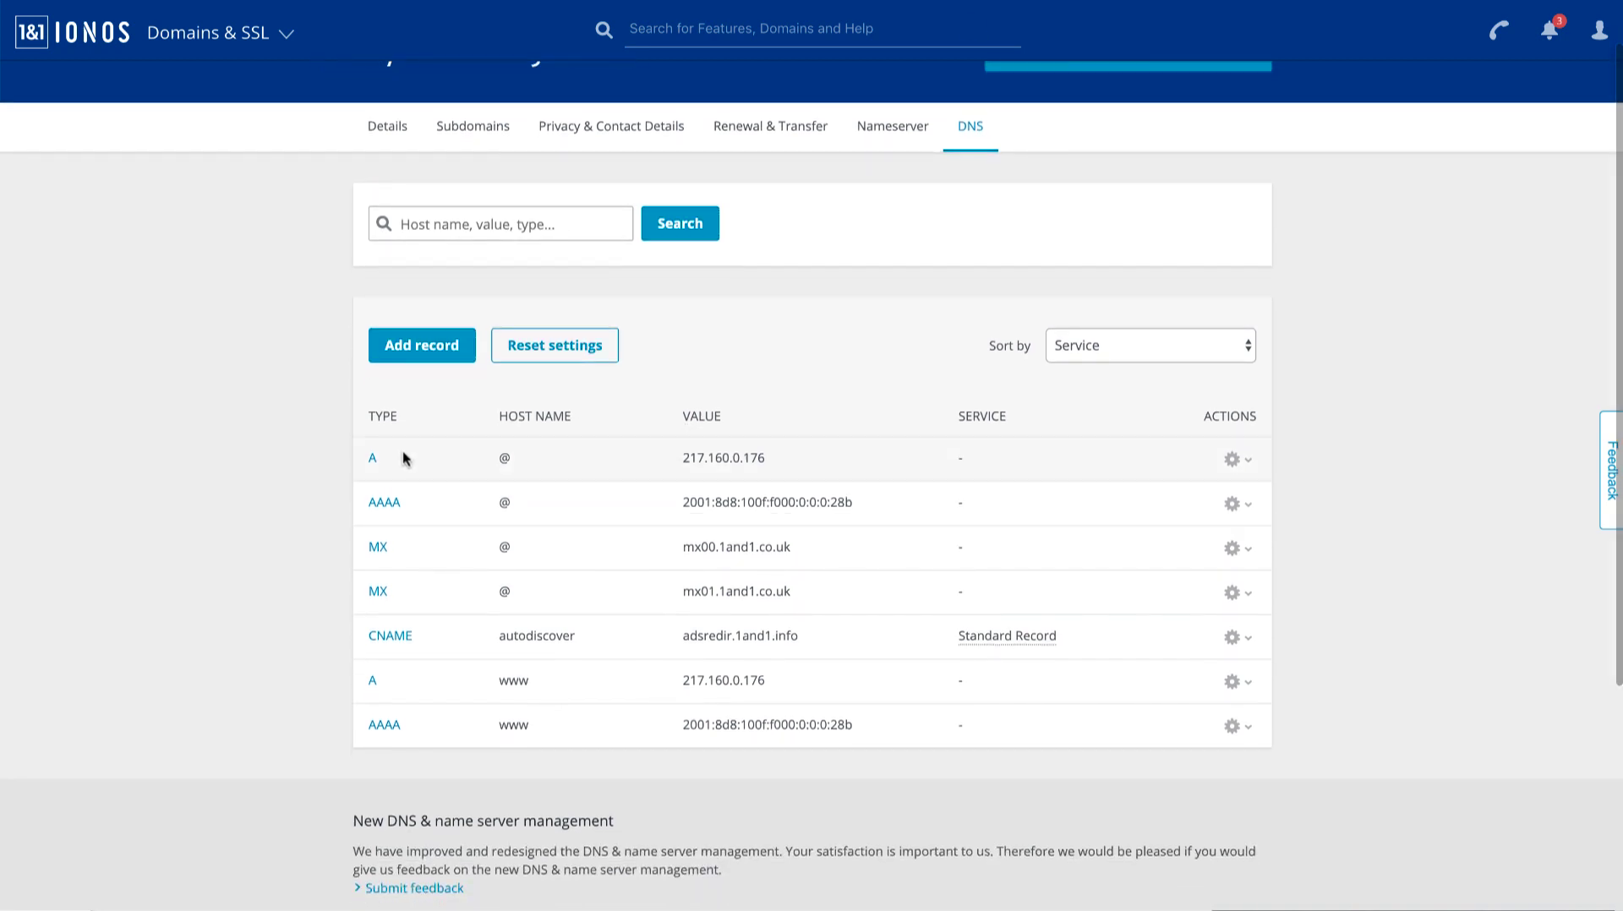
# - Change the root @ A record's value to 35.172.94.1 and save it
pyautogui.click(1231, 459)
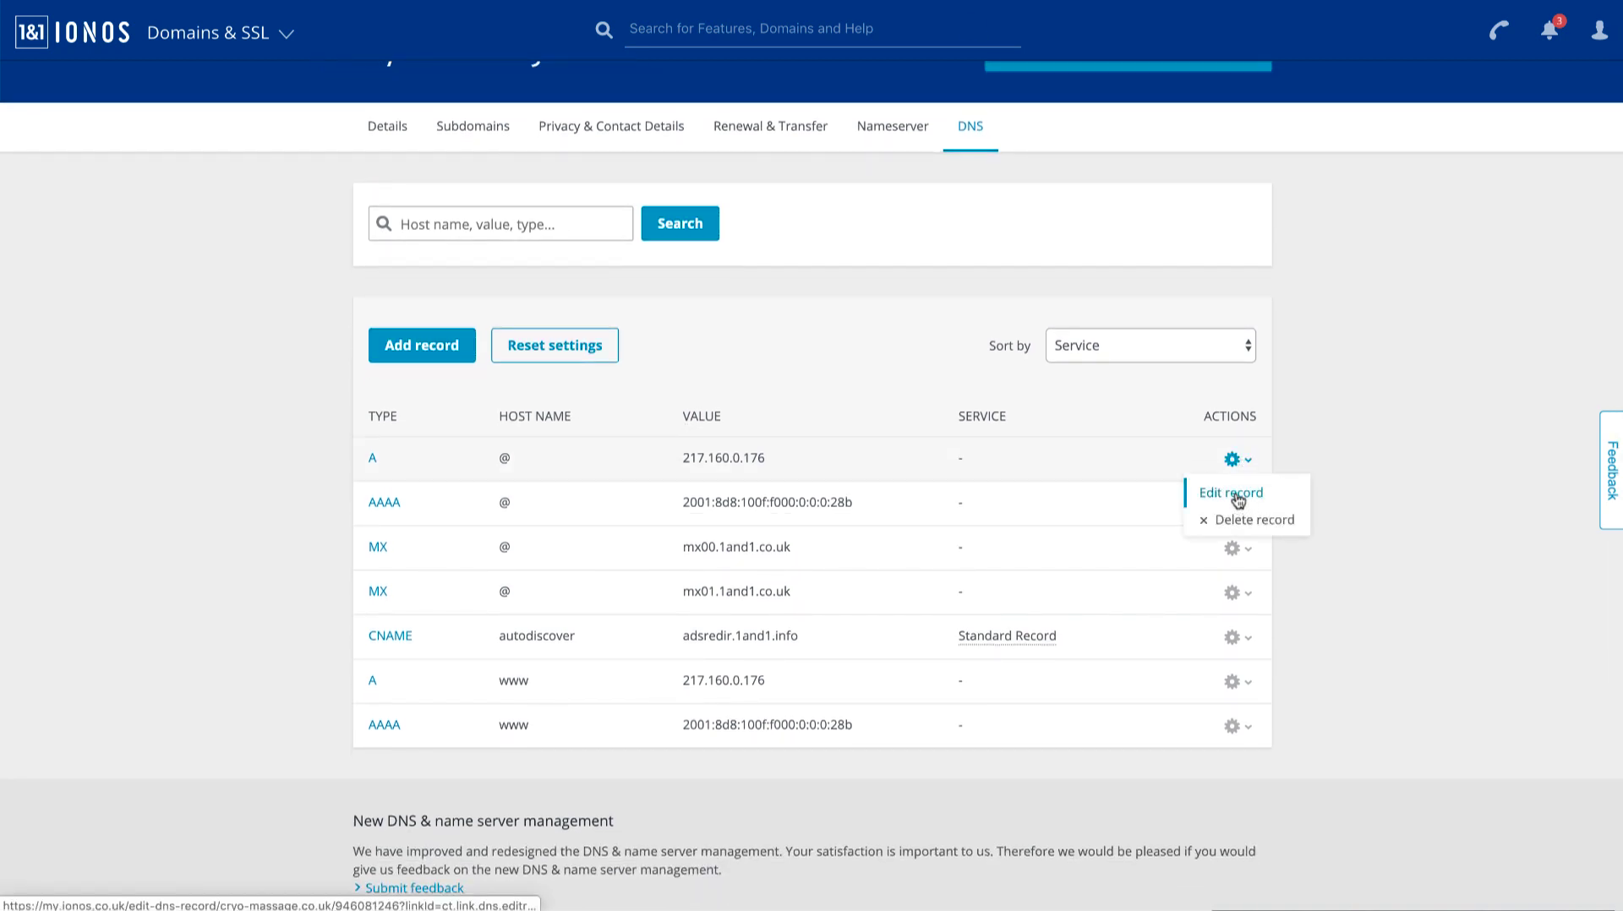
pyautogui.click(1230, 493)
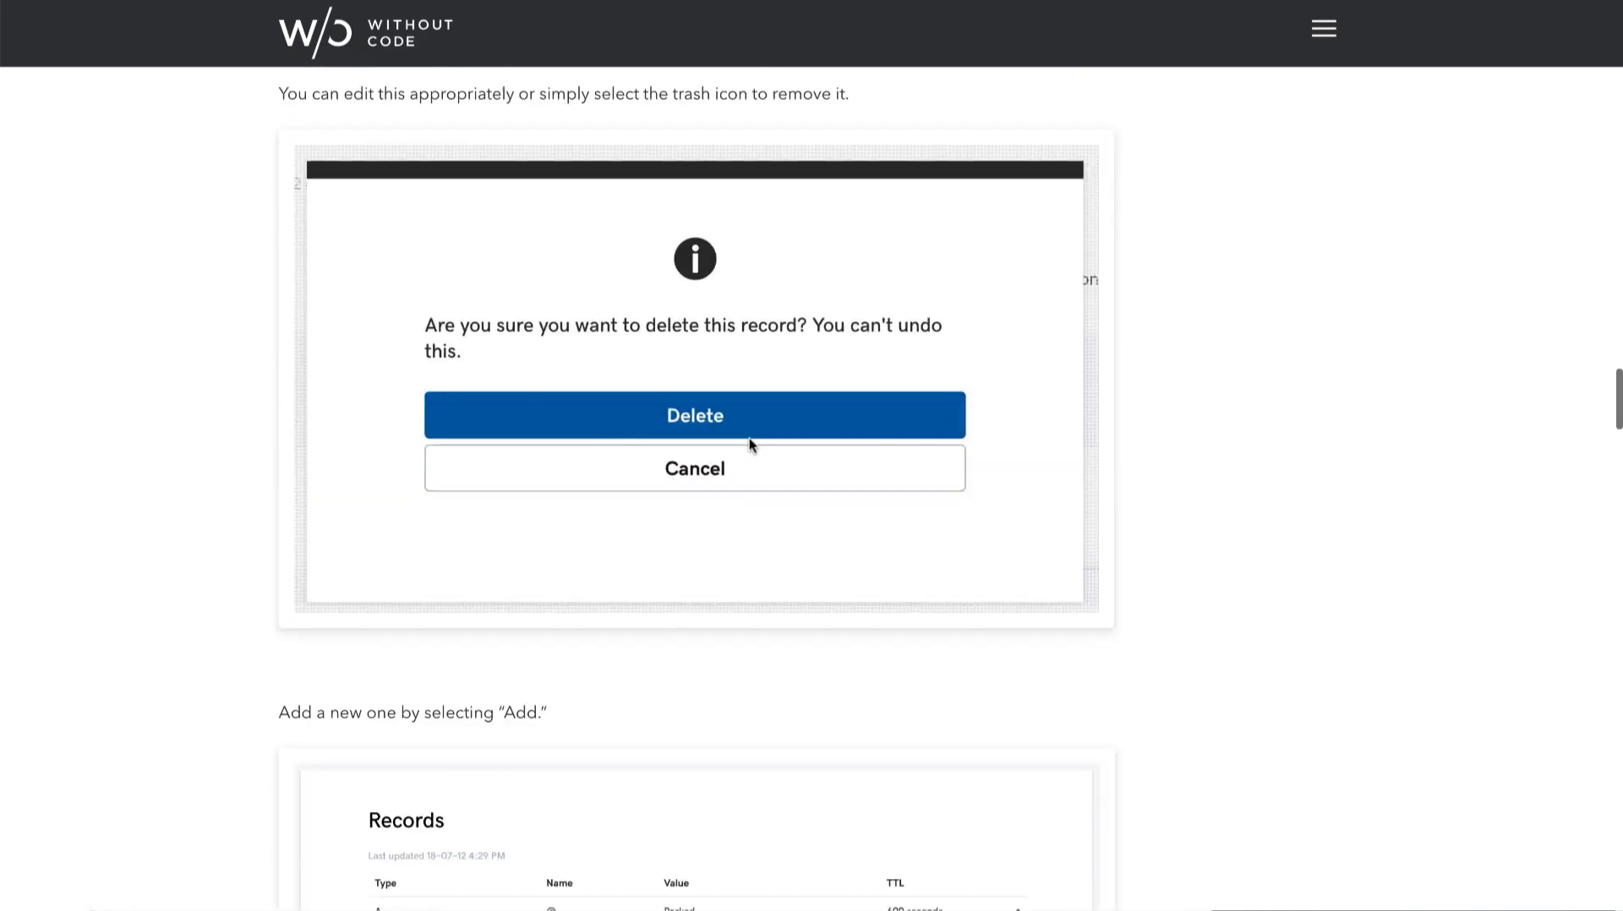
pyautogui.scroll(-3)
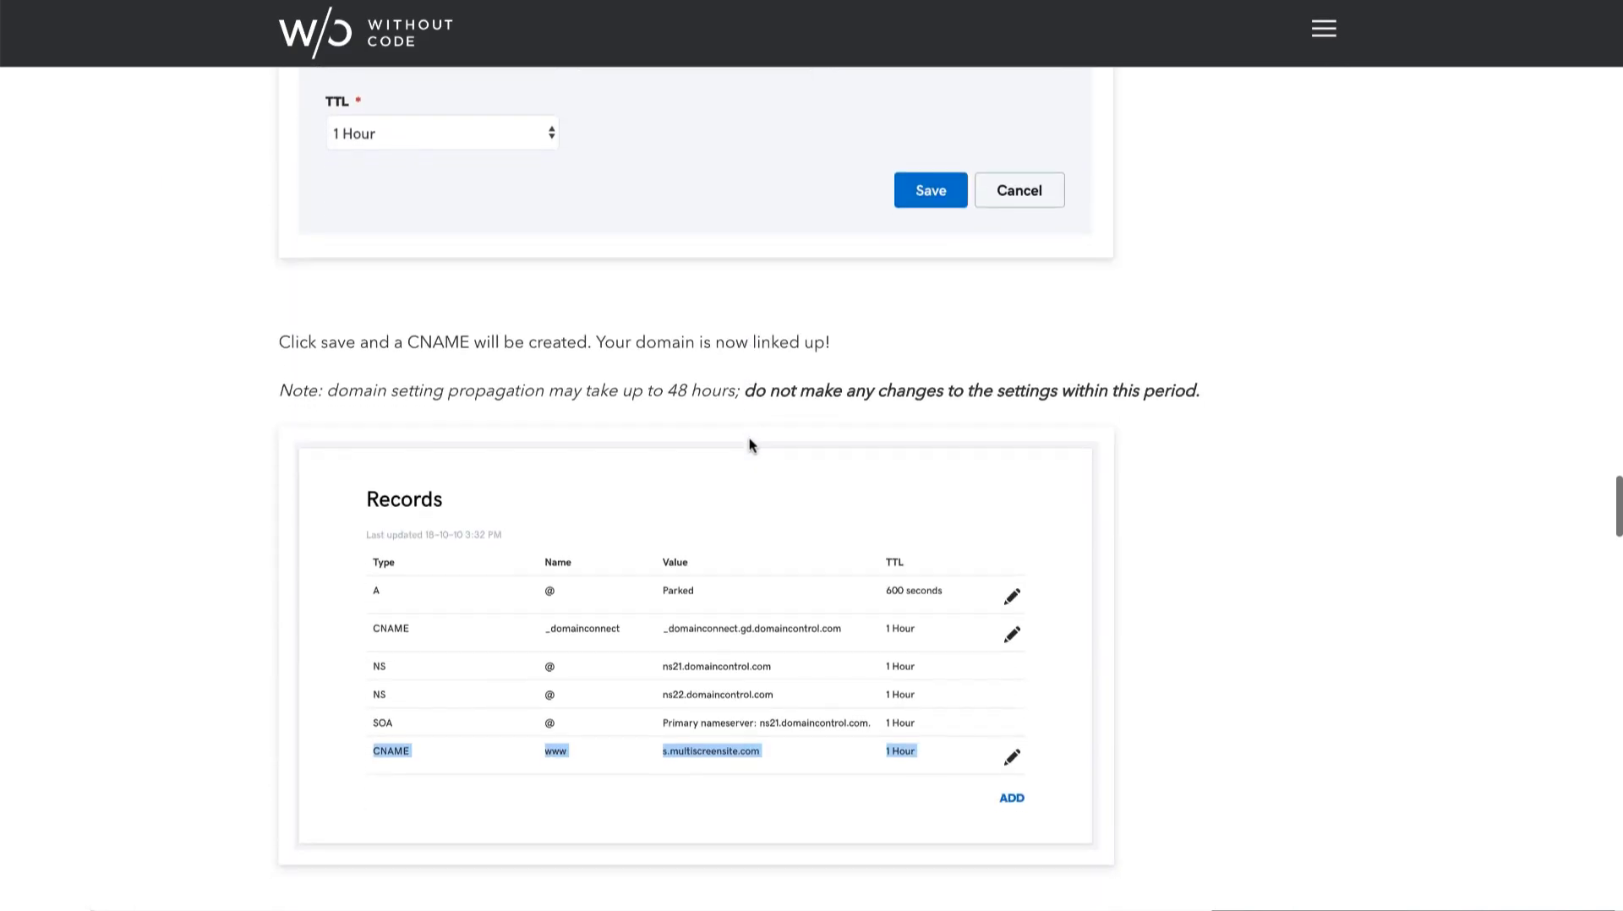
pyautogui.scroll(-3)
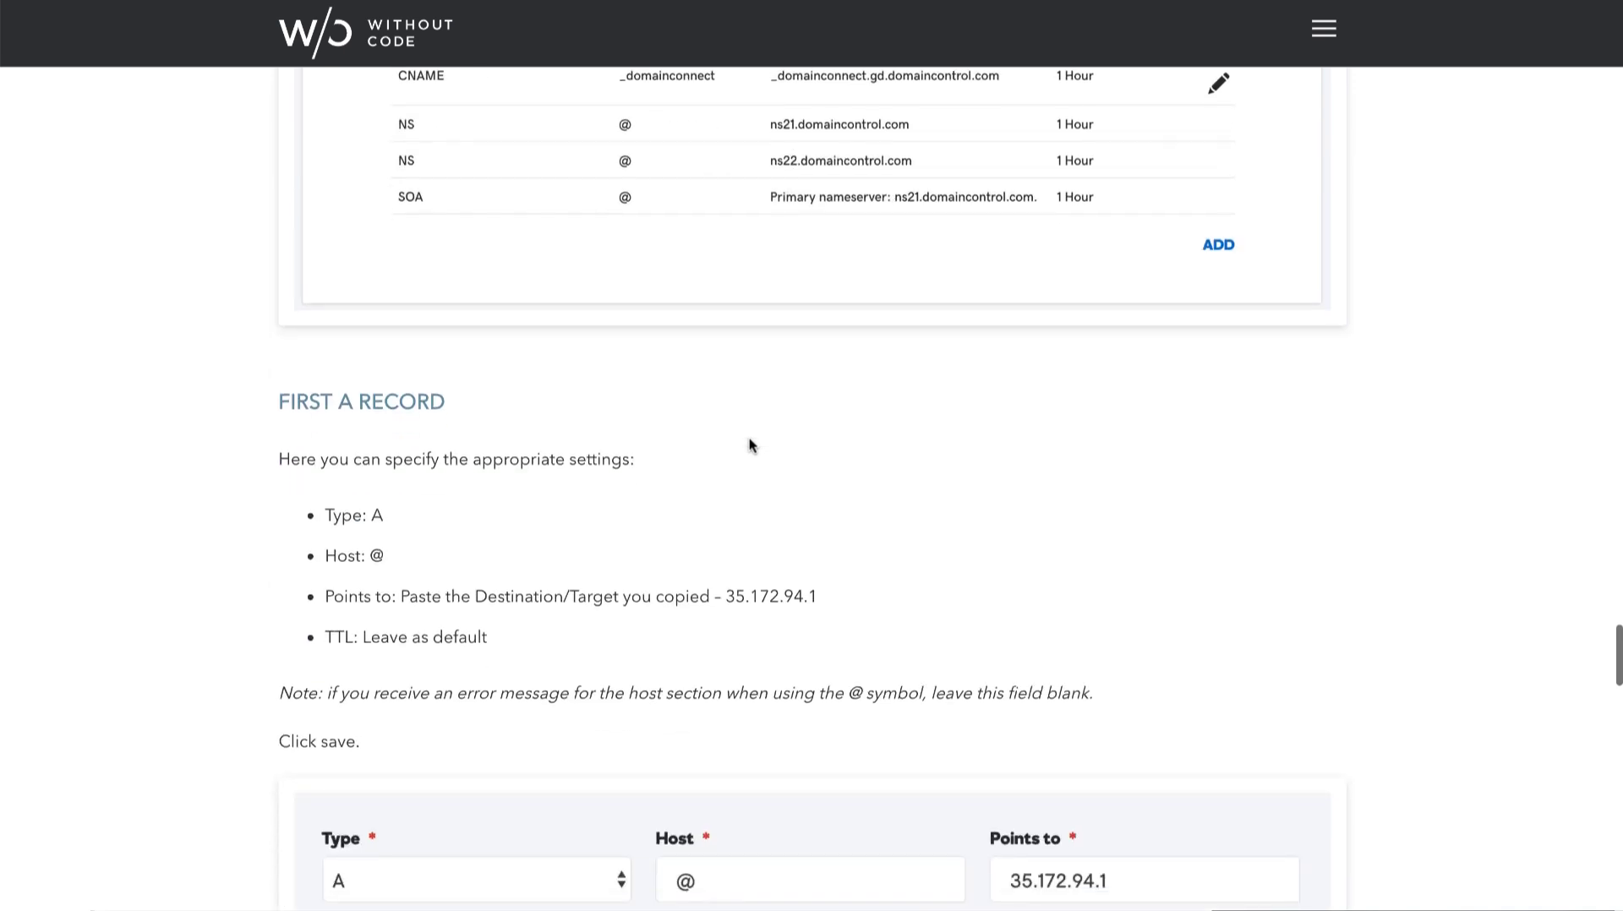
pyautogui.doubleClick(771, 597)
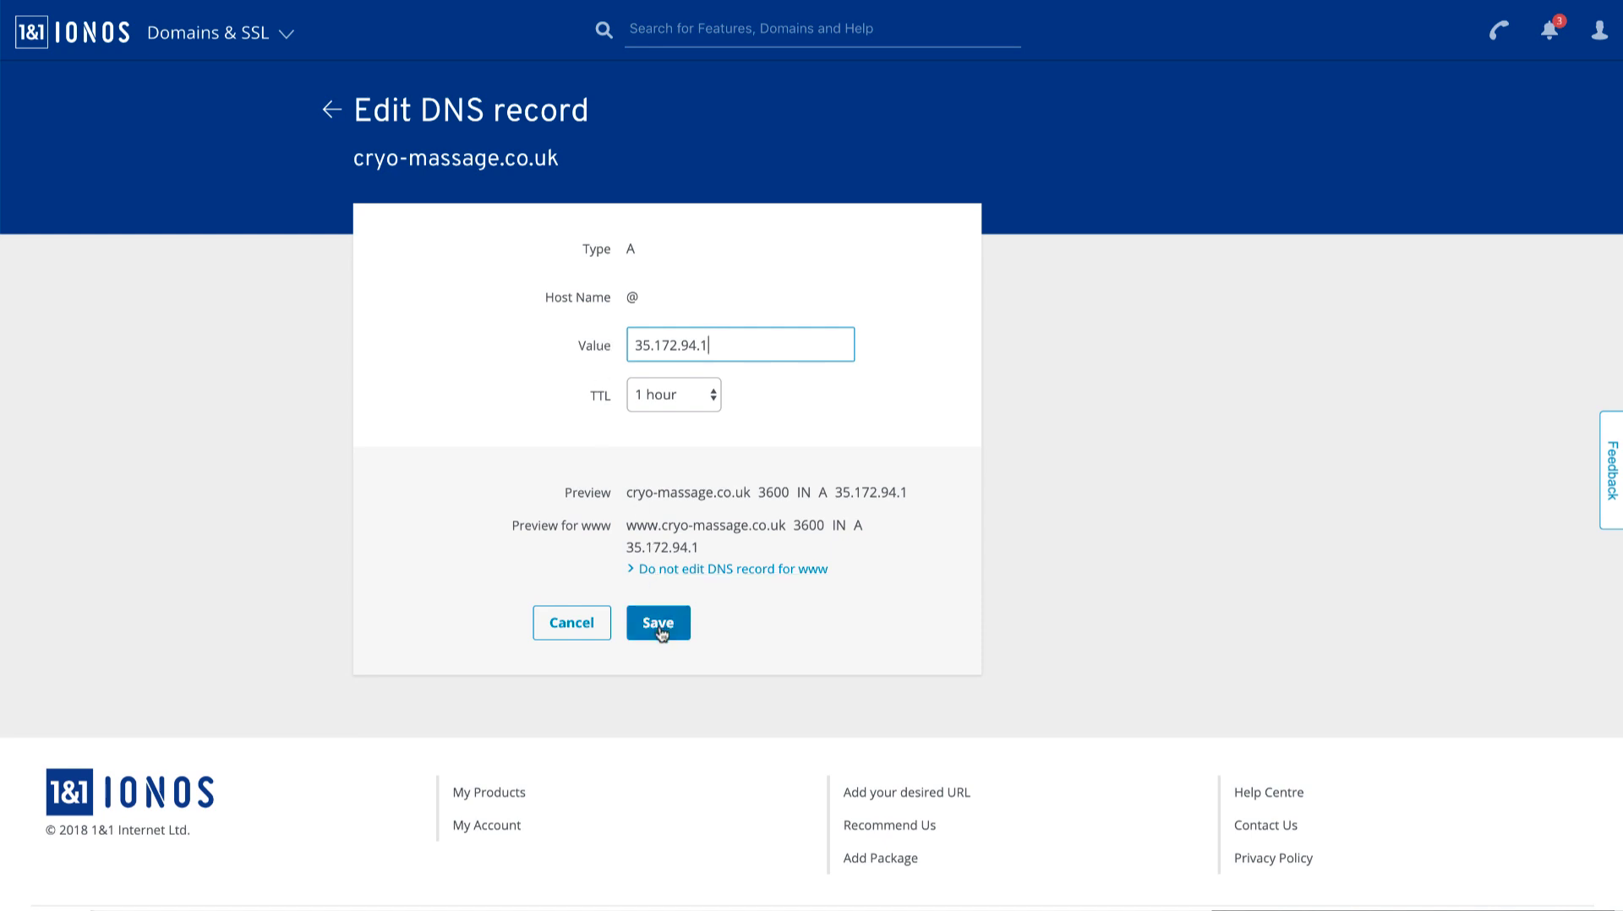
pyautogui.click(658, 623)
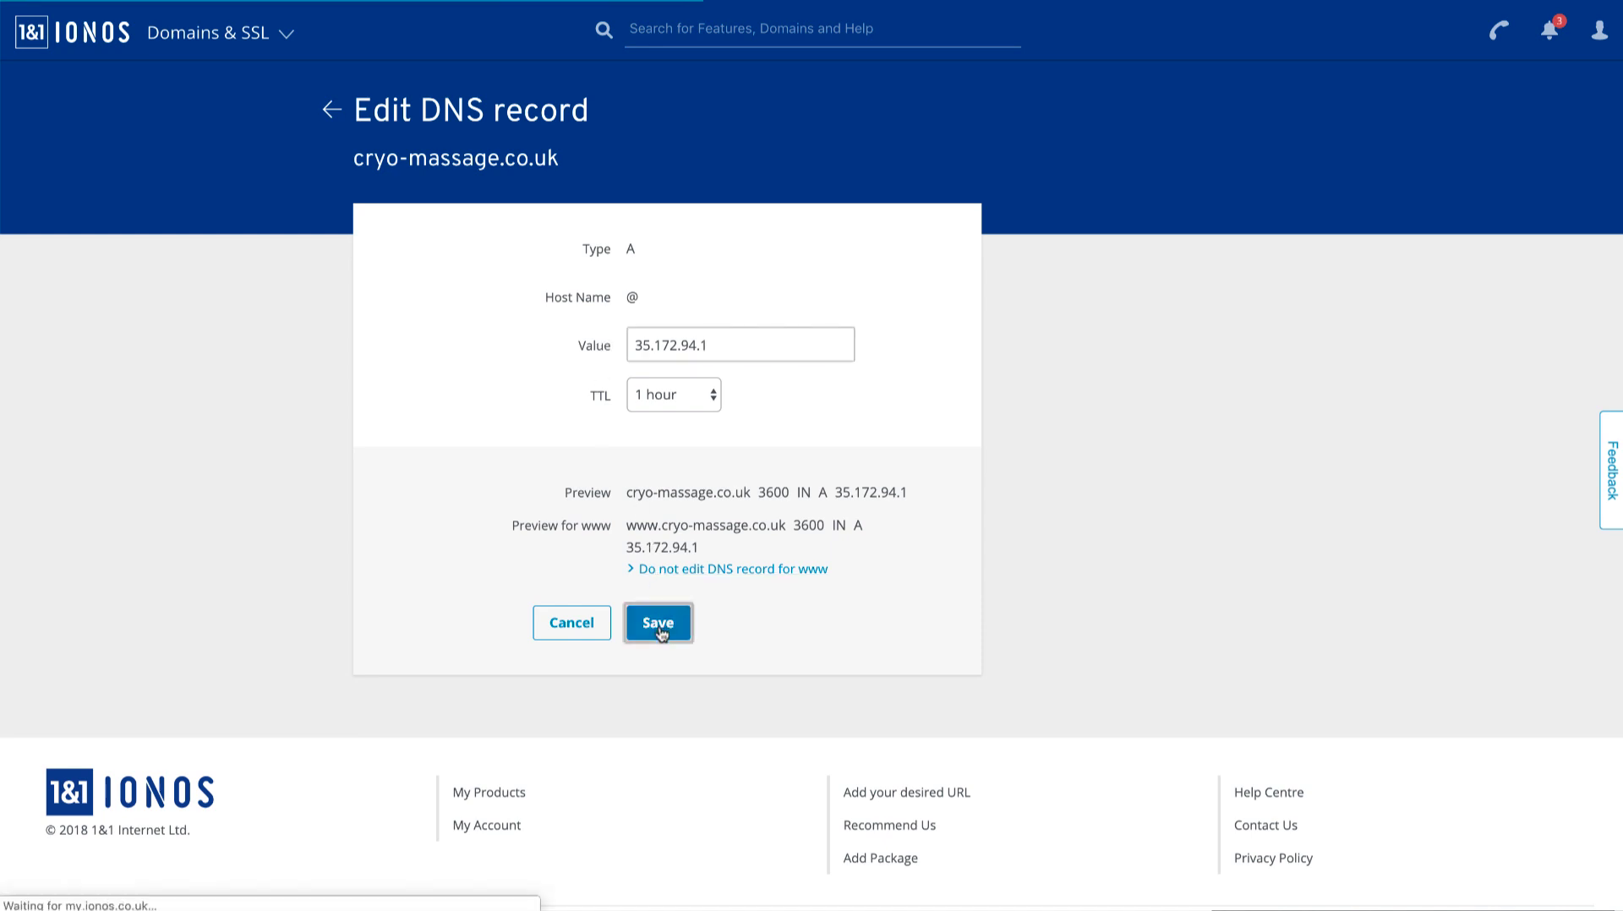
pyautogui.click(658, 623)
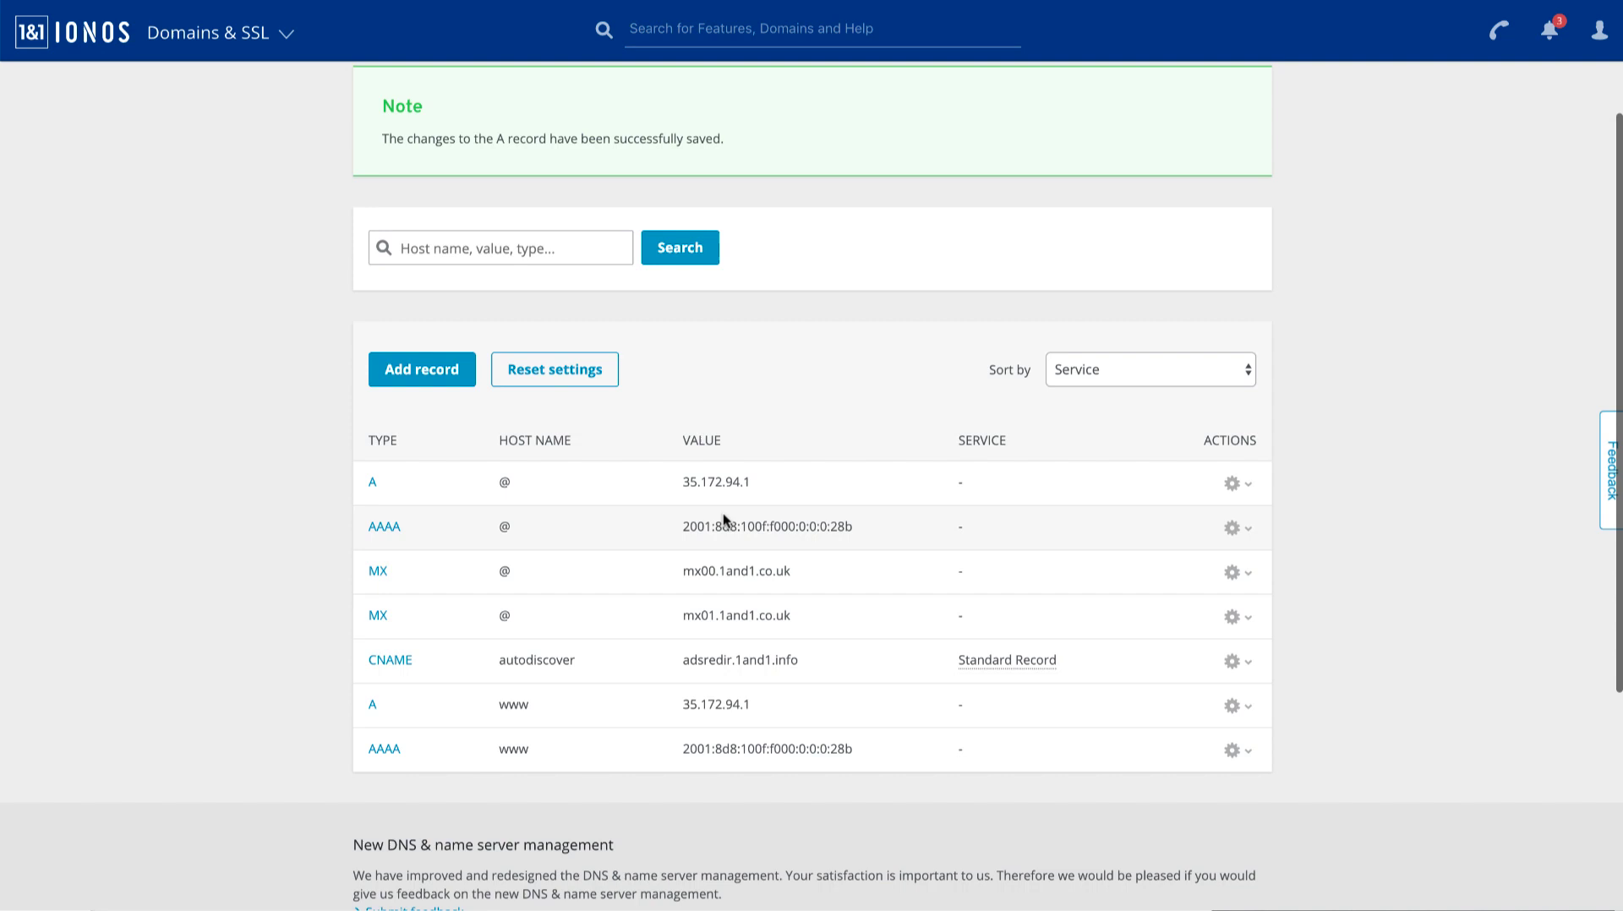
# - Add an A record with host name @ pointing to 100.24.208.97
pyautogui.click(422, 370)
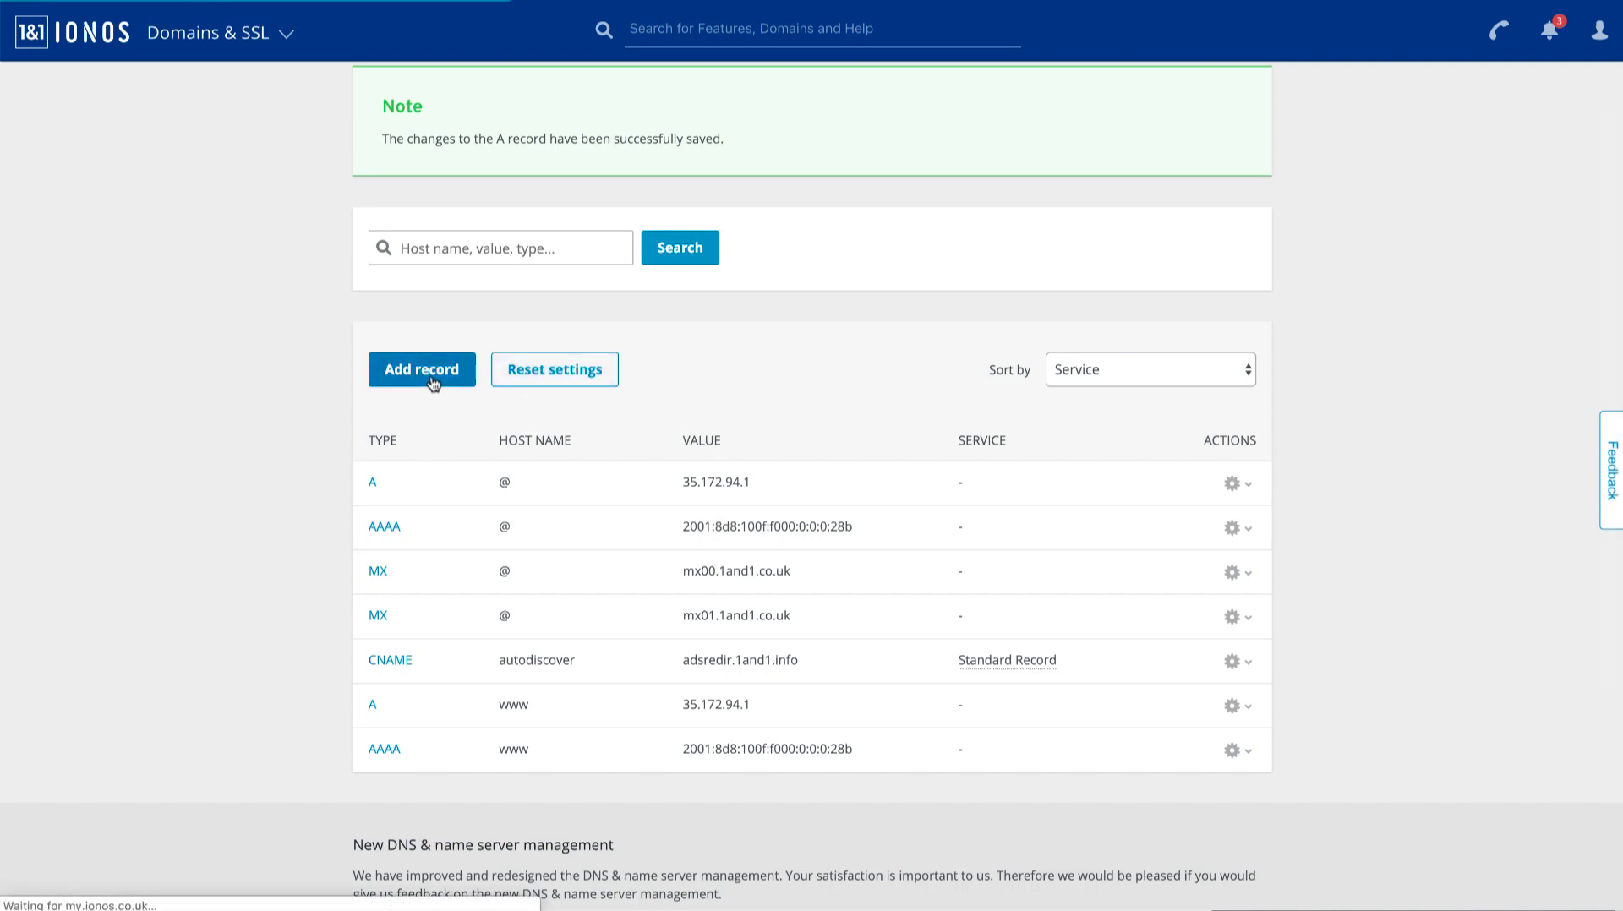
pyautogui.click(422, 369)
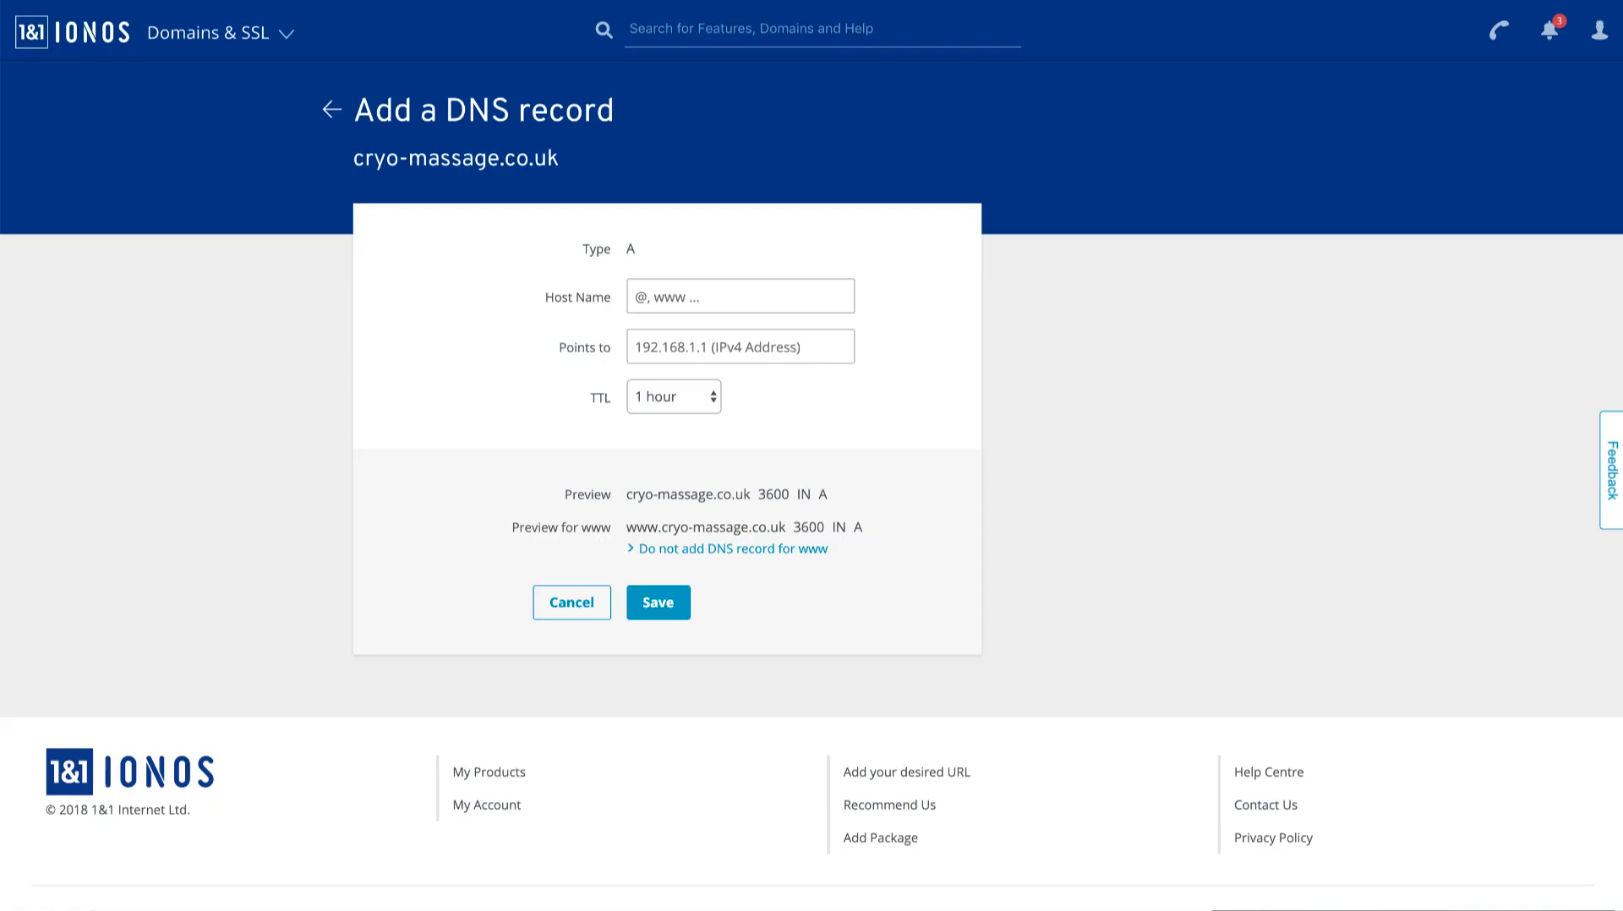
pyautogui.write('@')
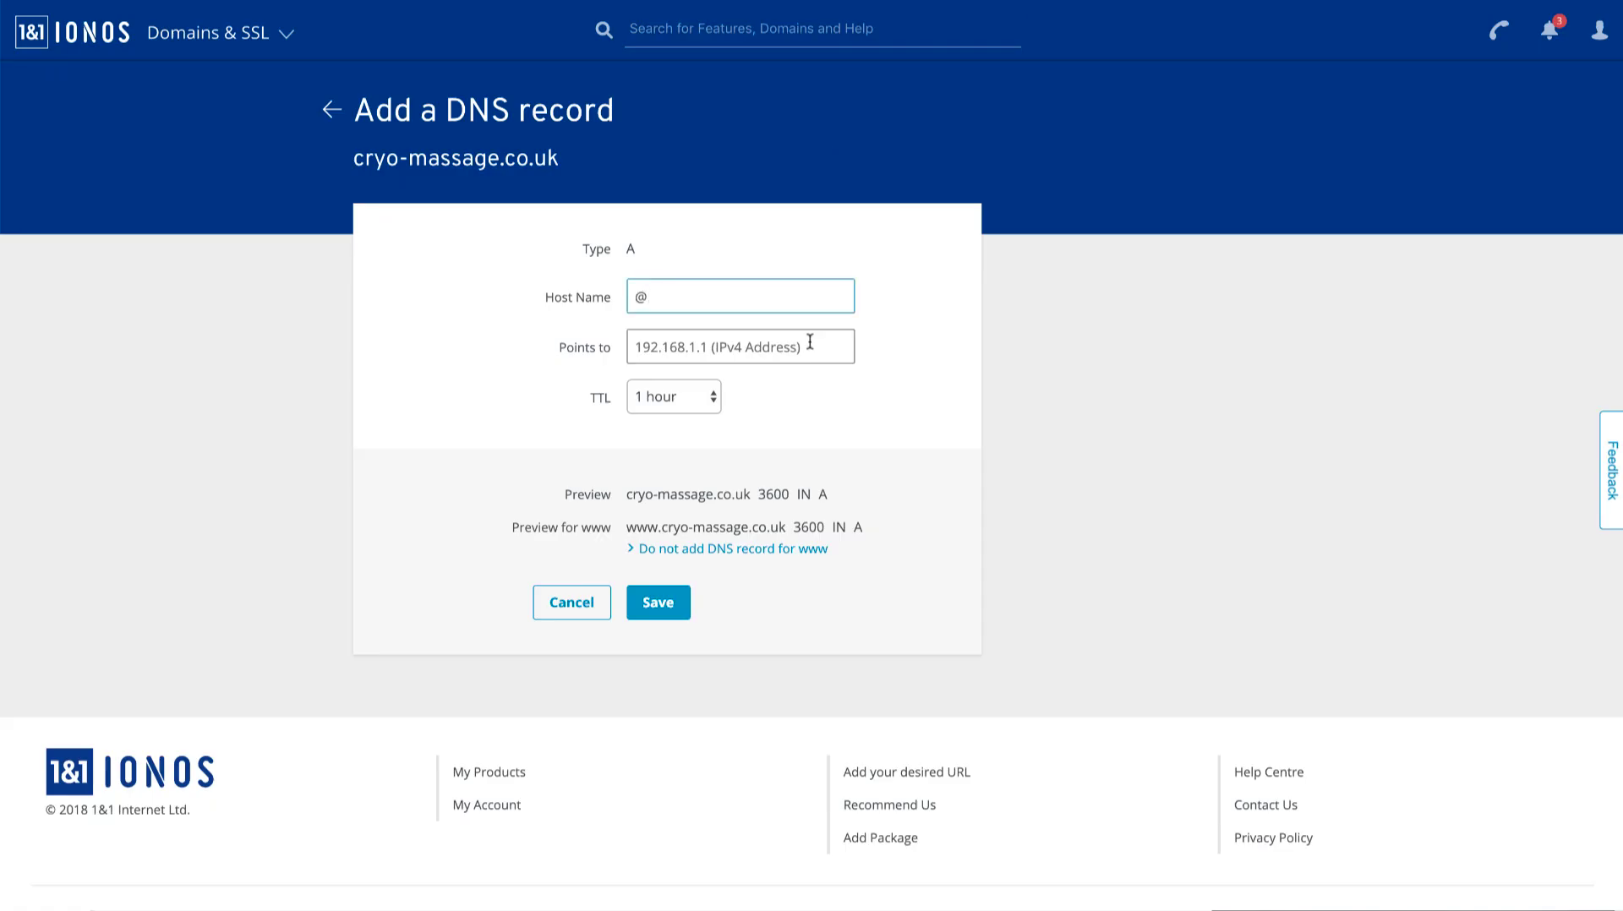
pyautogui.write('100.24.208.97')
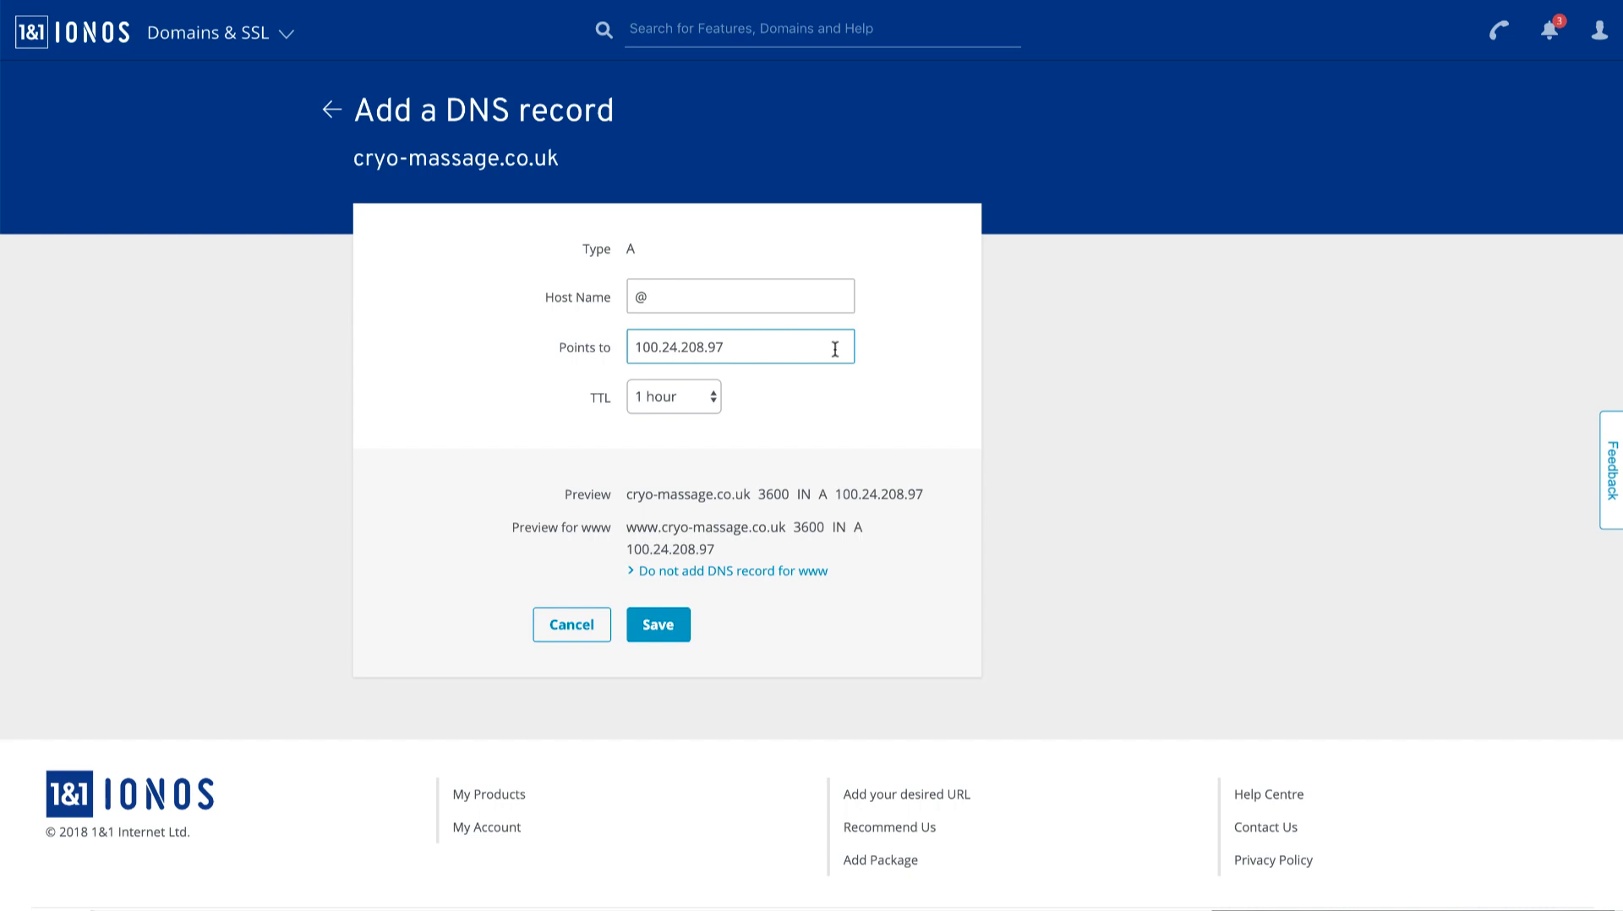
pyautogui.click(657, 625)
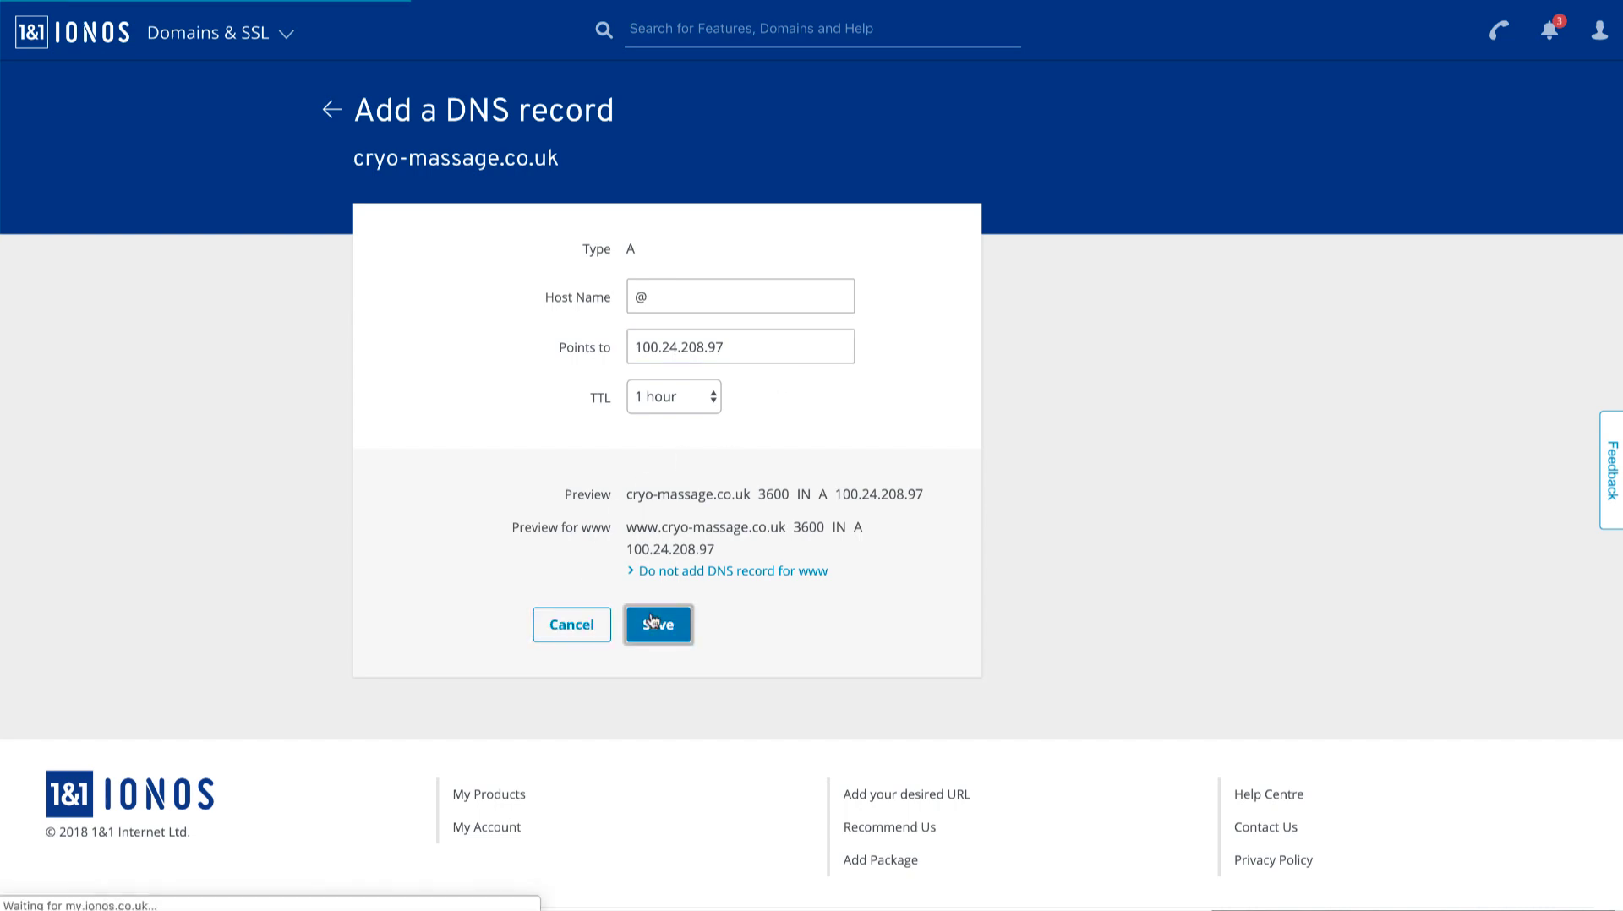
pyautogui.click(658, 625)
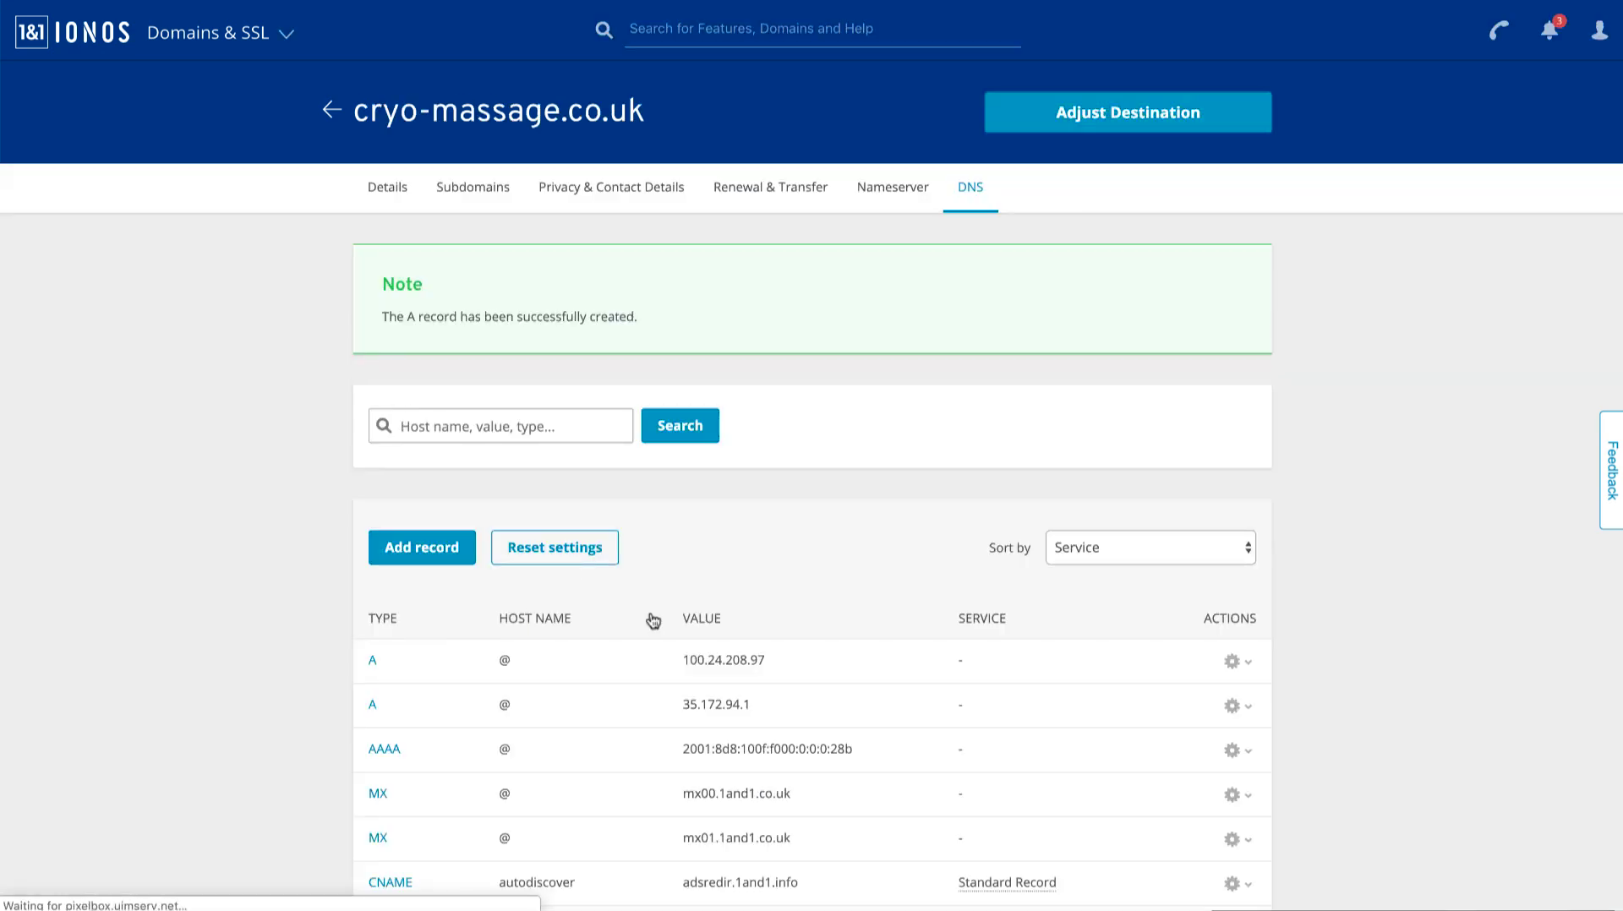
pyautogui.scroll(-3)
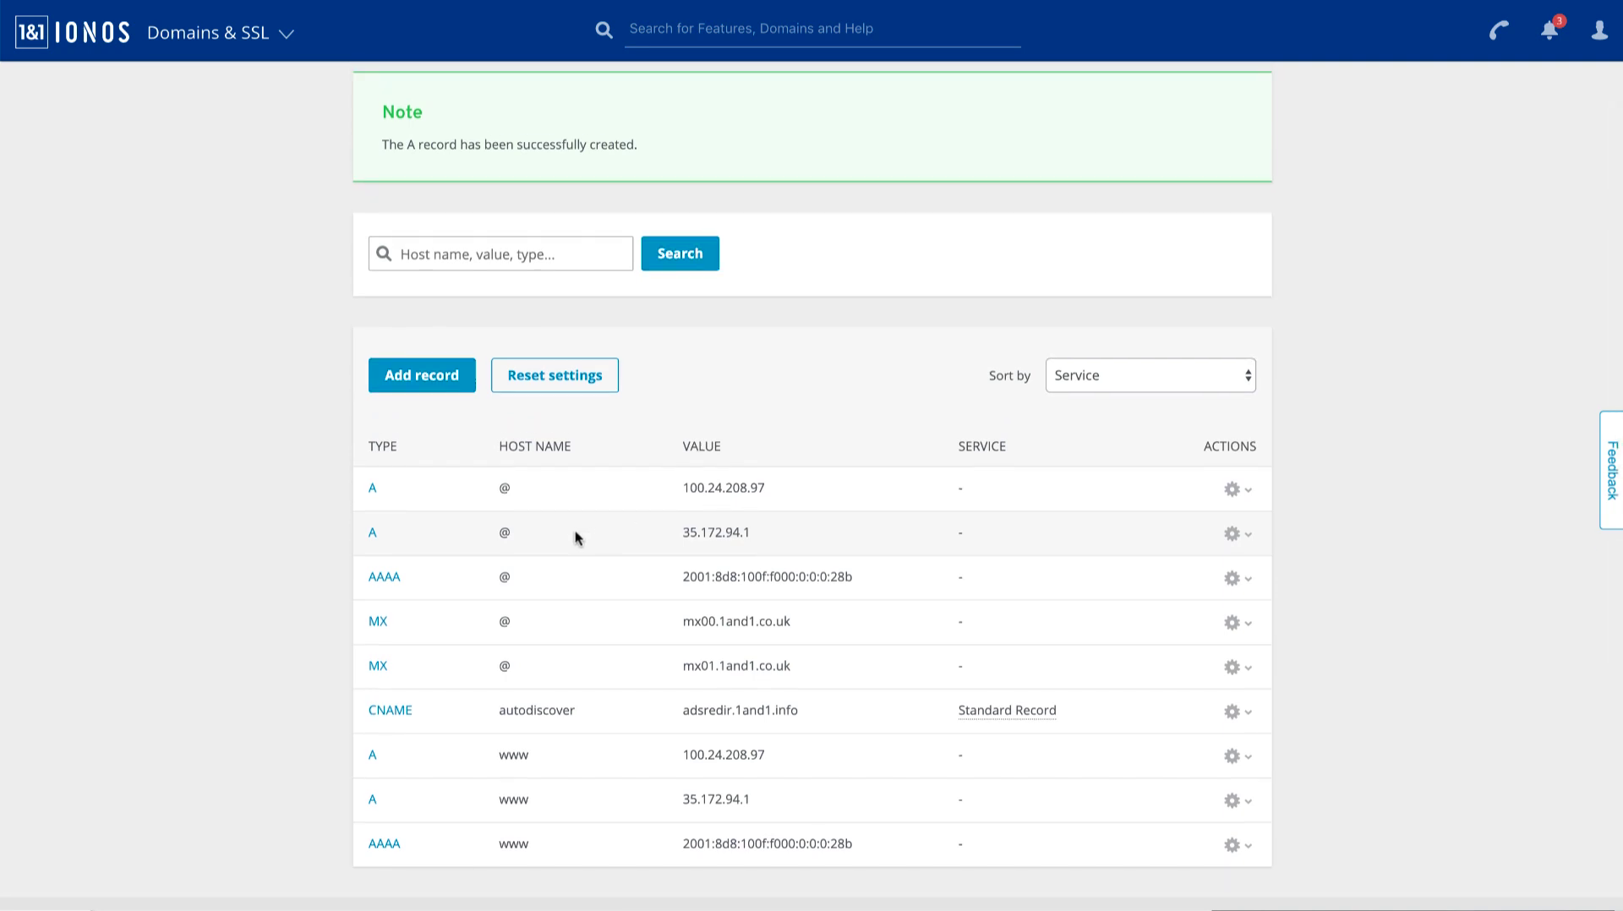
pyautogui.moveTo(728, 385)
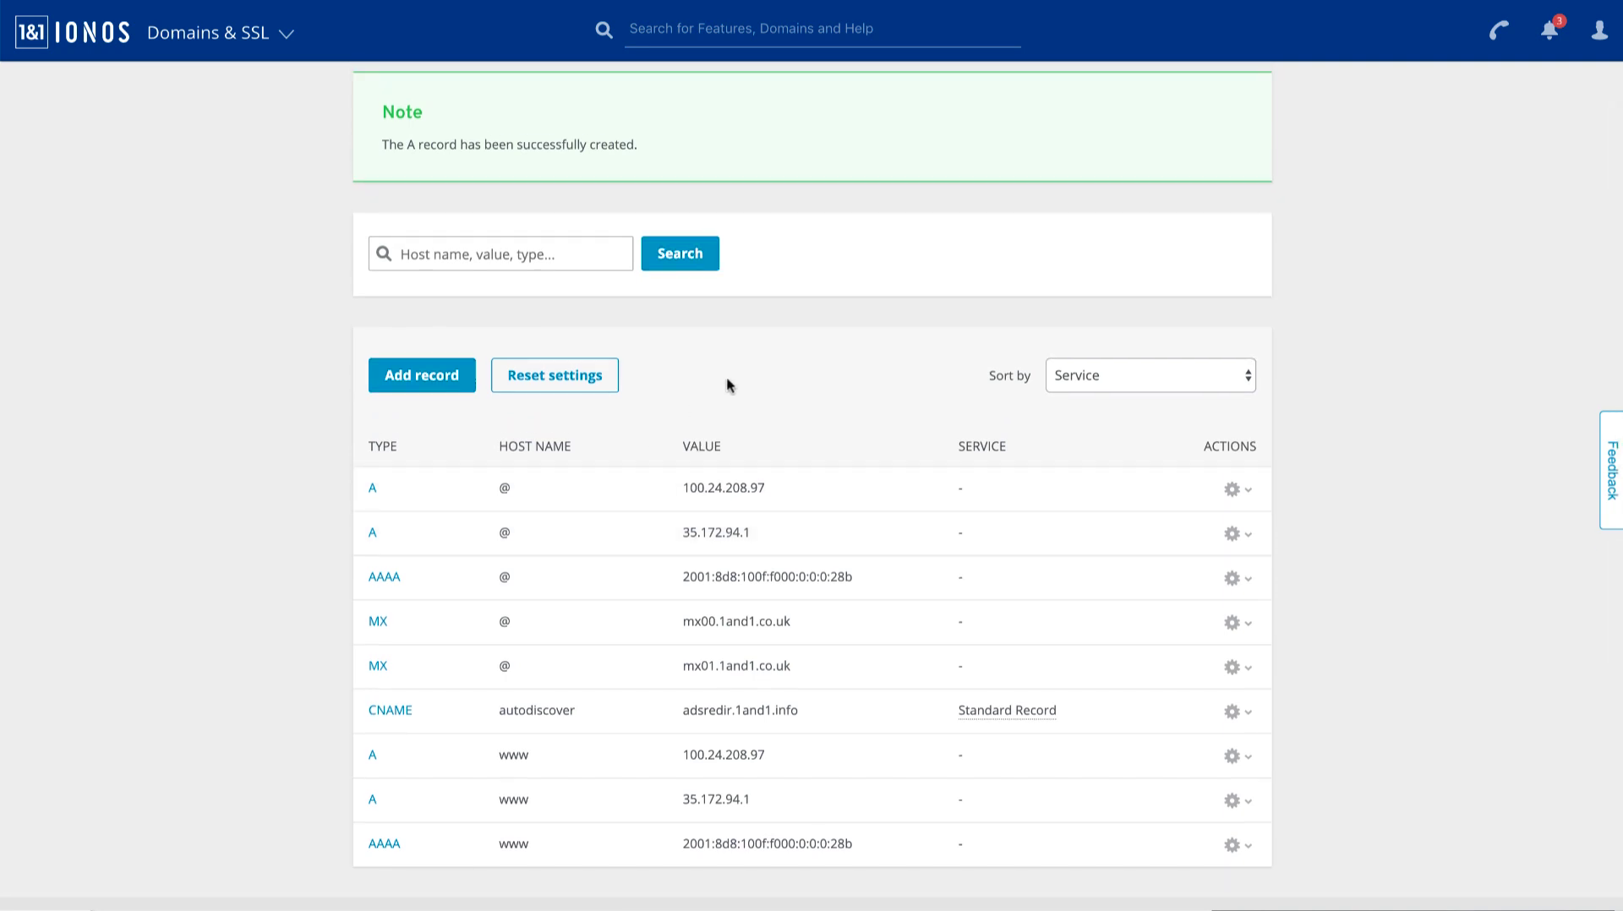
# - Delete the www A records for 100.24.208.97 and 35.172.94.1, confirming each deletion
pyautogui.scroll(-3)
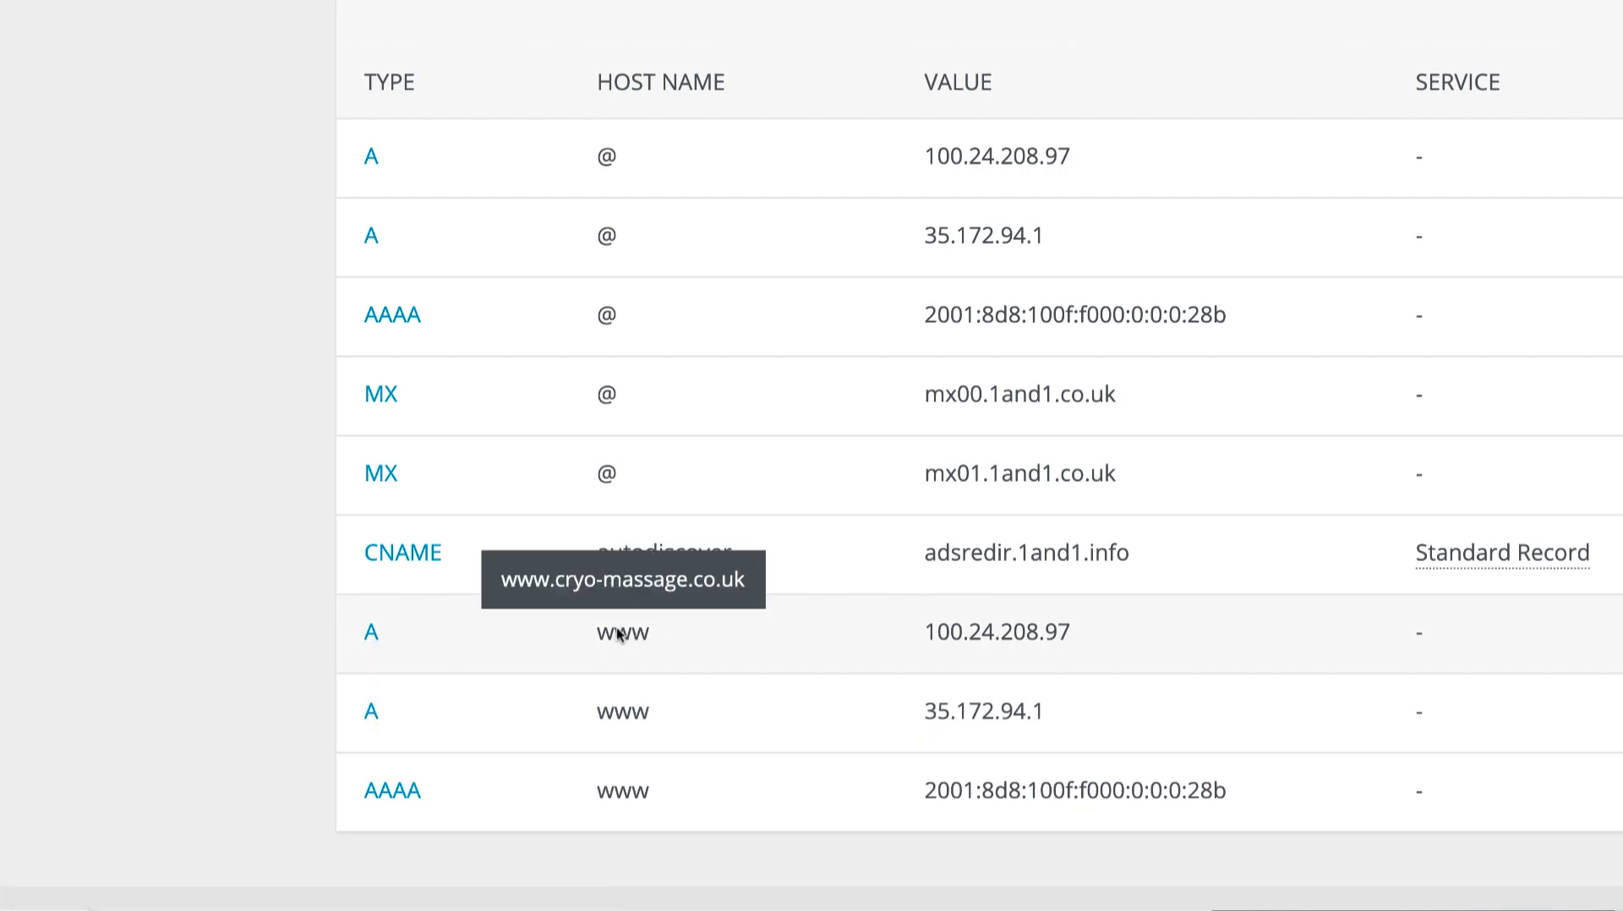
pyautogui.moveTo(586, 659)
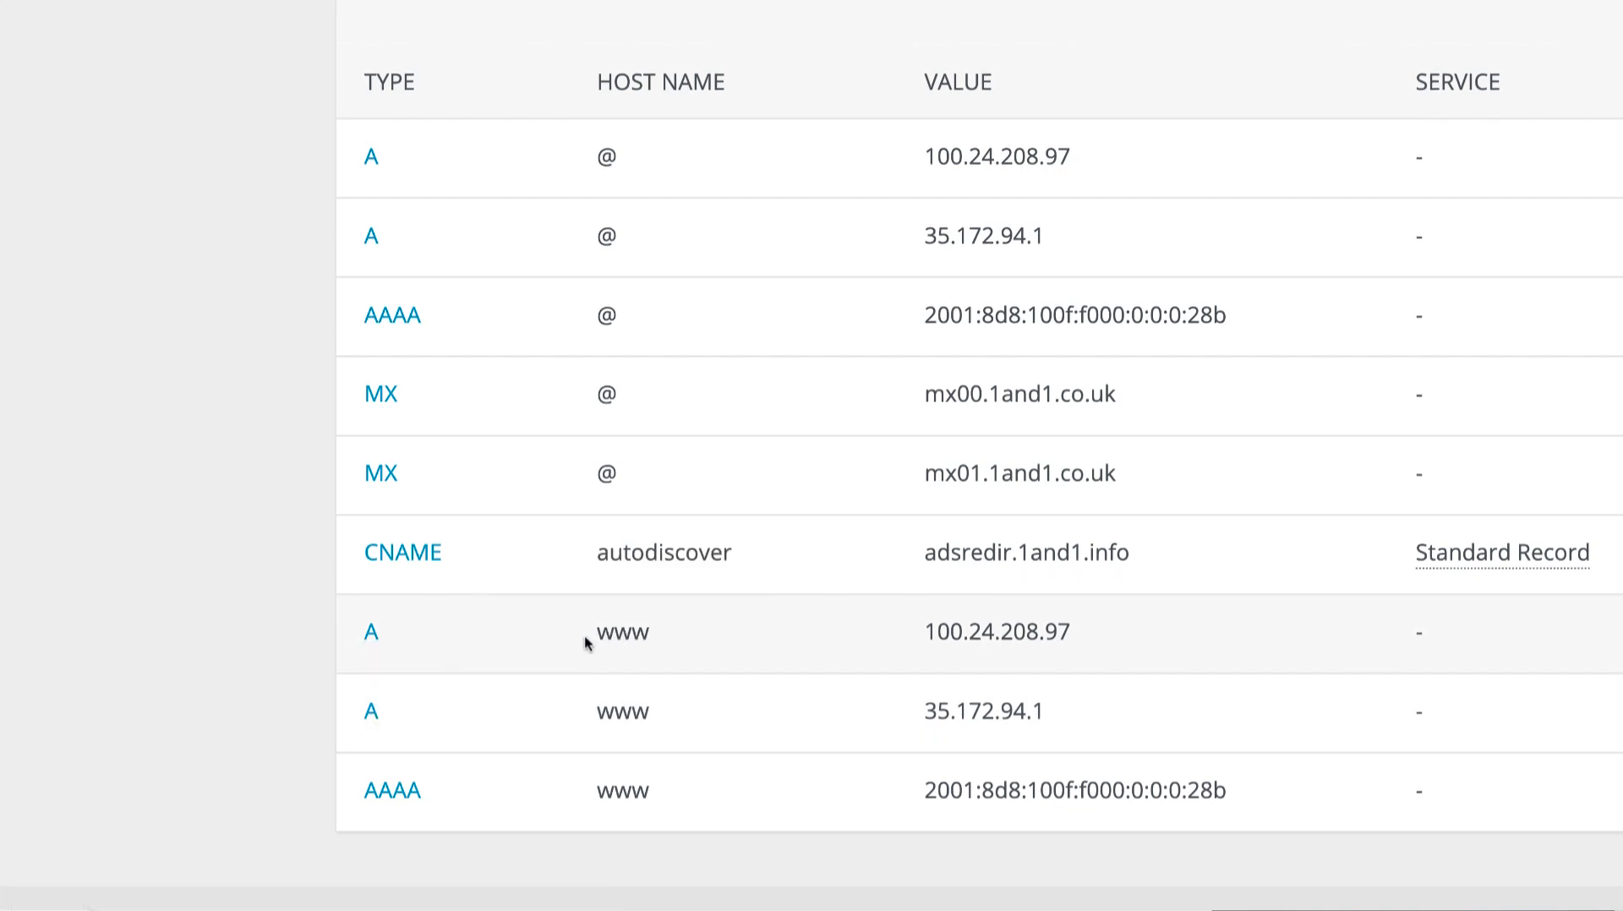
pyautogui.moveTo(540, 640)
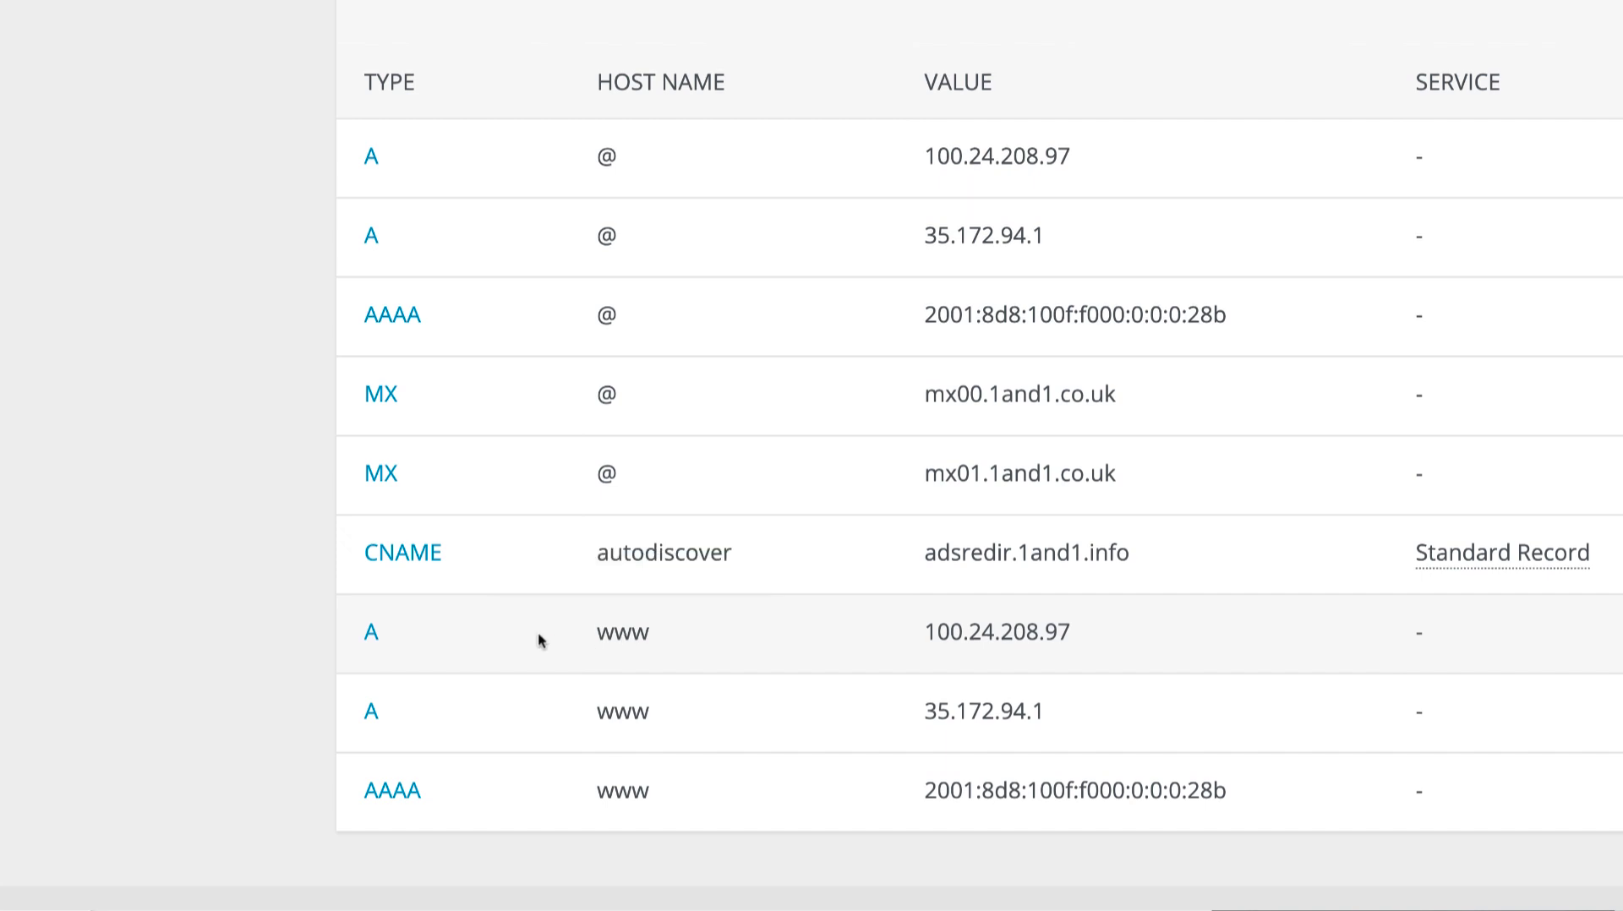
pyautogui.scroll(3)
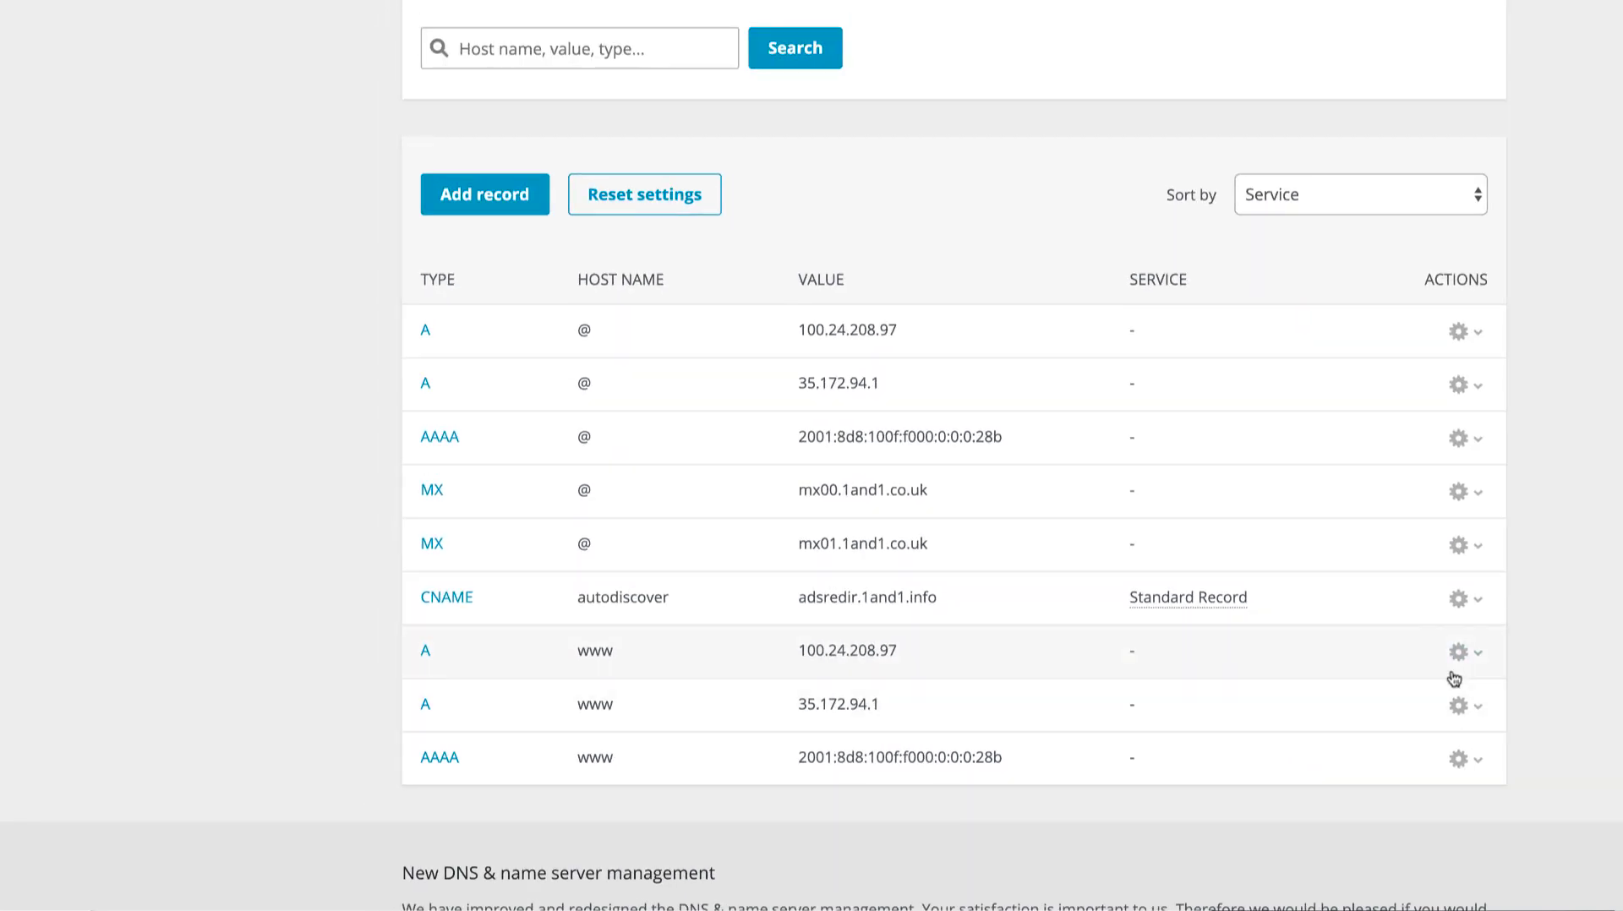
pyautogui.click(1459, 652)
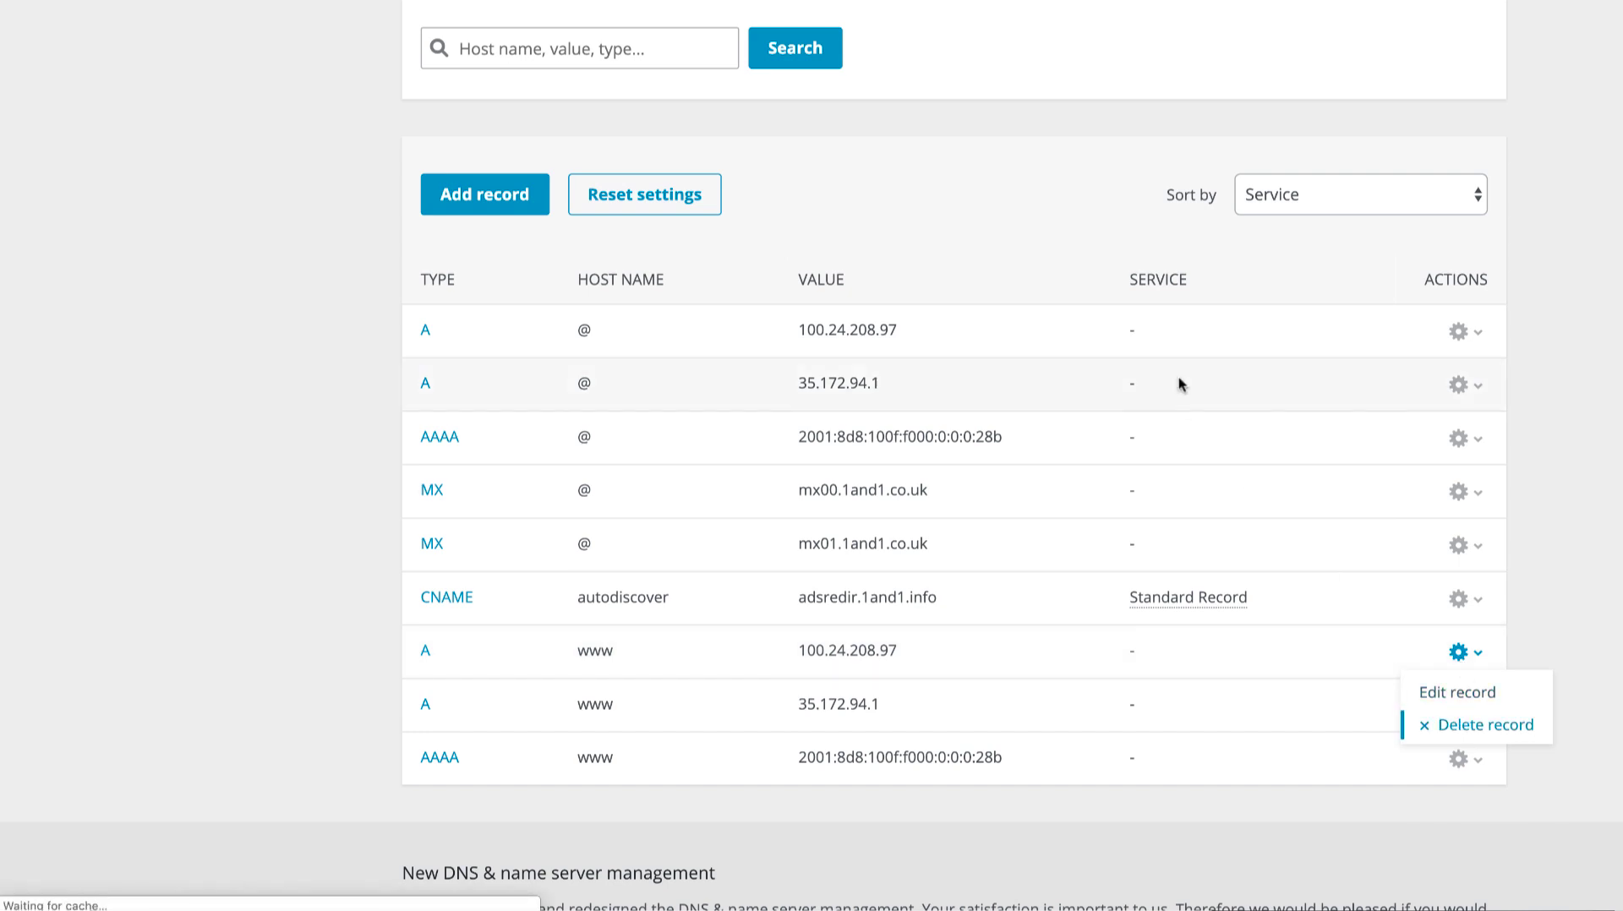
pyautogui.click(1486, 725)
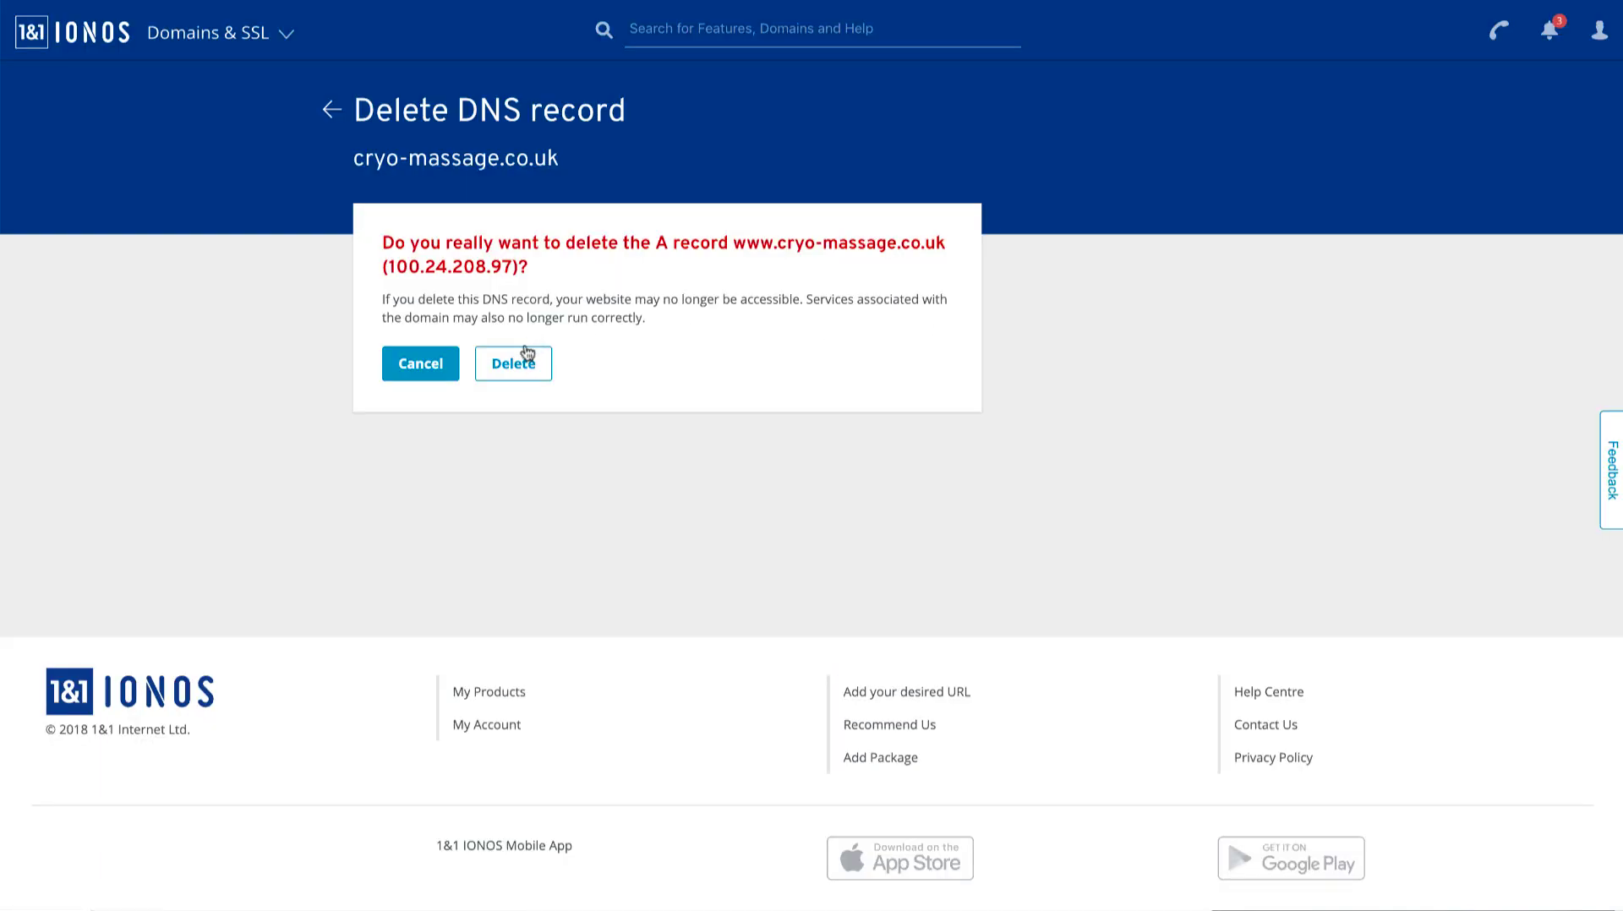
pyautogui.click(513, 364)
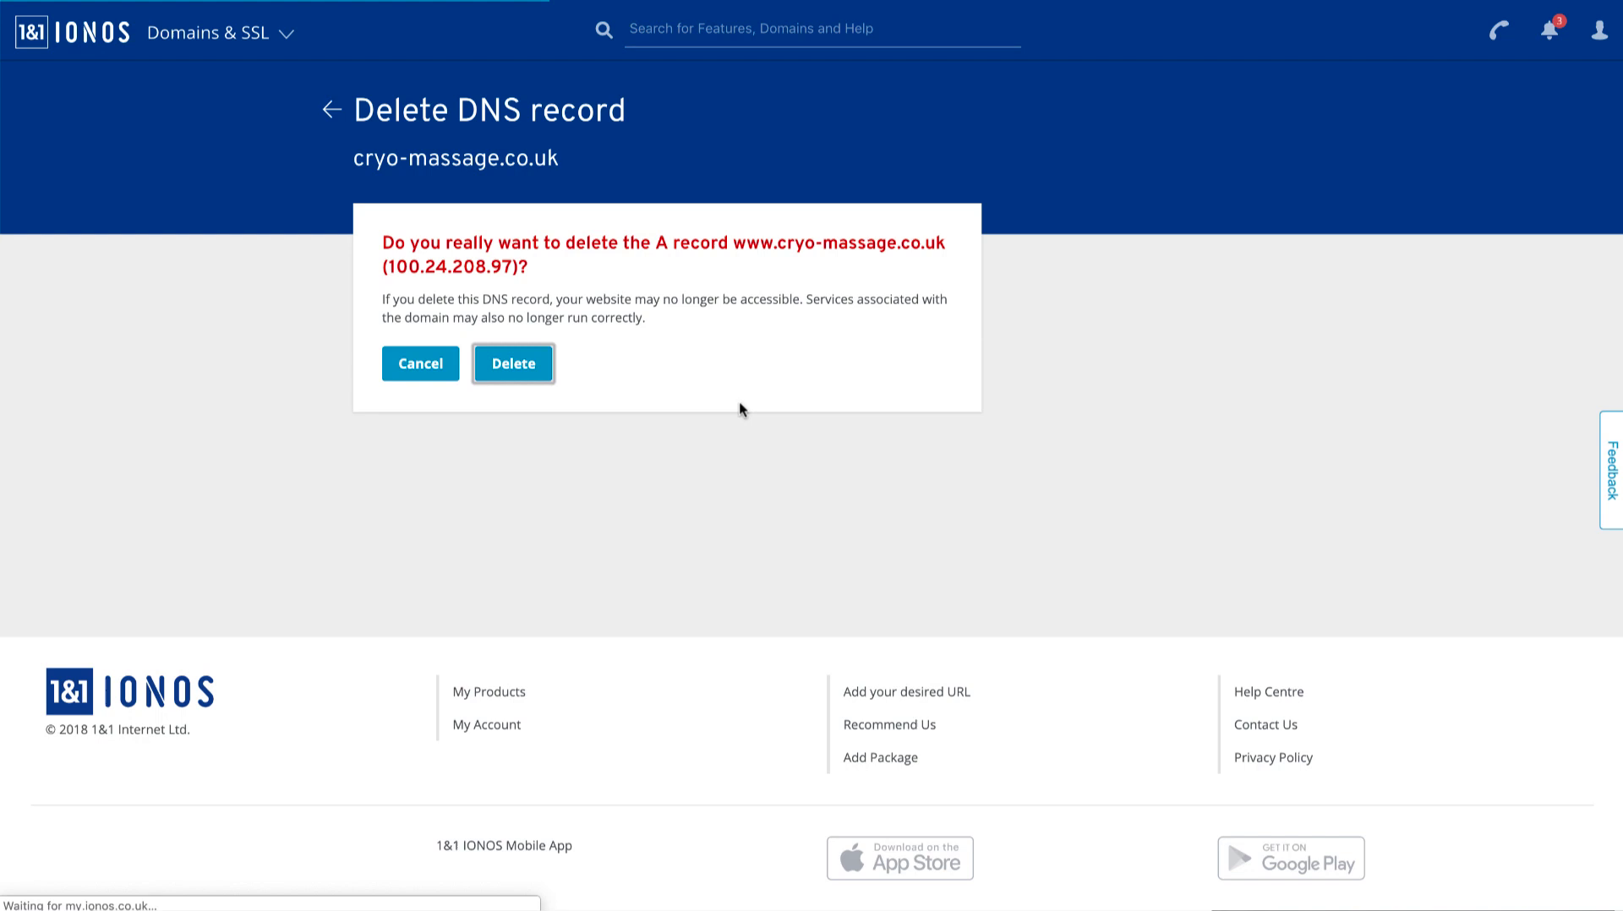
pyautogui.click(513, 363)
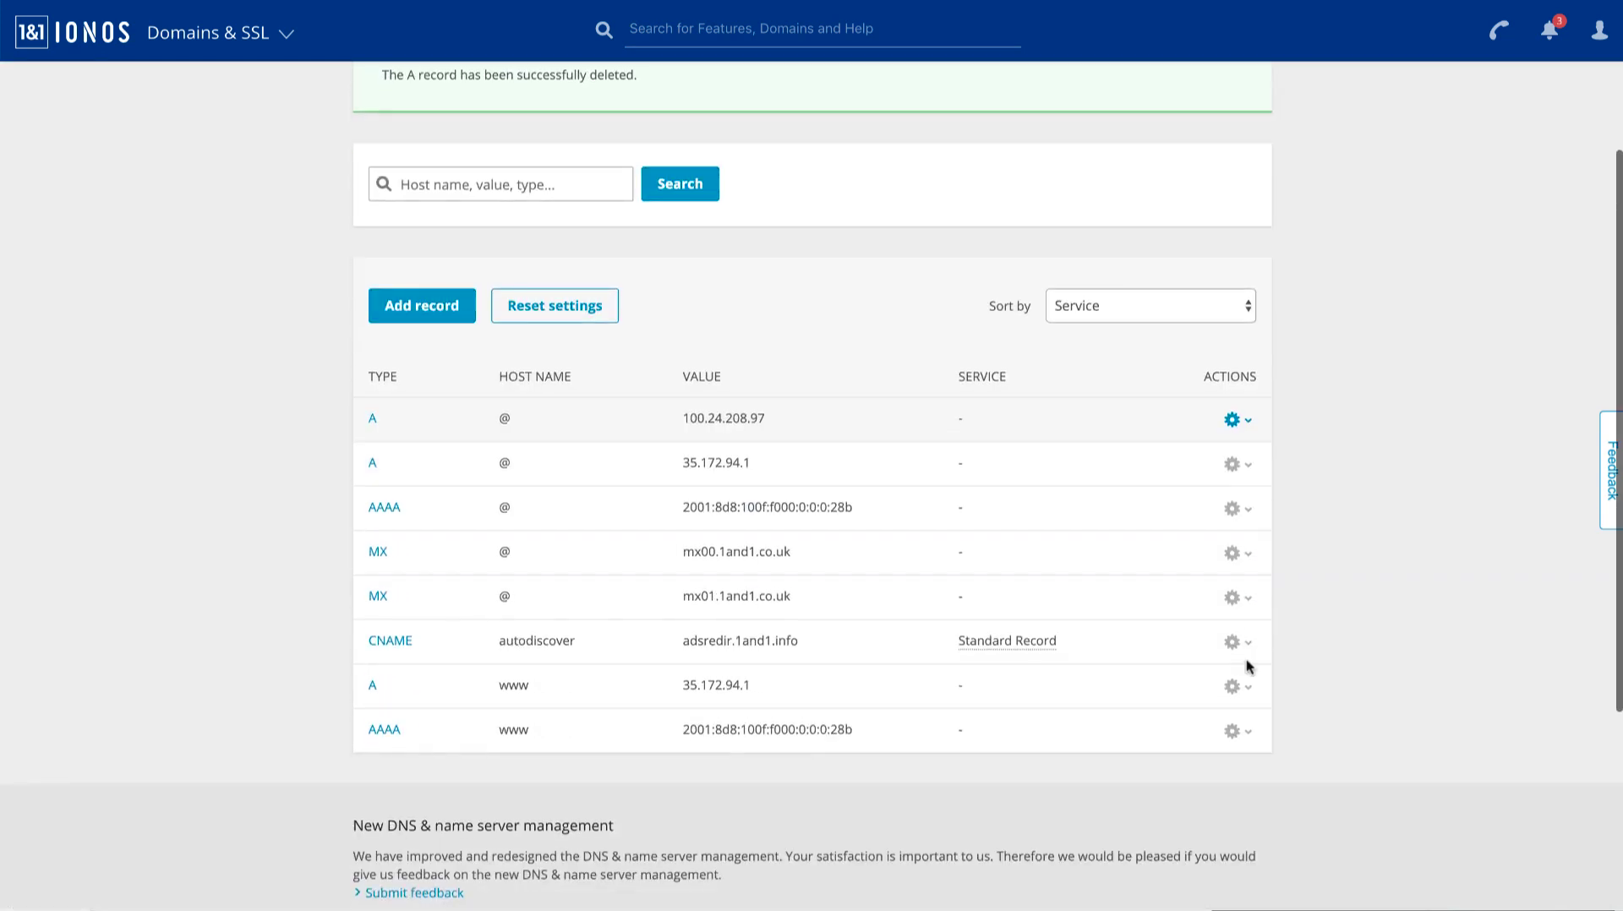
pyautogui.click(1231, 685)
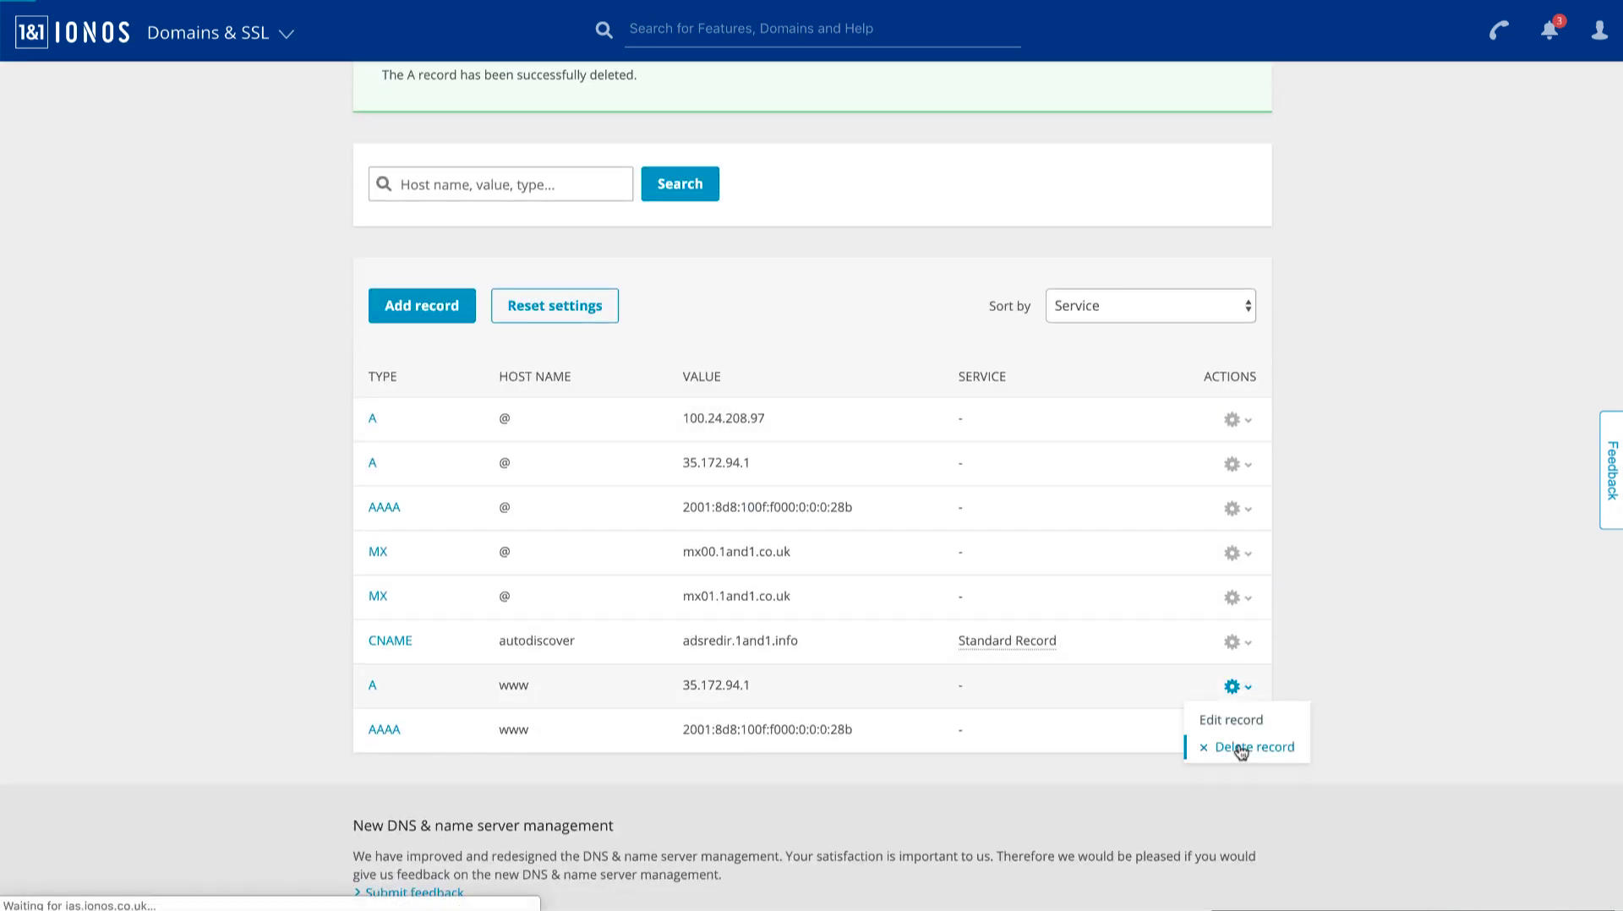
pyautogui.click(1254, 747)
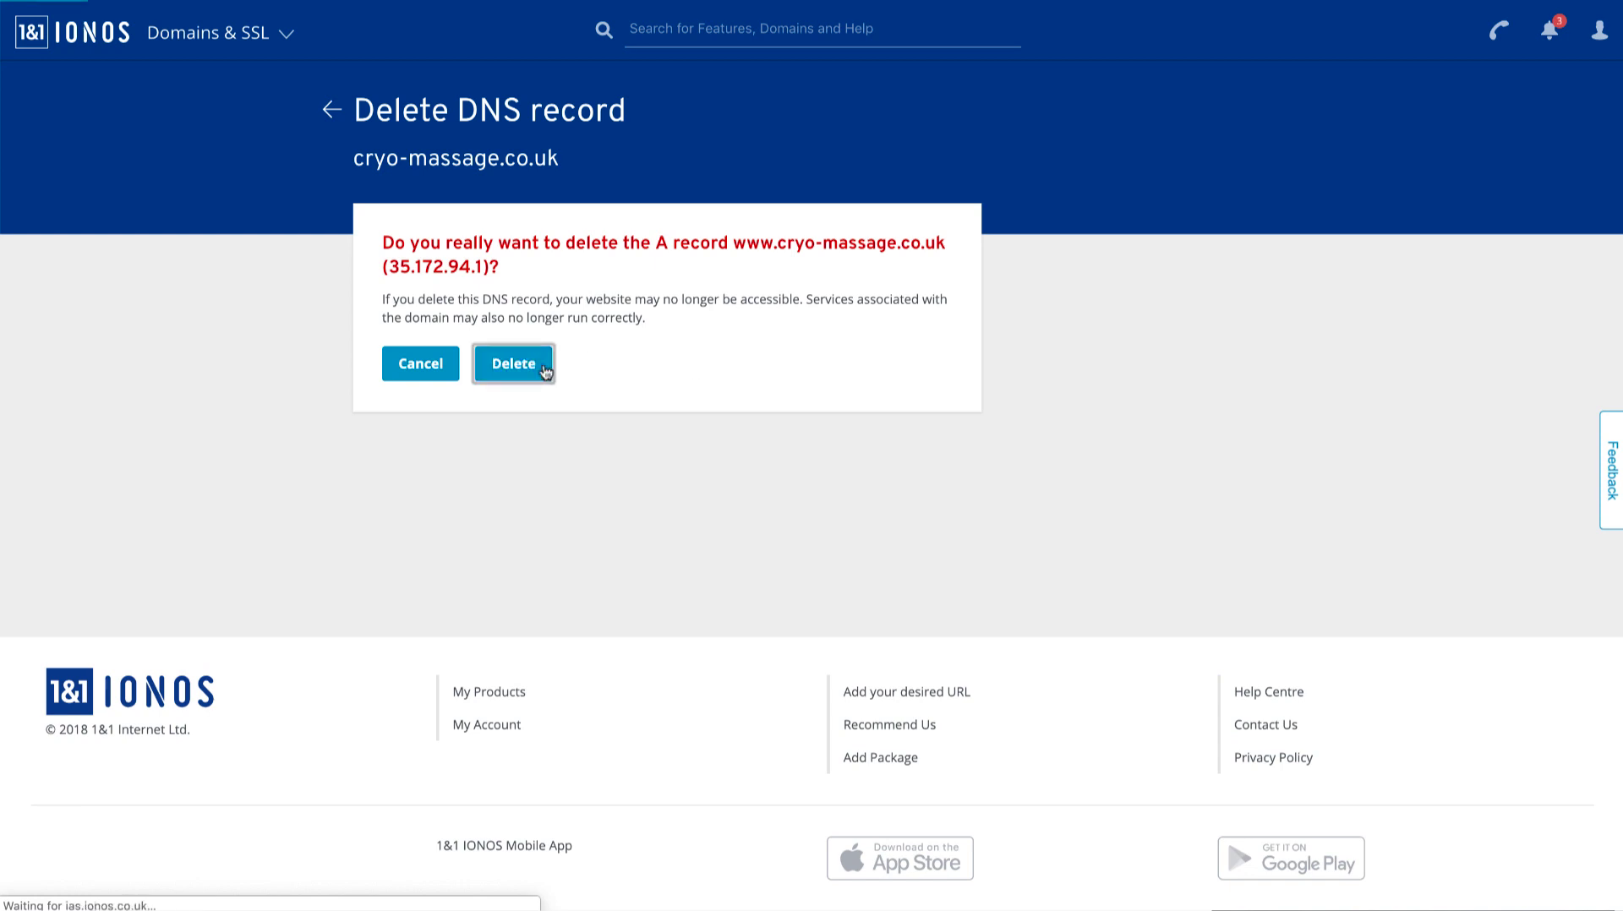
pyautogui.click(513, 364)
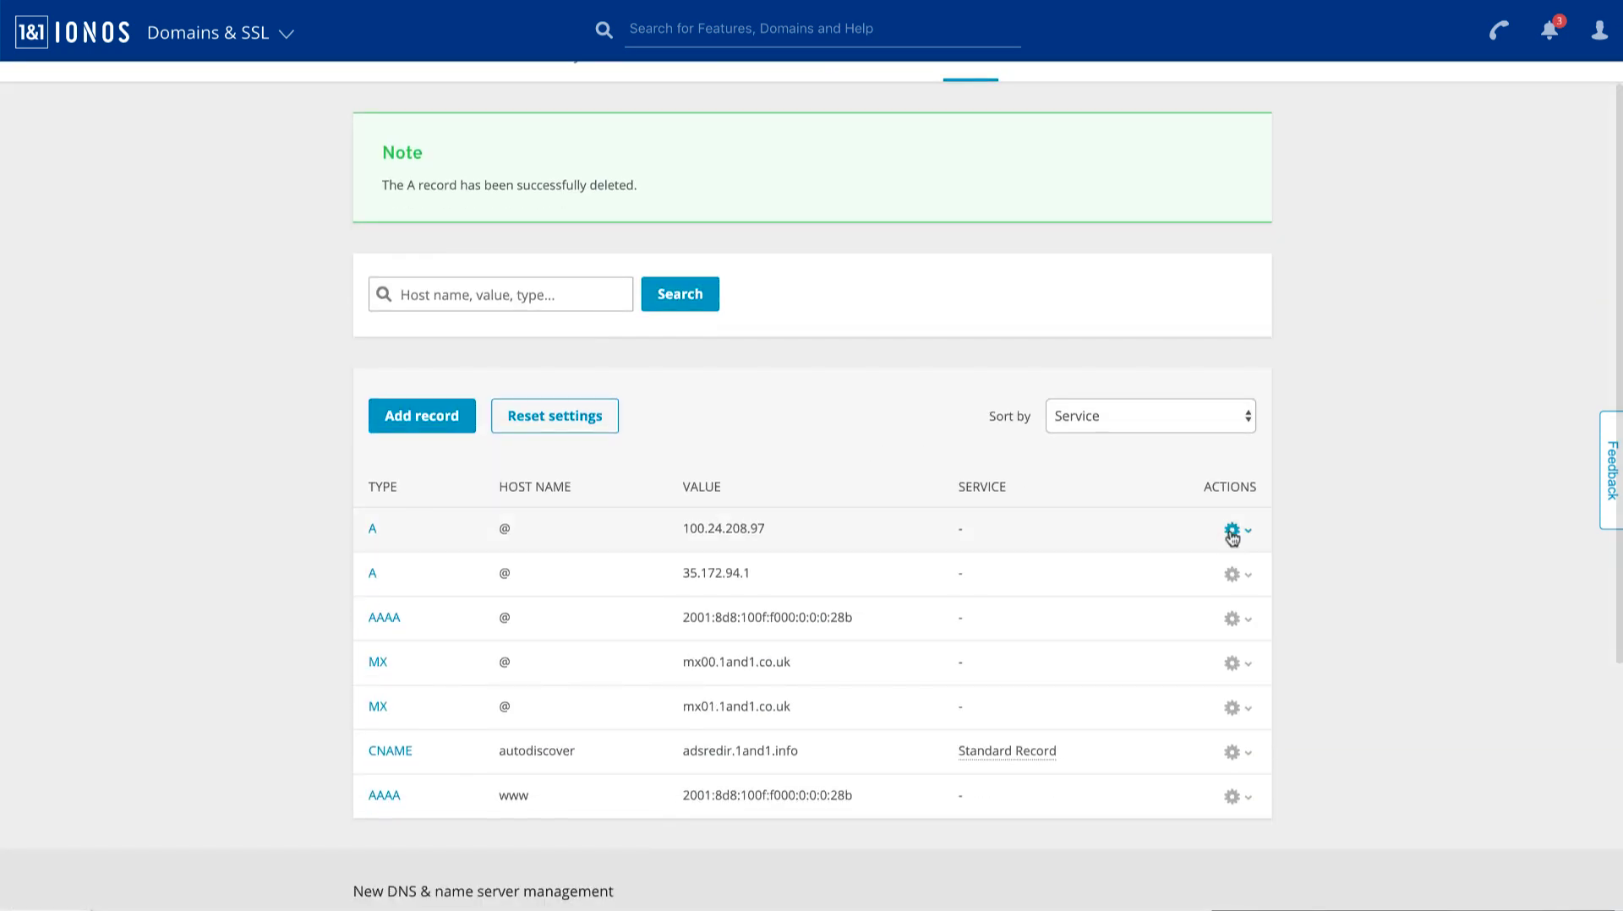
pyautogui.click(1228, 531)
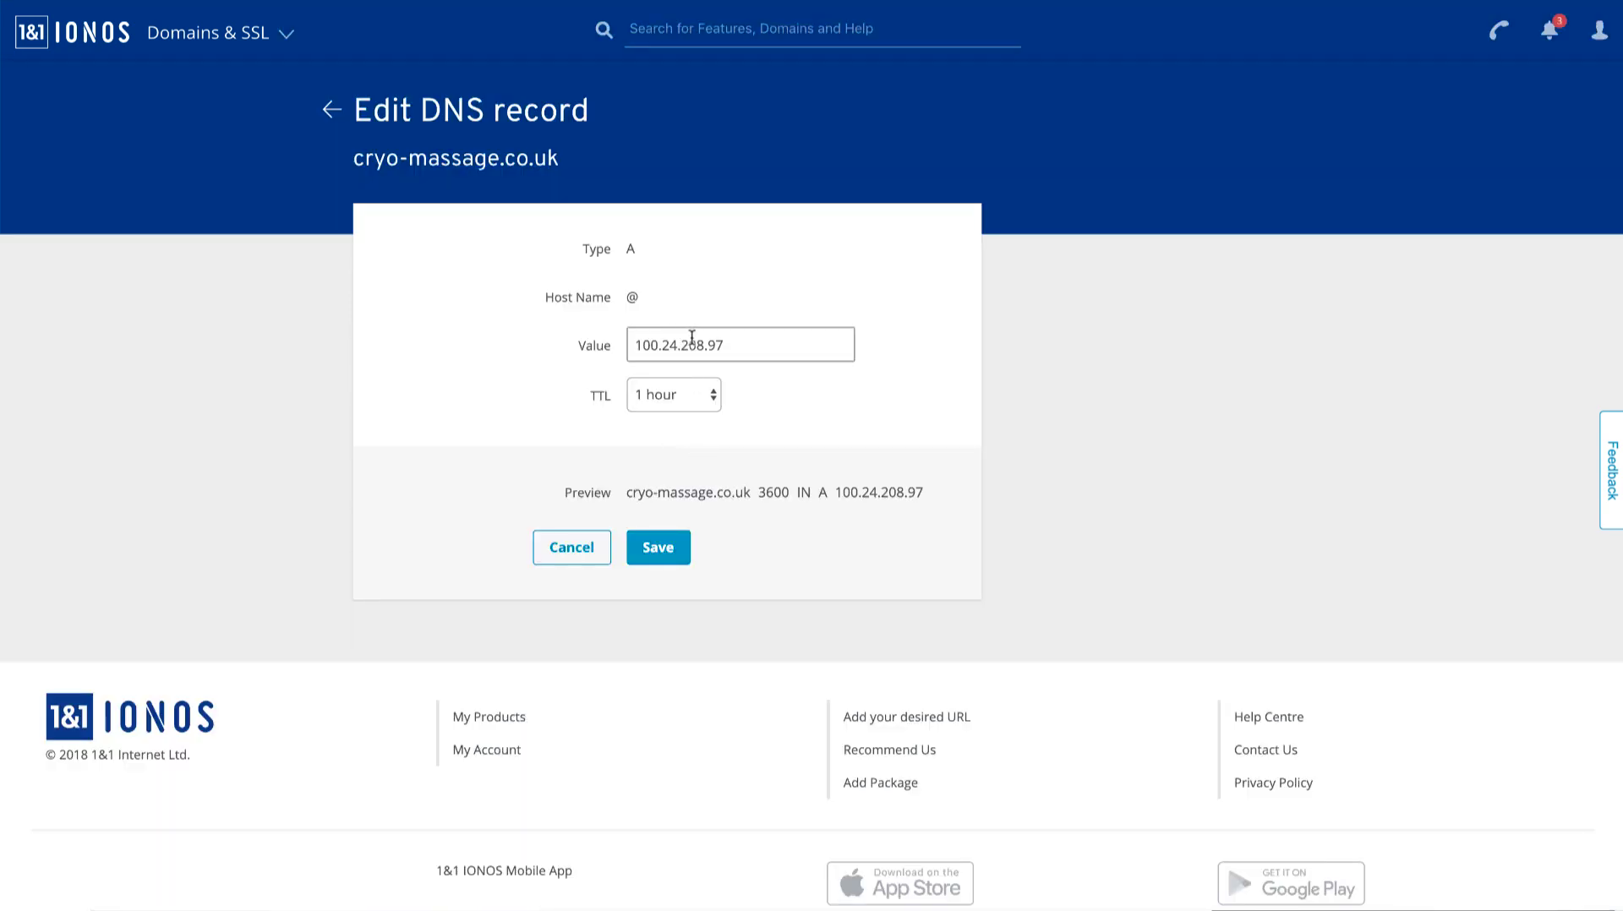
pyautogui.click(739, 345)
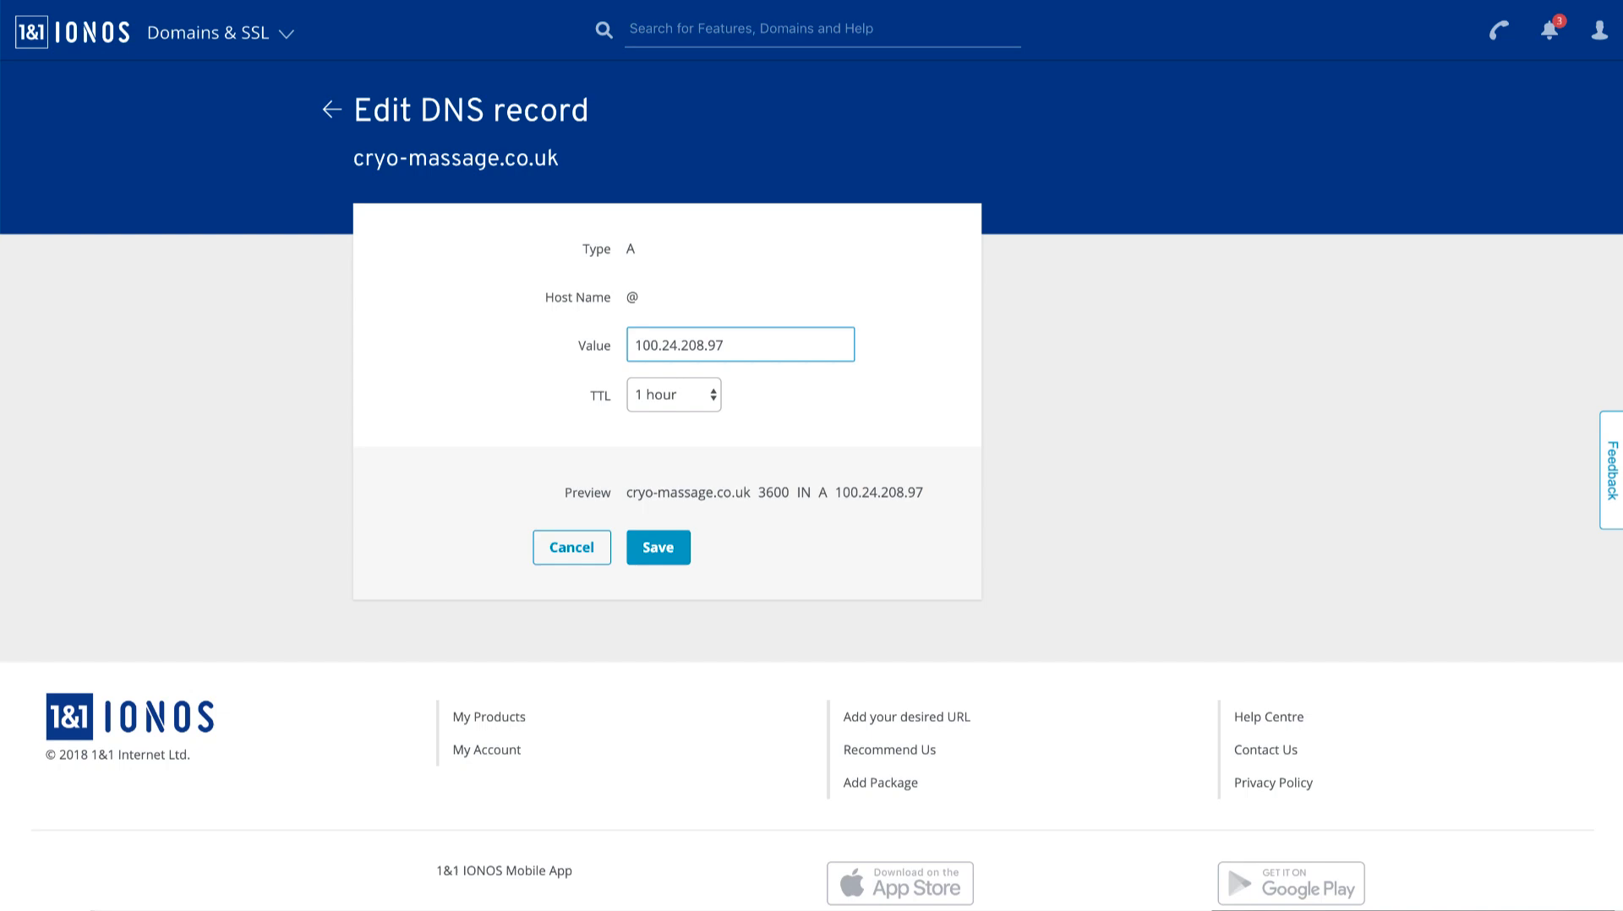
pyautogui.click(739, 344)
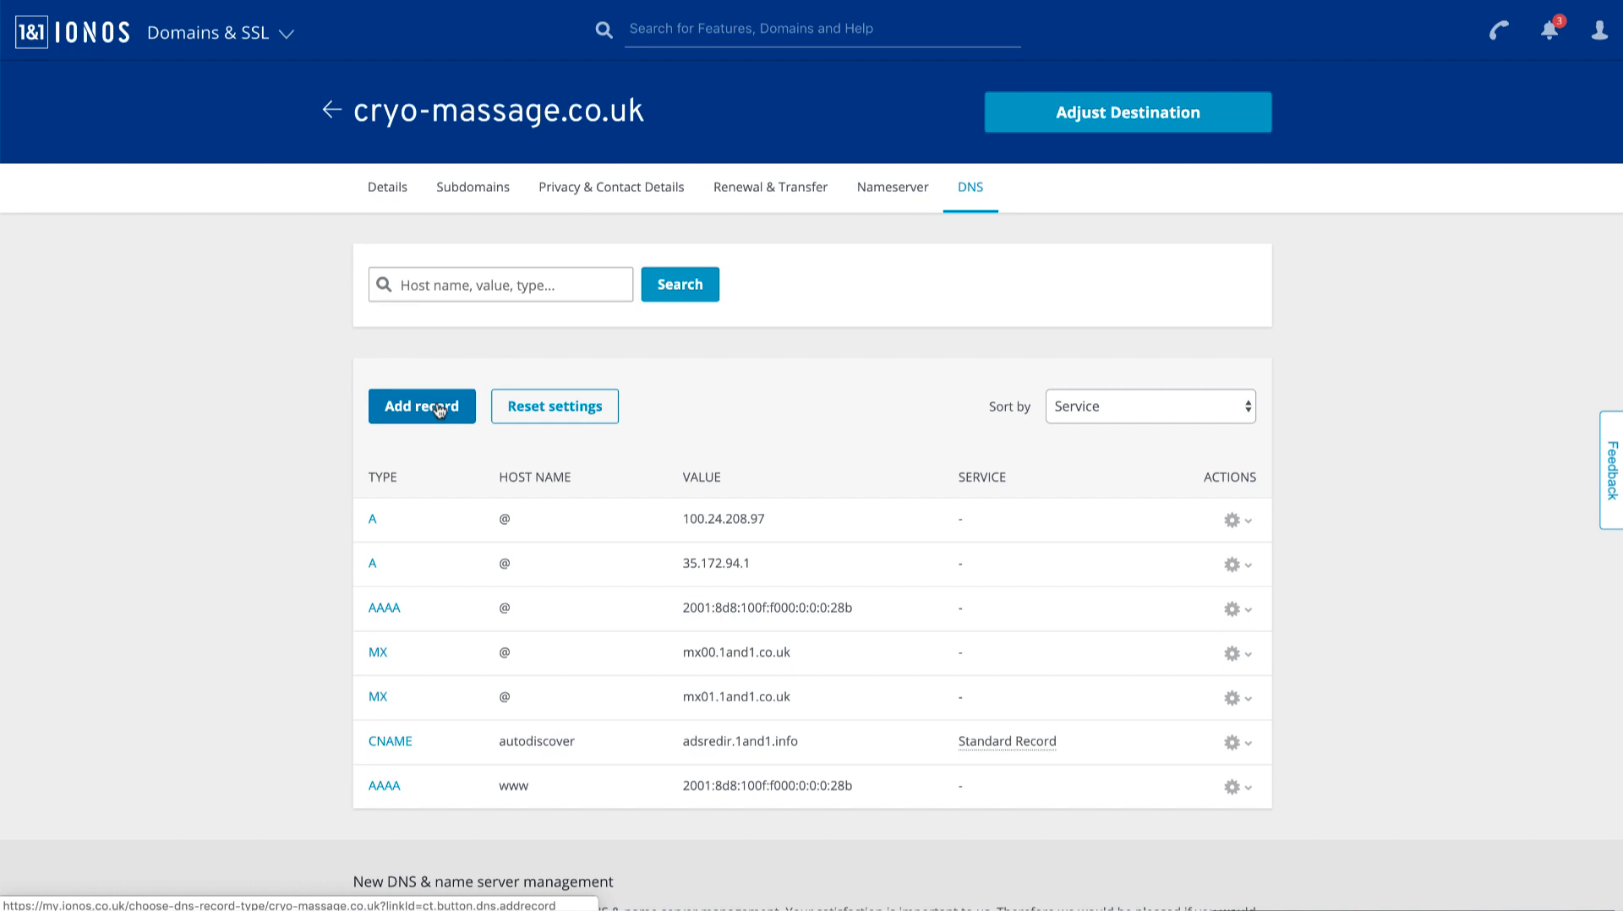
# - Start a new A record with 'Do not add DNS record for www' selected
pyautogui.click(421, 406)
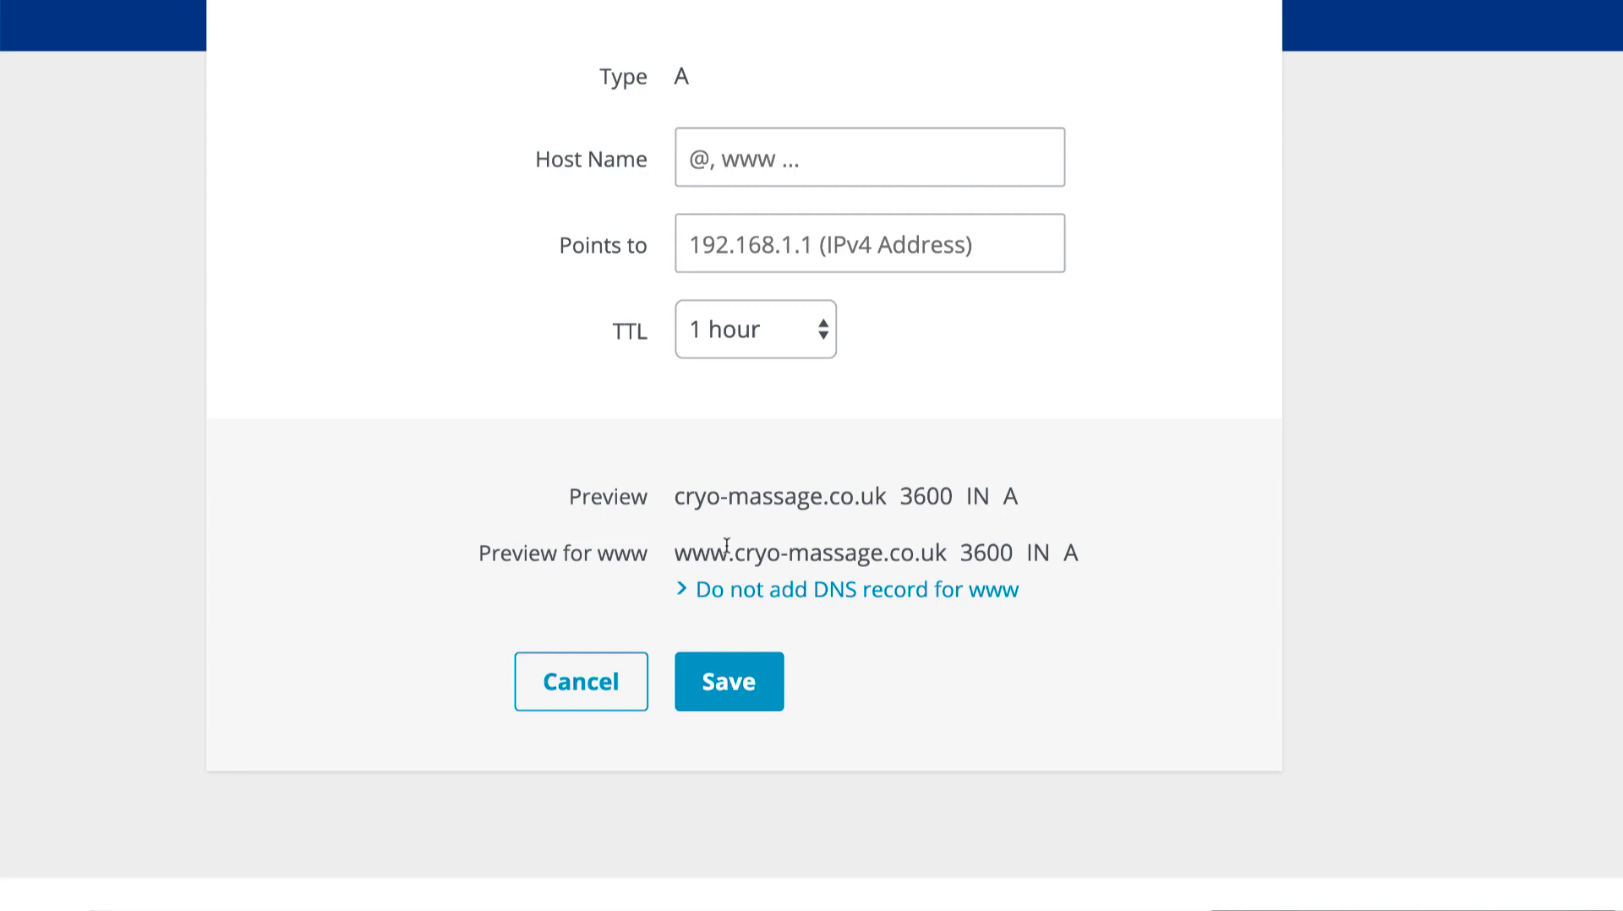
pyautogui.moveTo(1084, 544)
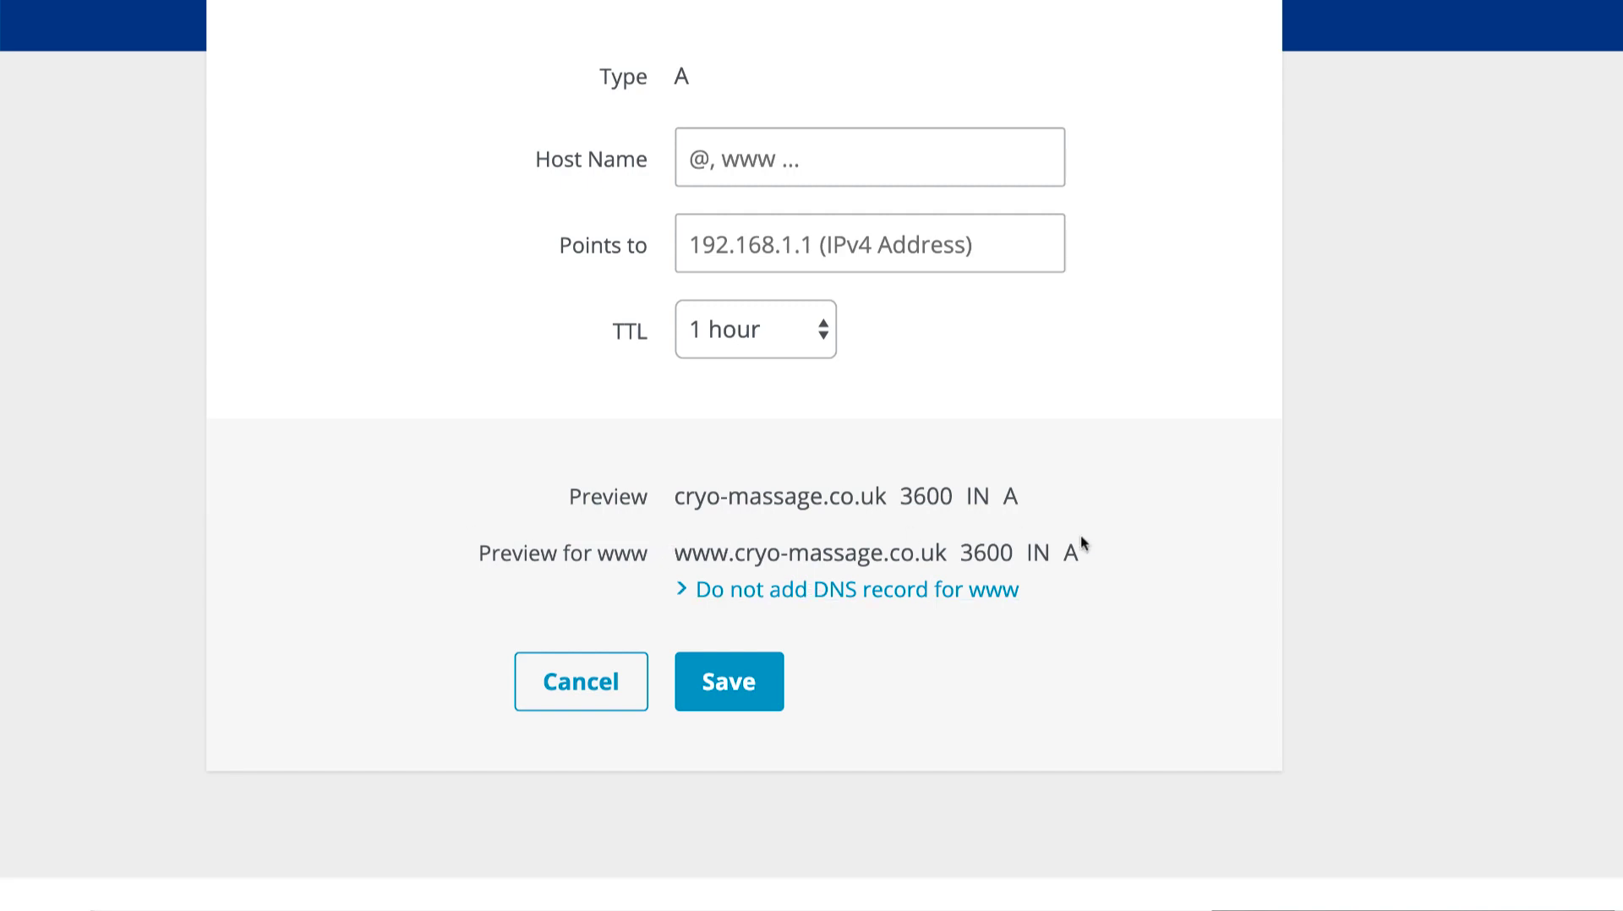
pyautogui.moveTo(1059, 576)
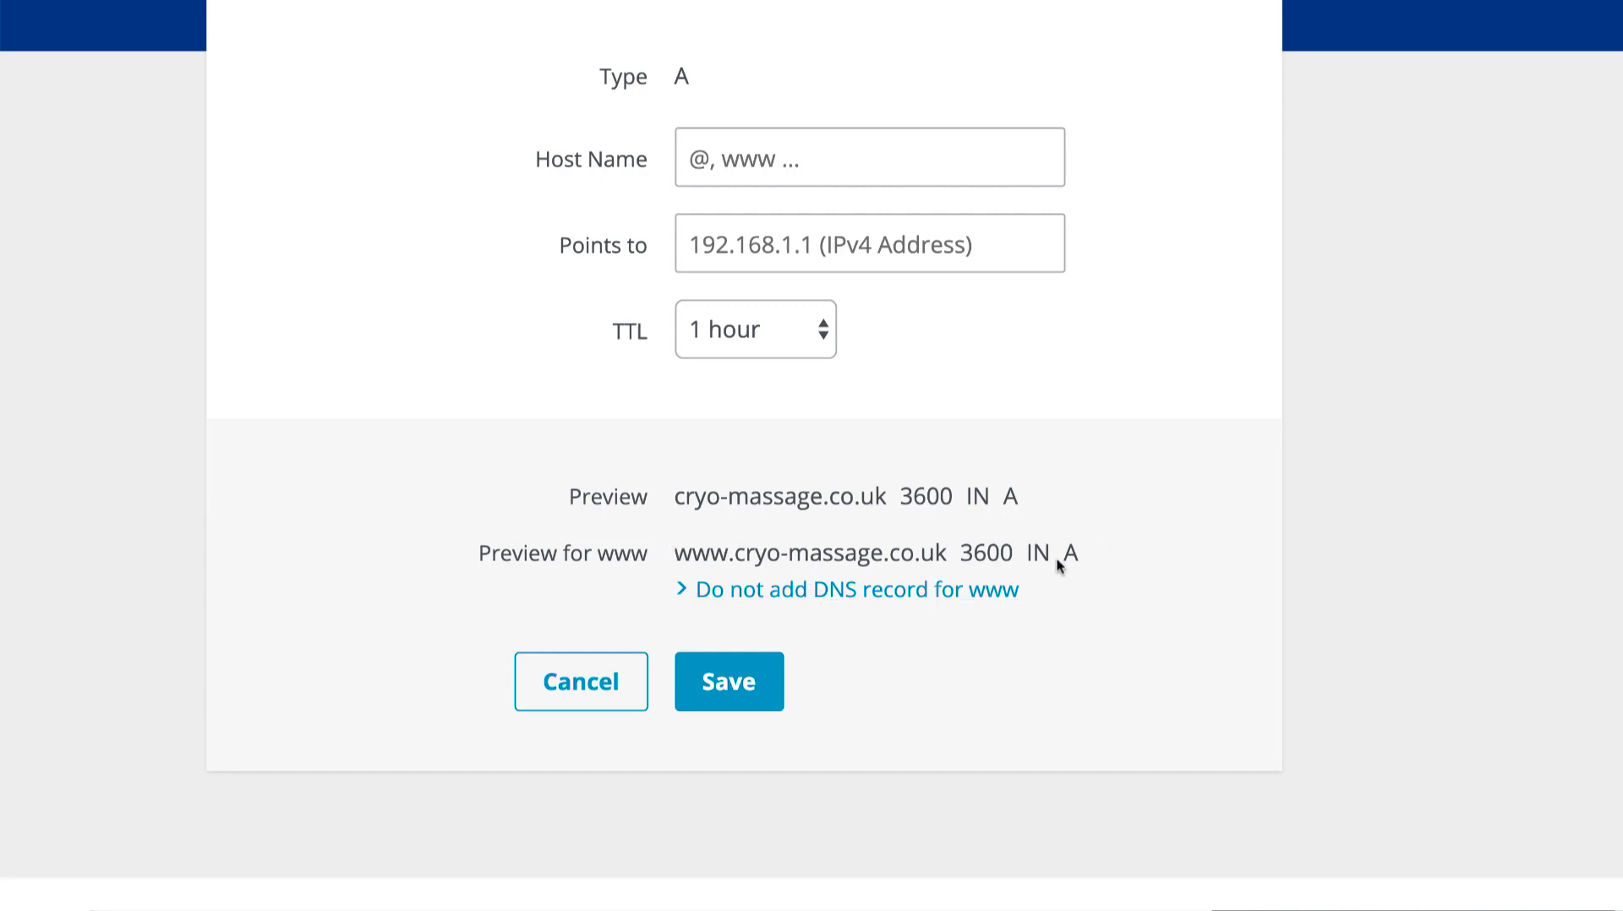
pyautogui.click(855, 590)
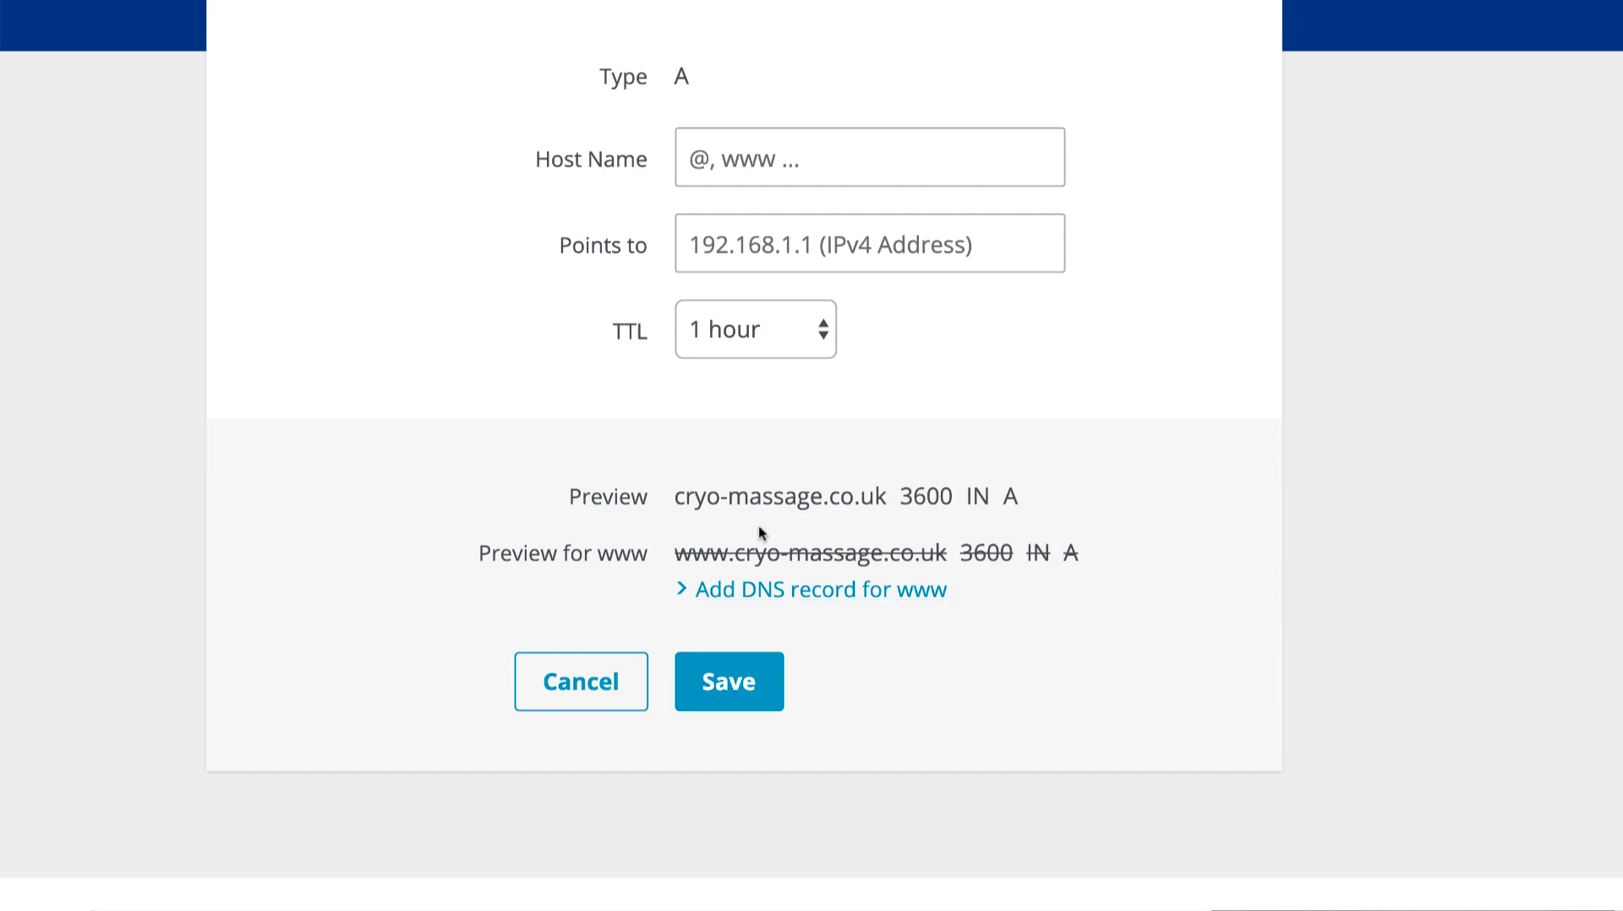
pyautogui.moveTo(906, 574)
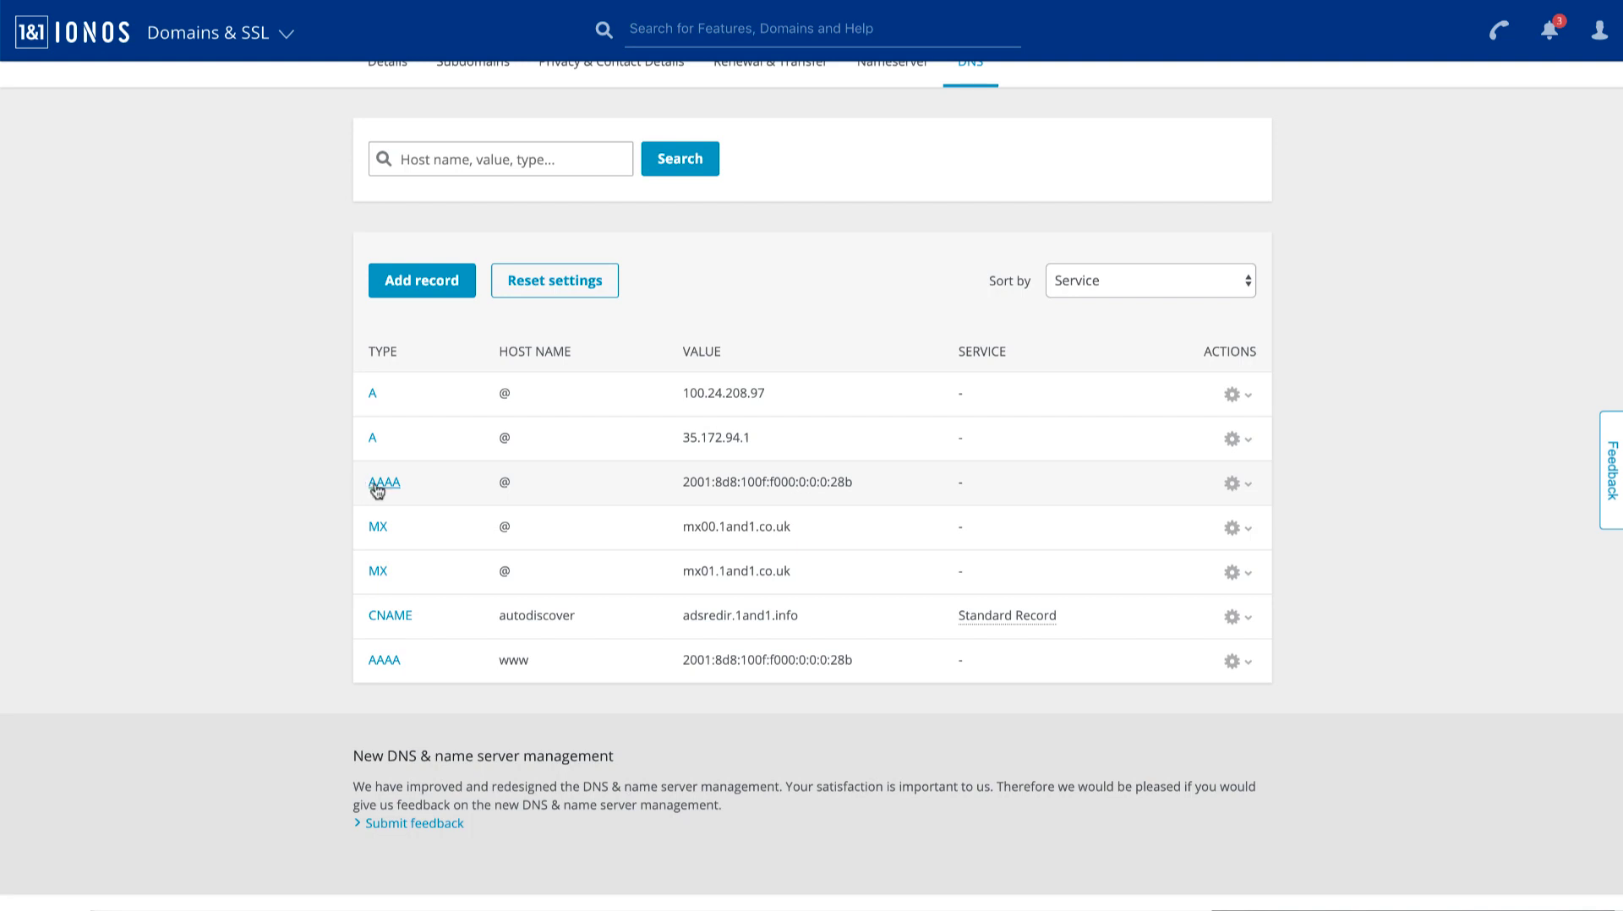
pyautogui.moveTo(508, 504)
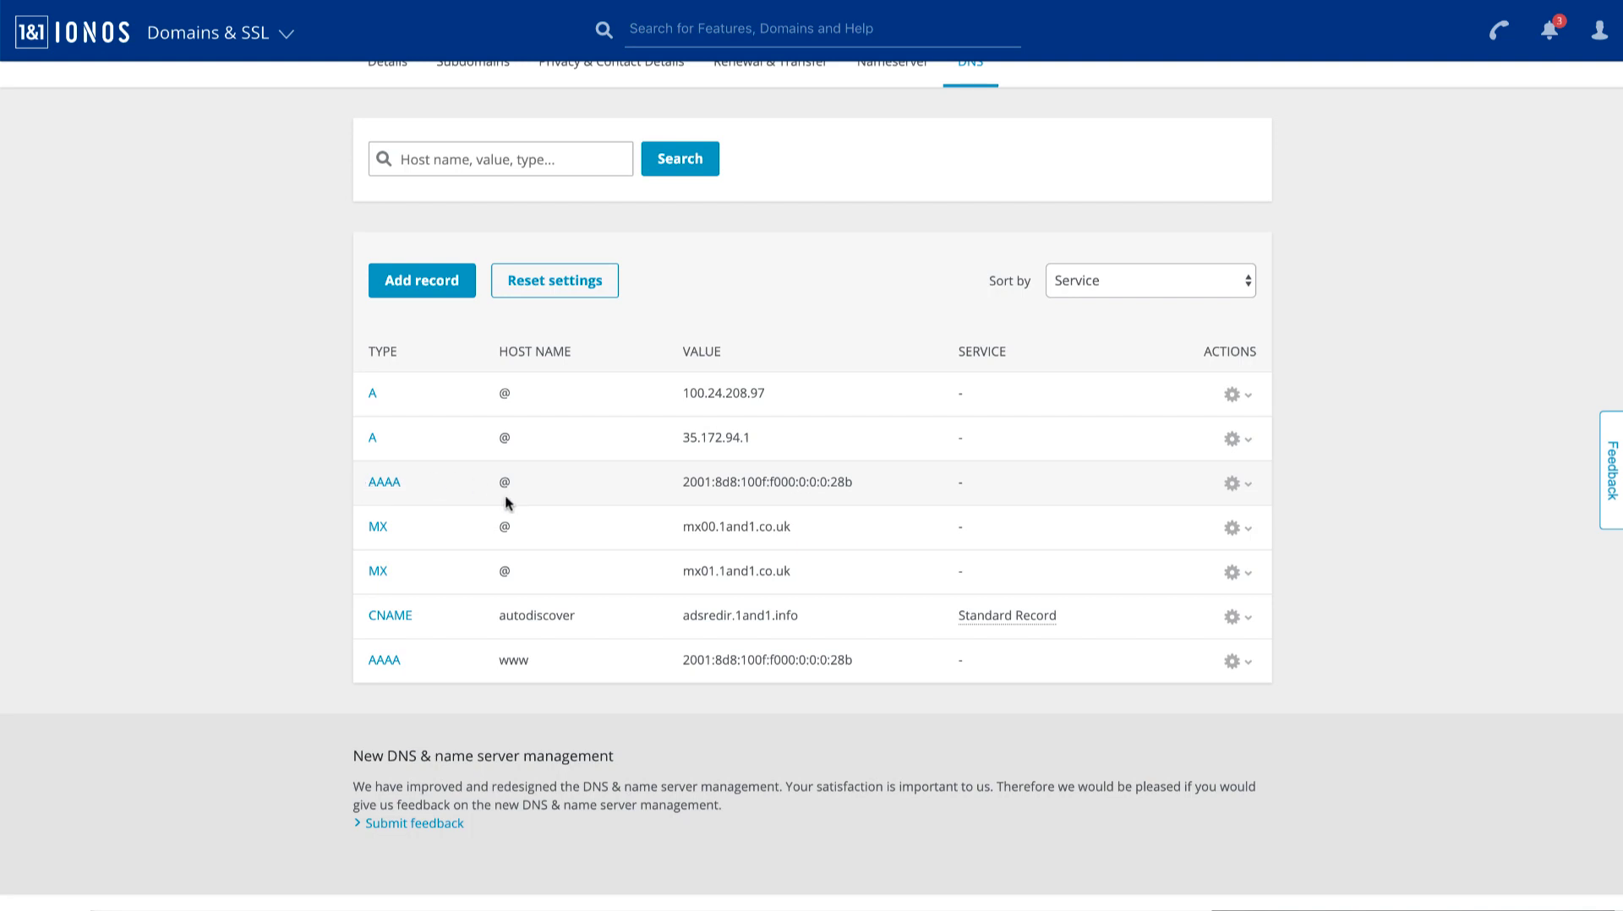
pyautogui.moveTo(727, 489)
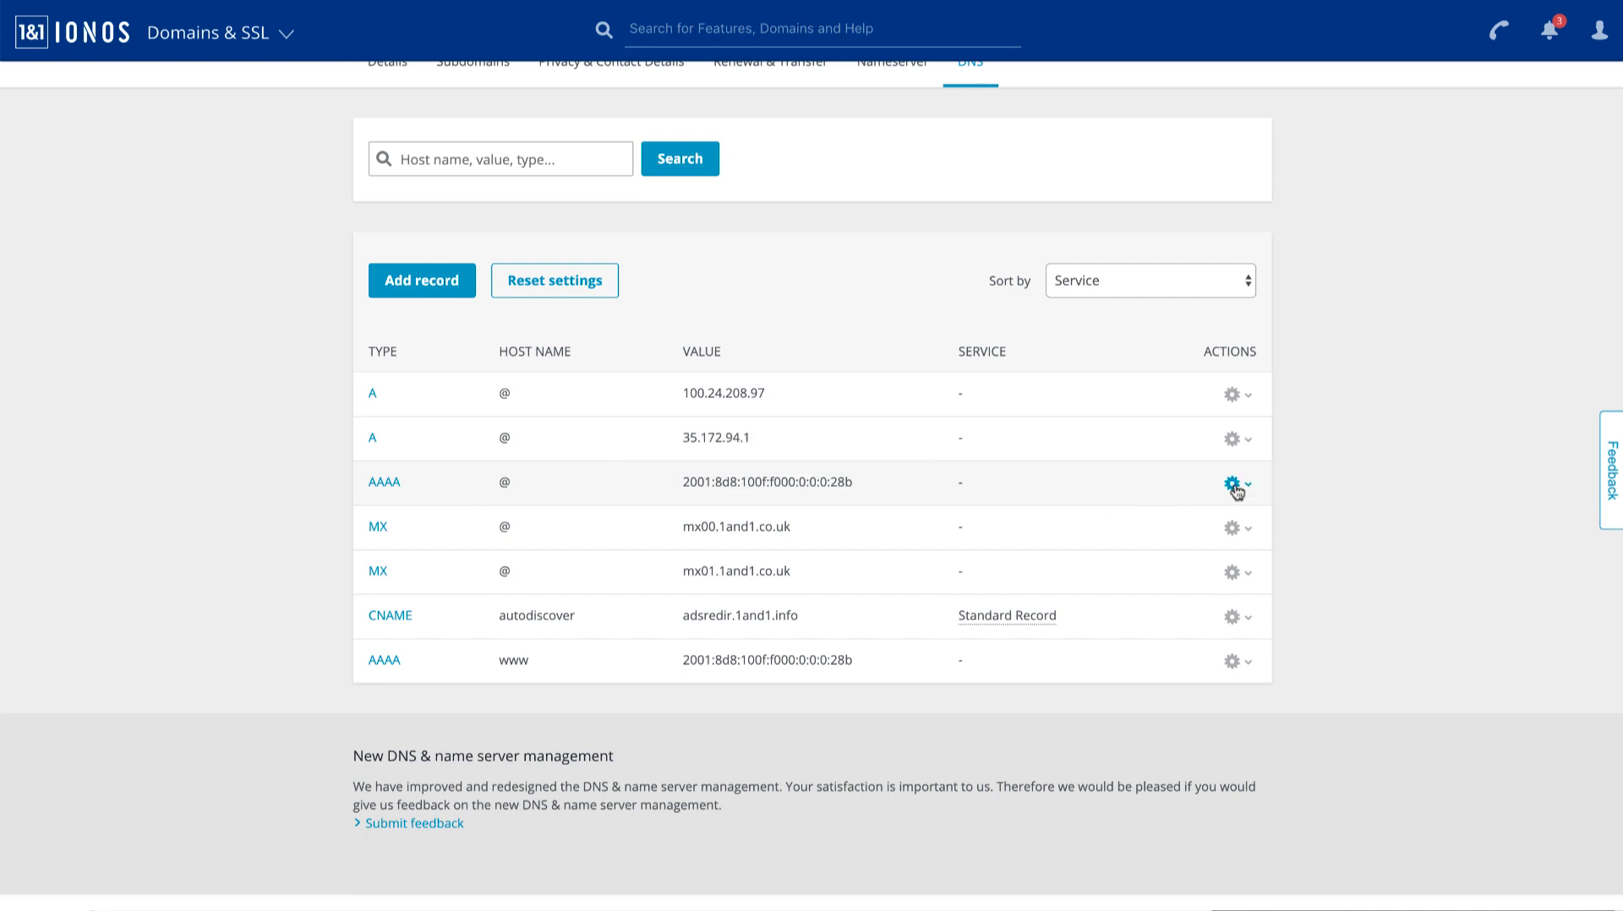
pyautogui.click(1230, 482)
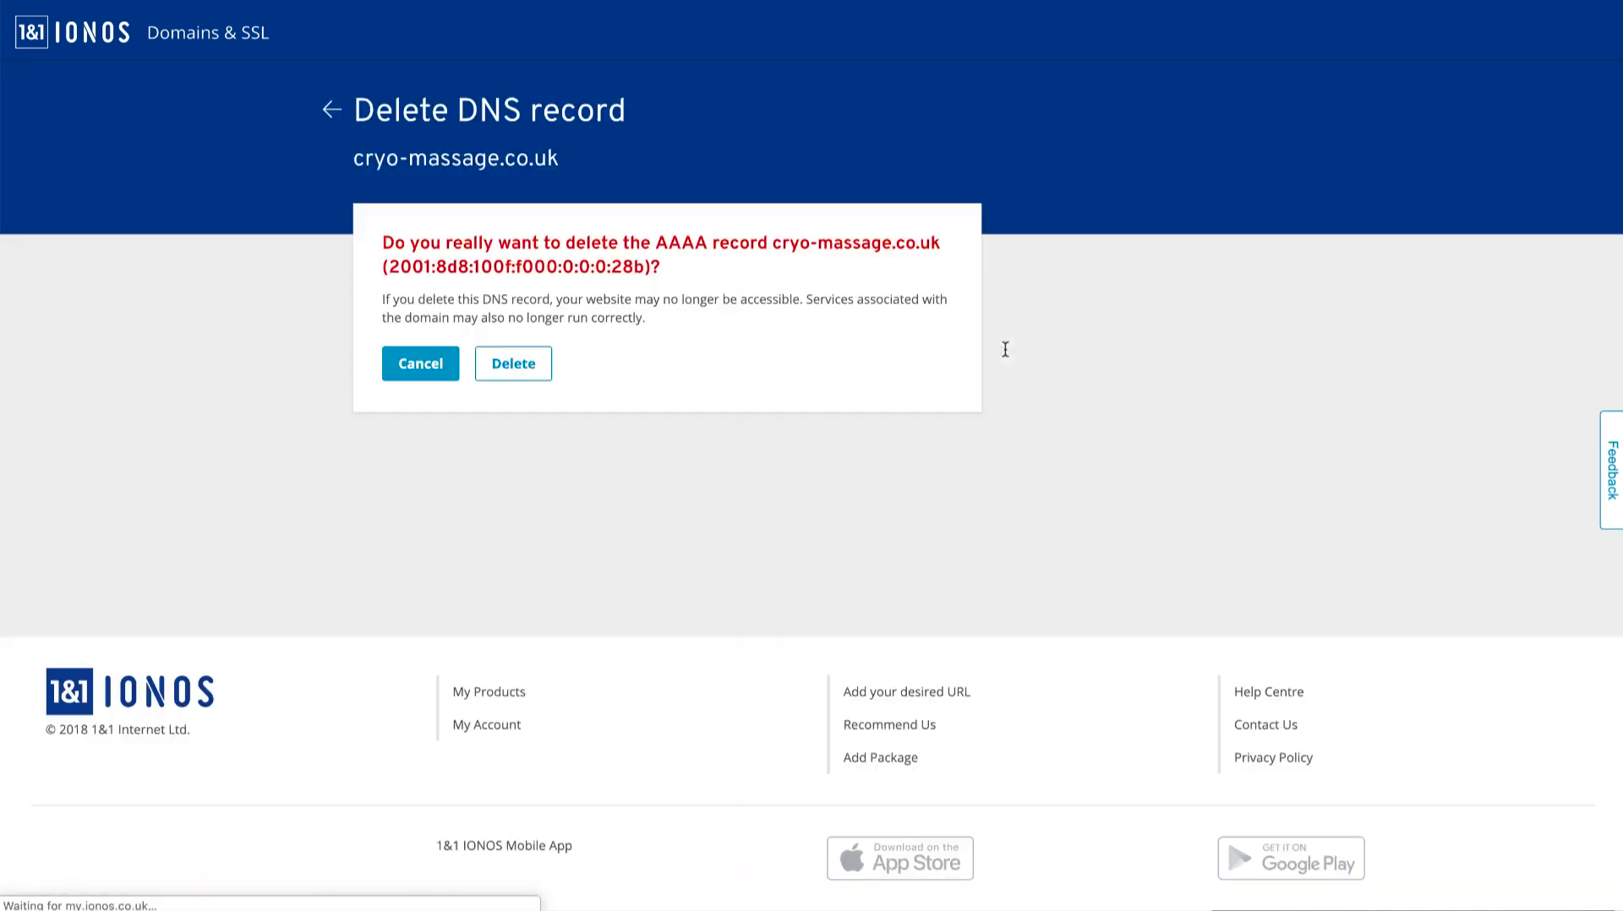
pyautogui.click(513, 364)
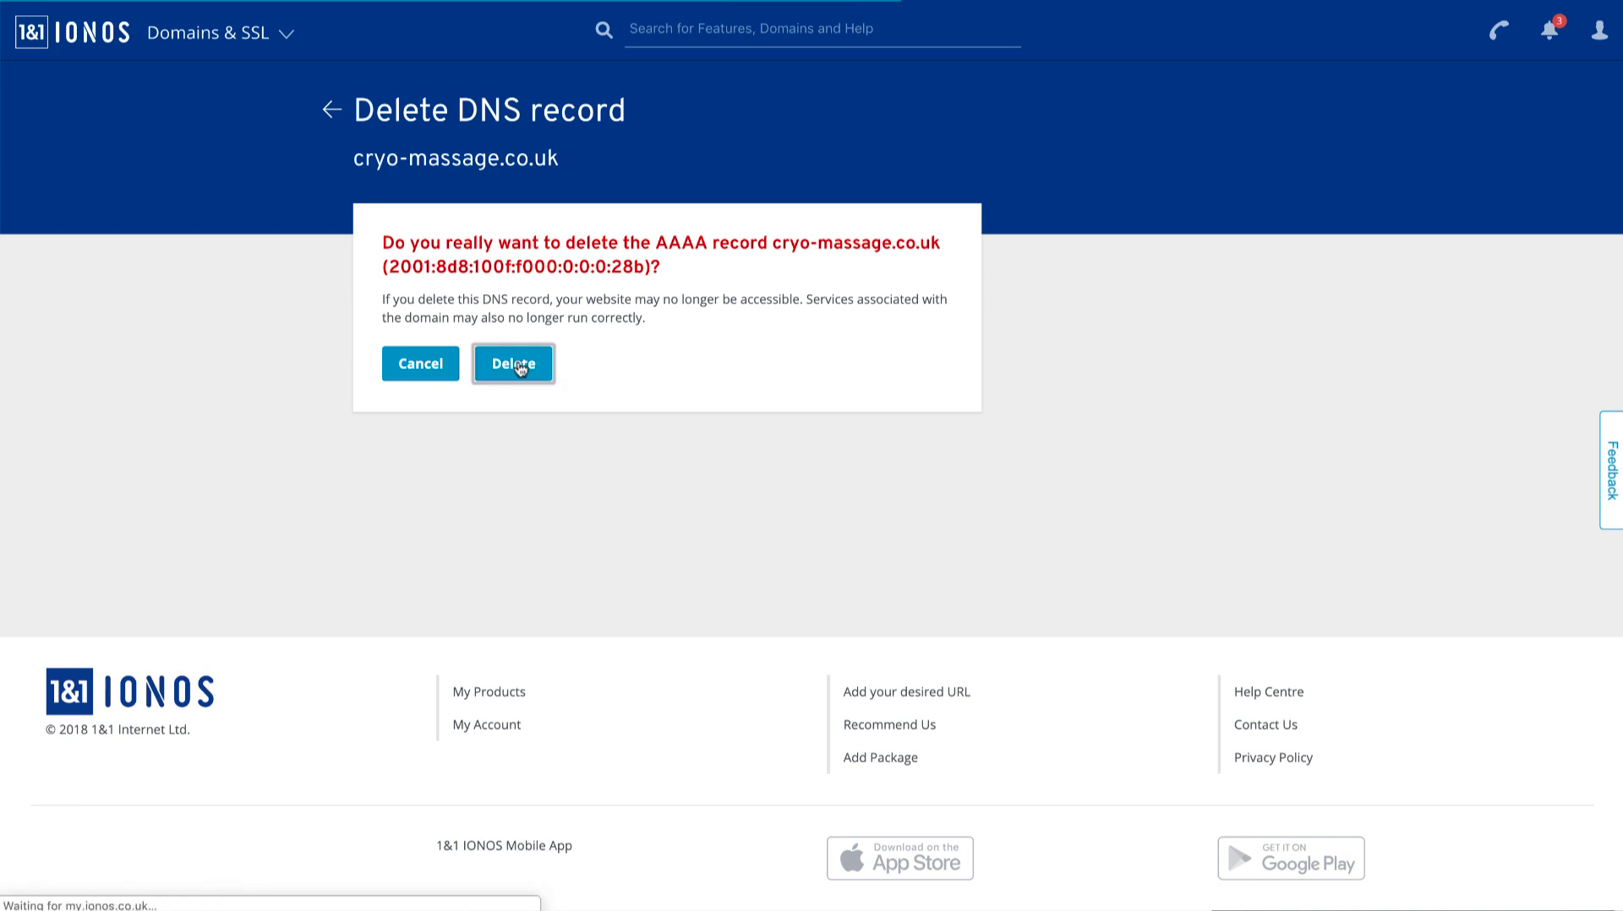
pyautogui.click(514, 363)
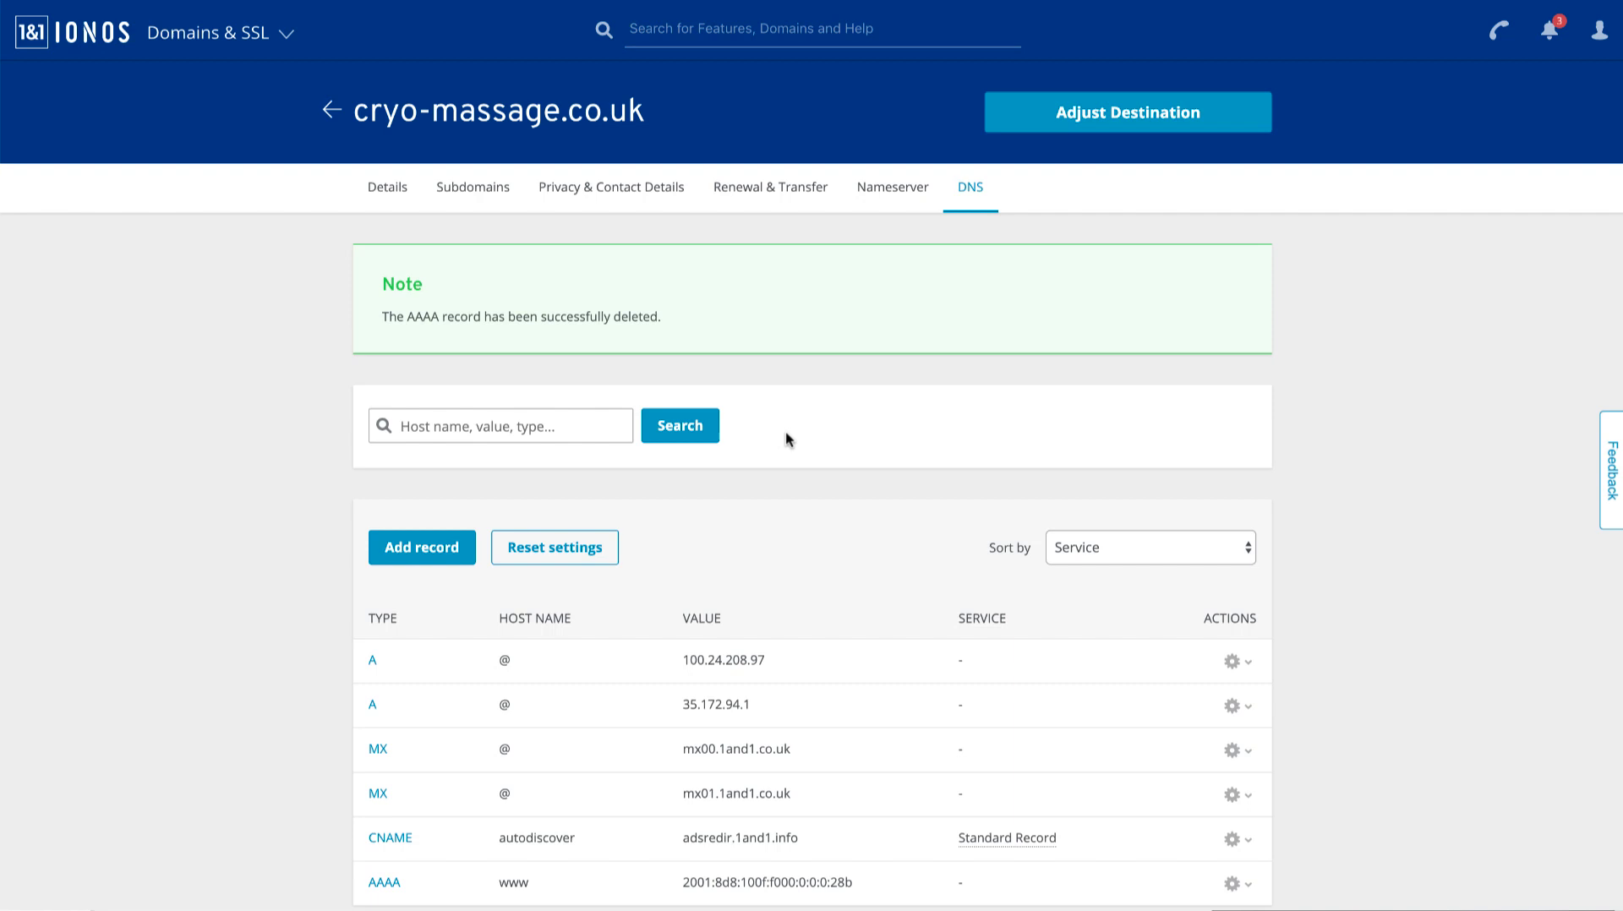
pyautogui.scroll(-3)
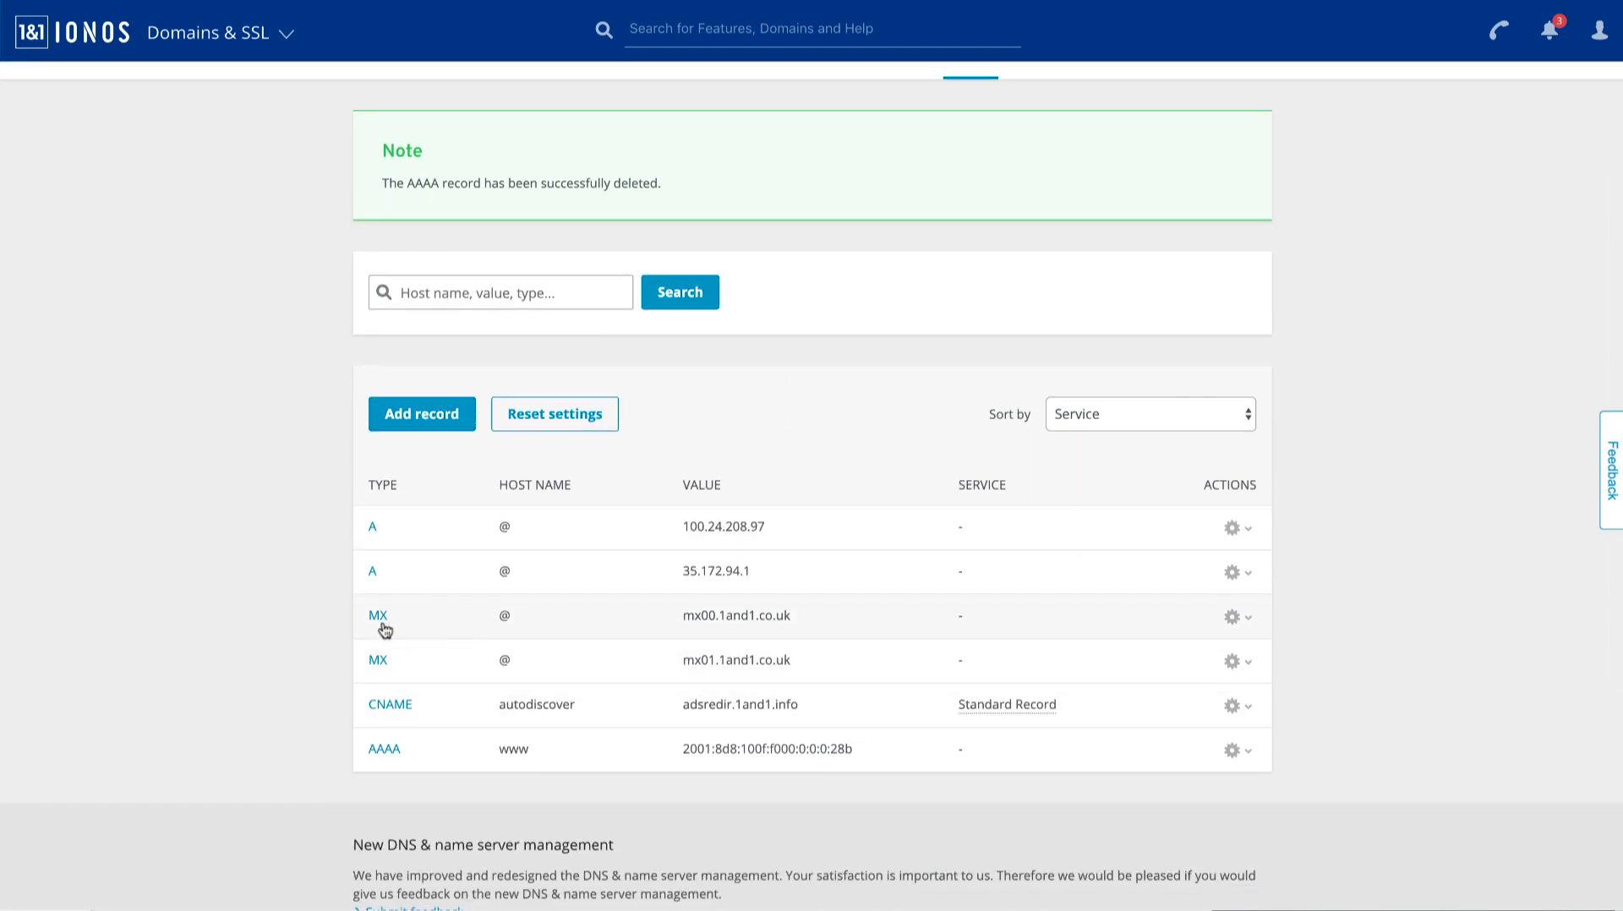
pyautogui.moveTo(379, 621)
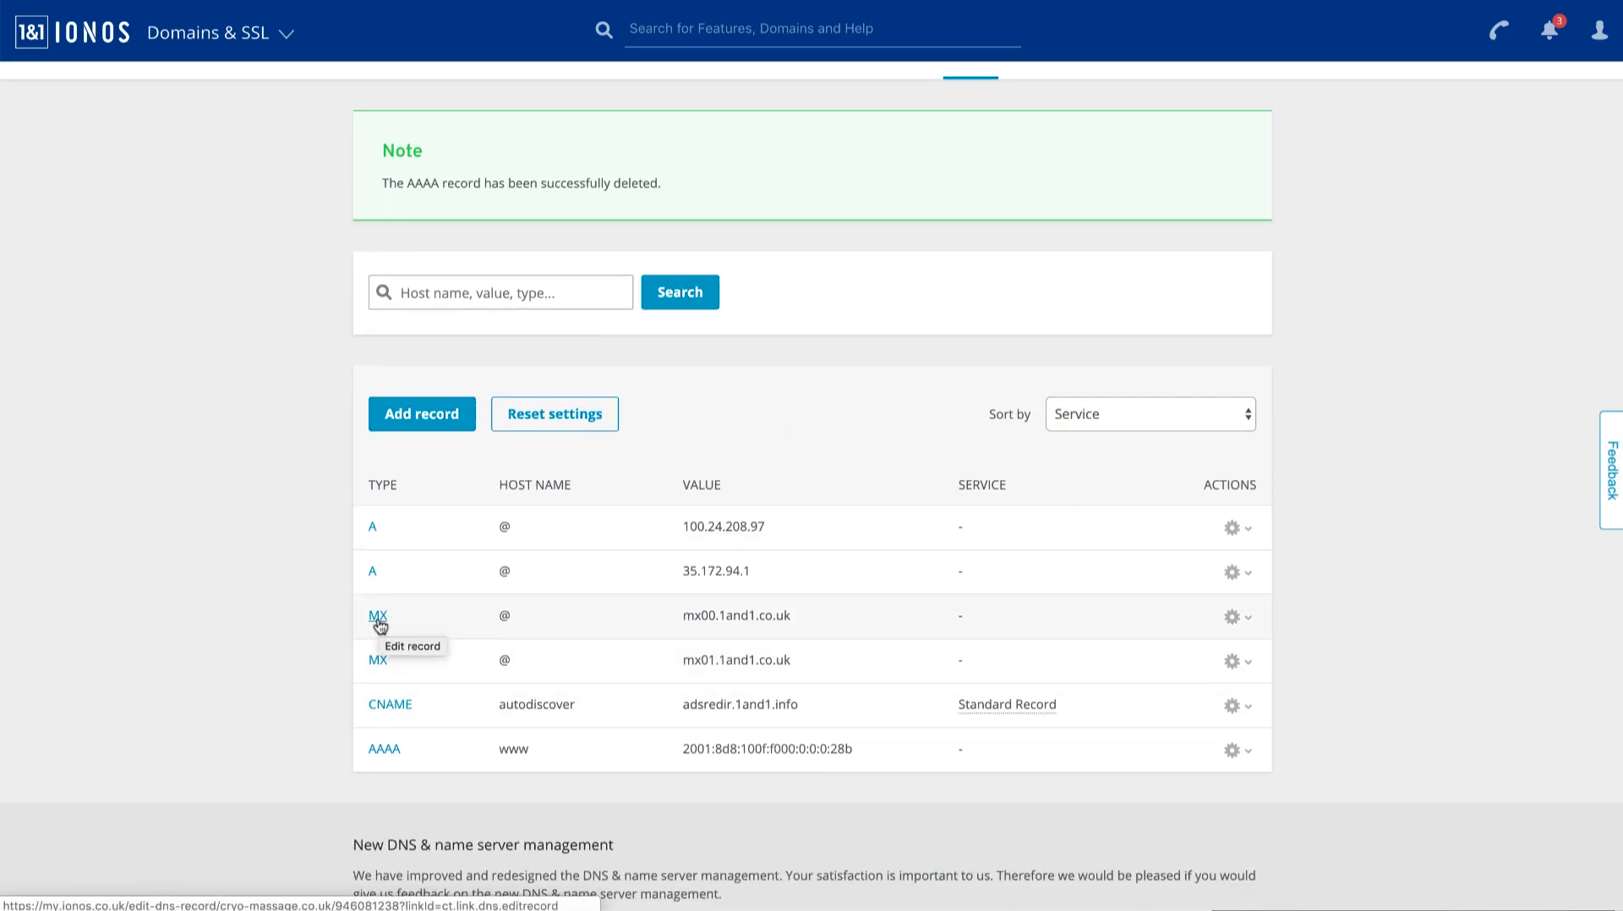
pyautogui.scroll(-3)
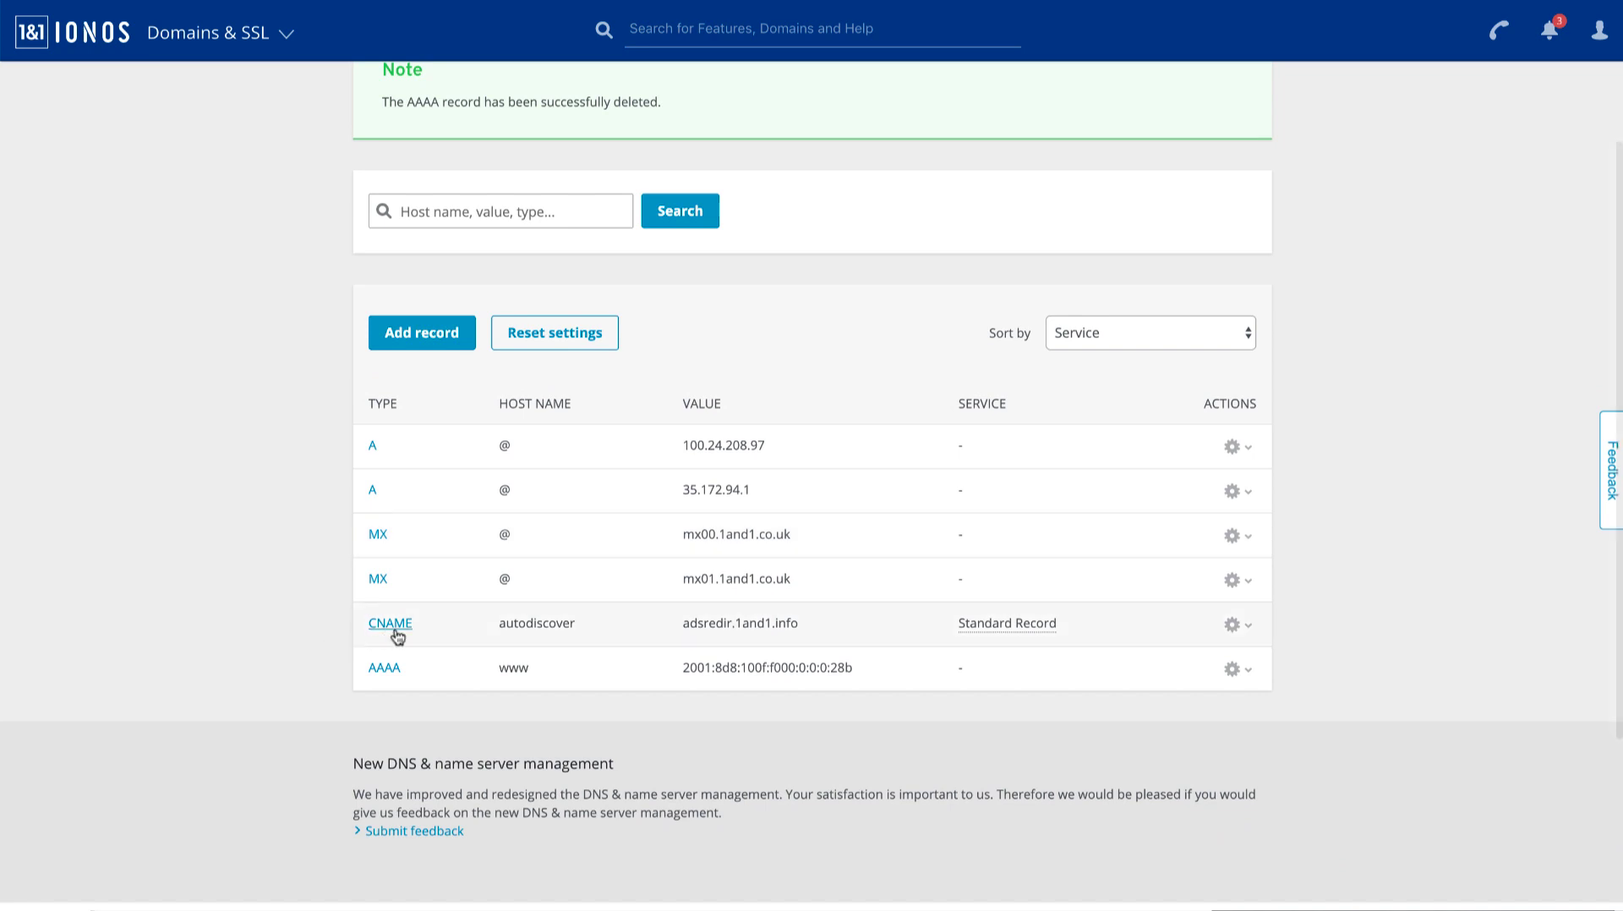
pyautogui.moveTo(560, 631)
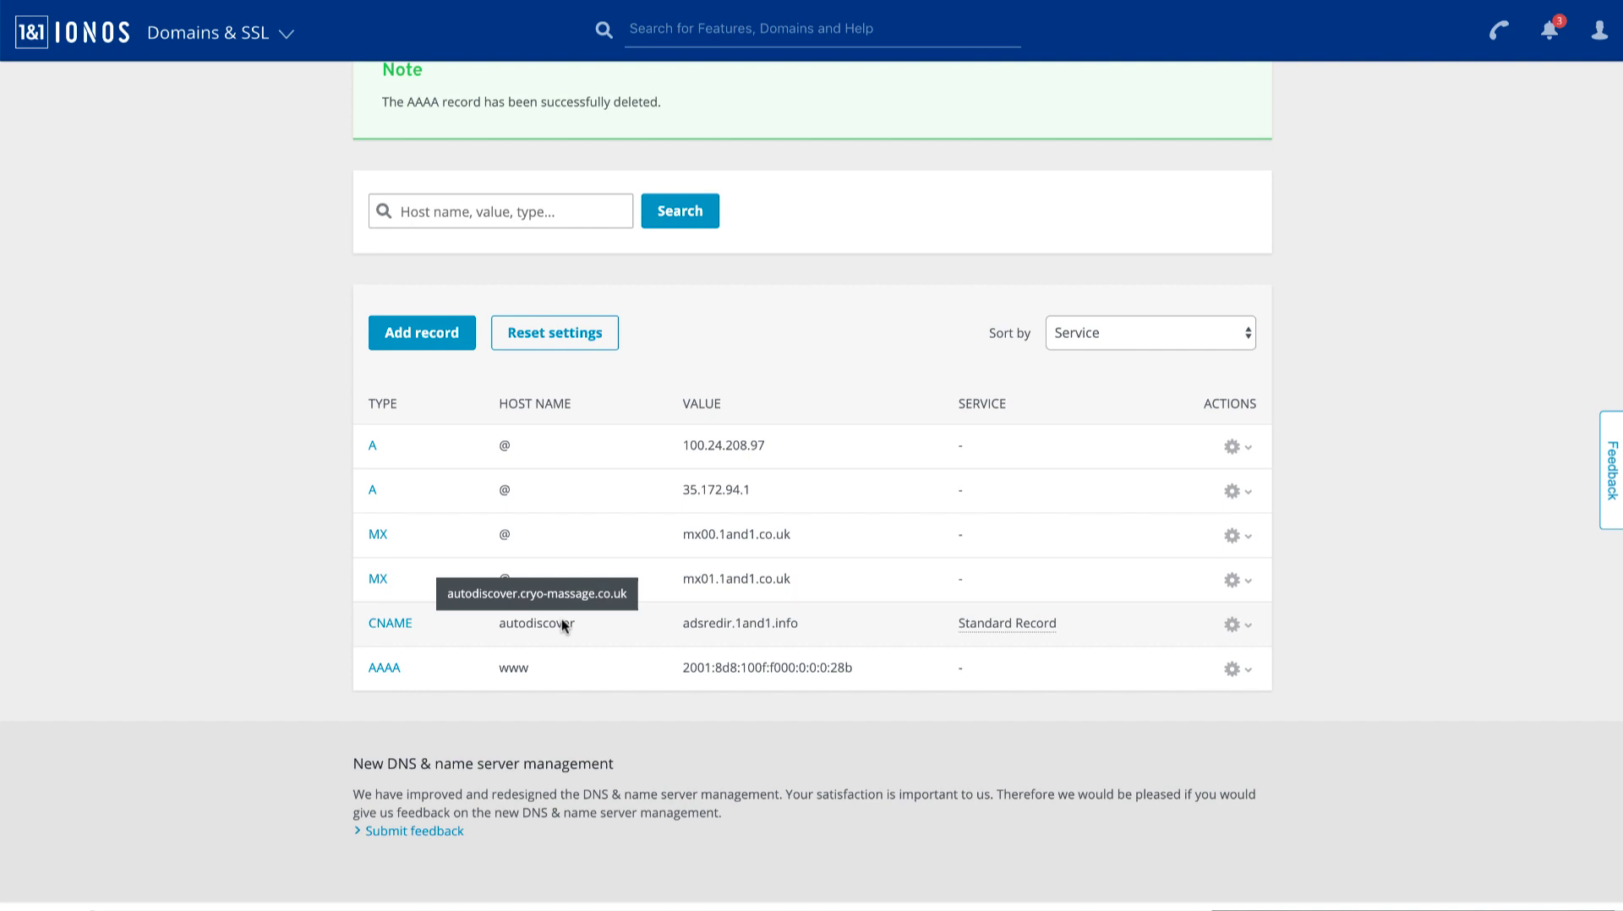
pyautogui.moveTo(530, 631)
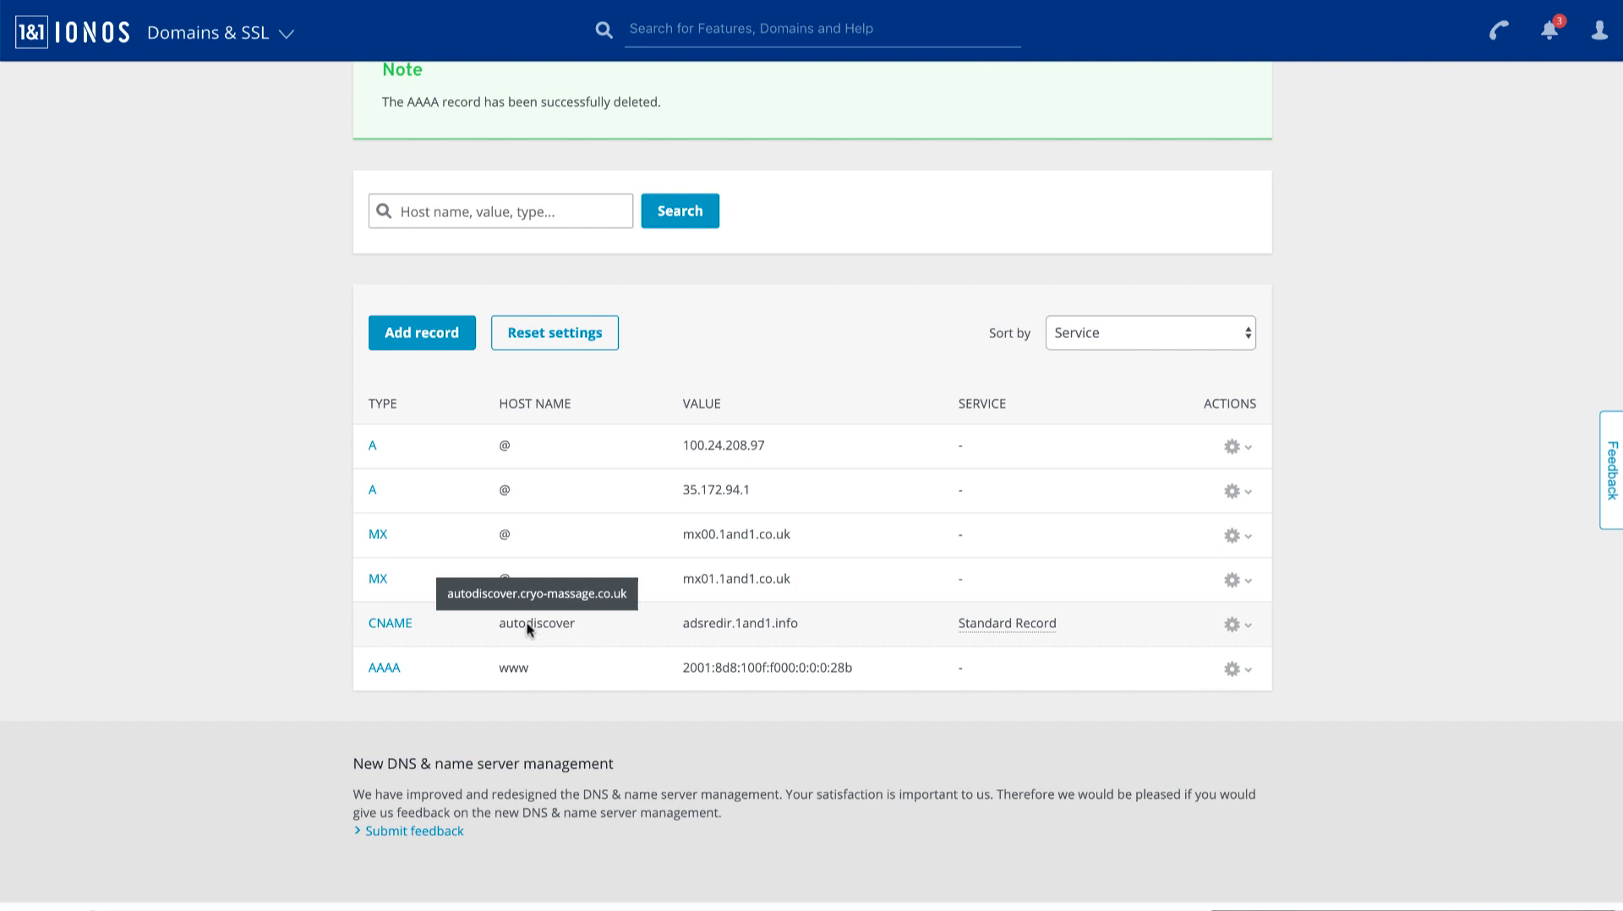
pyautogui.moveTo(636, 617)
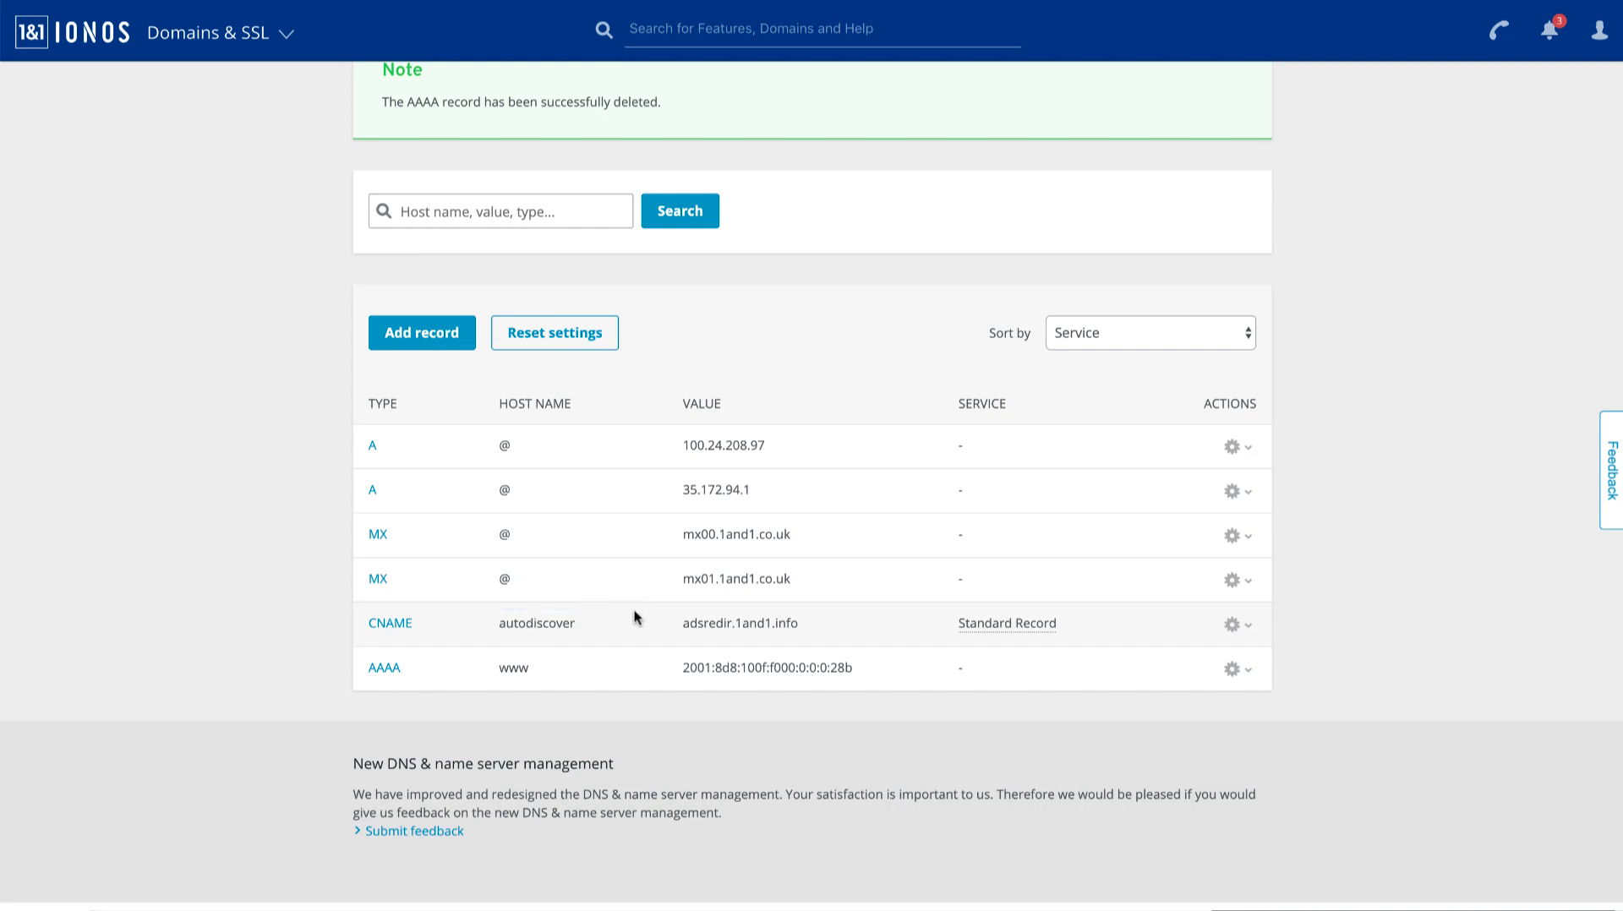
pyautogui.moveTo(630, 643)
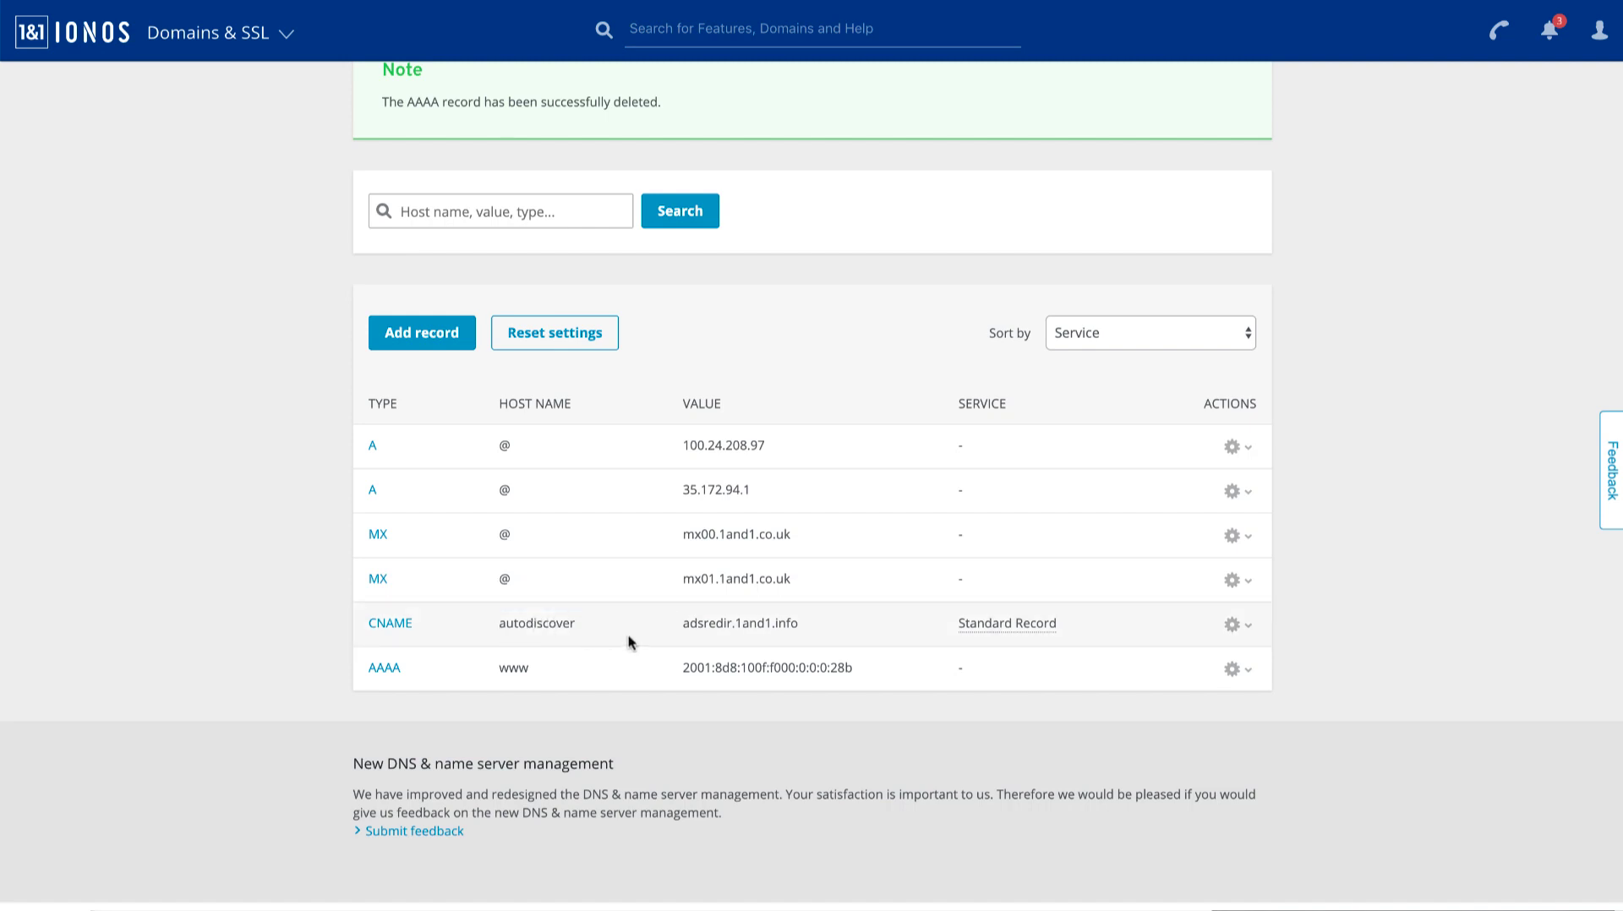
pyautogui.moveTo(374, 673)
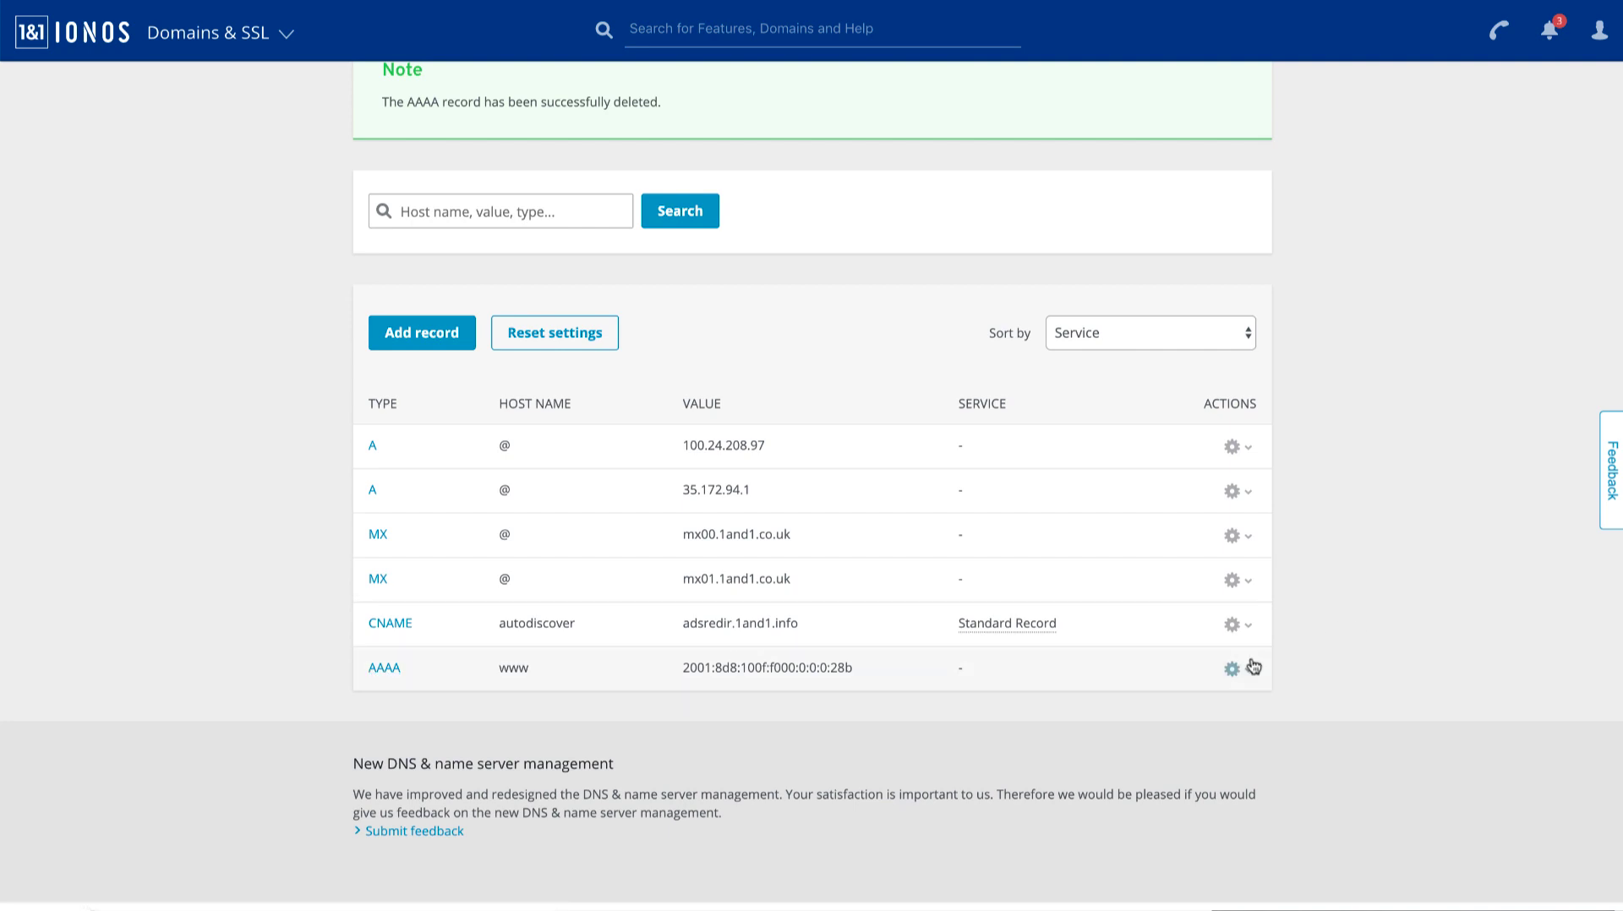
# - Delete the AAAA record for www and confirm the deletion
pyautogui.click(1230, 668)
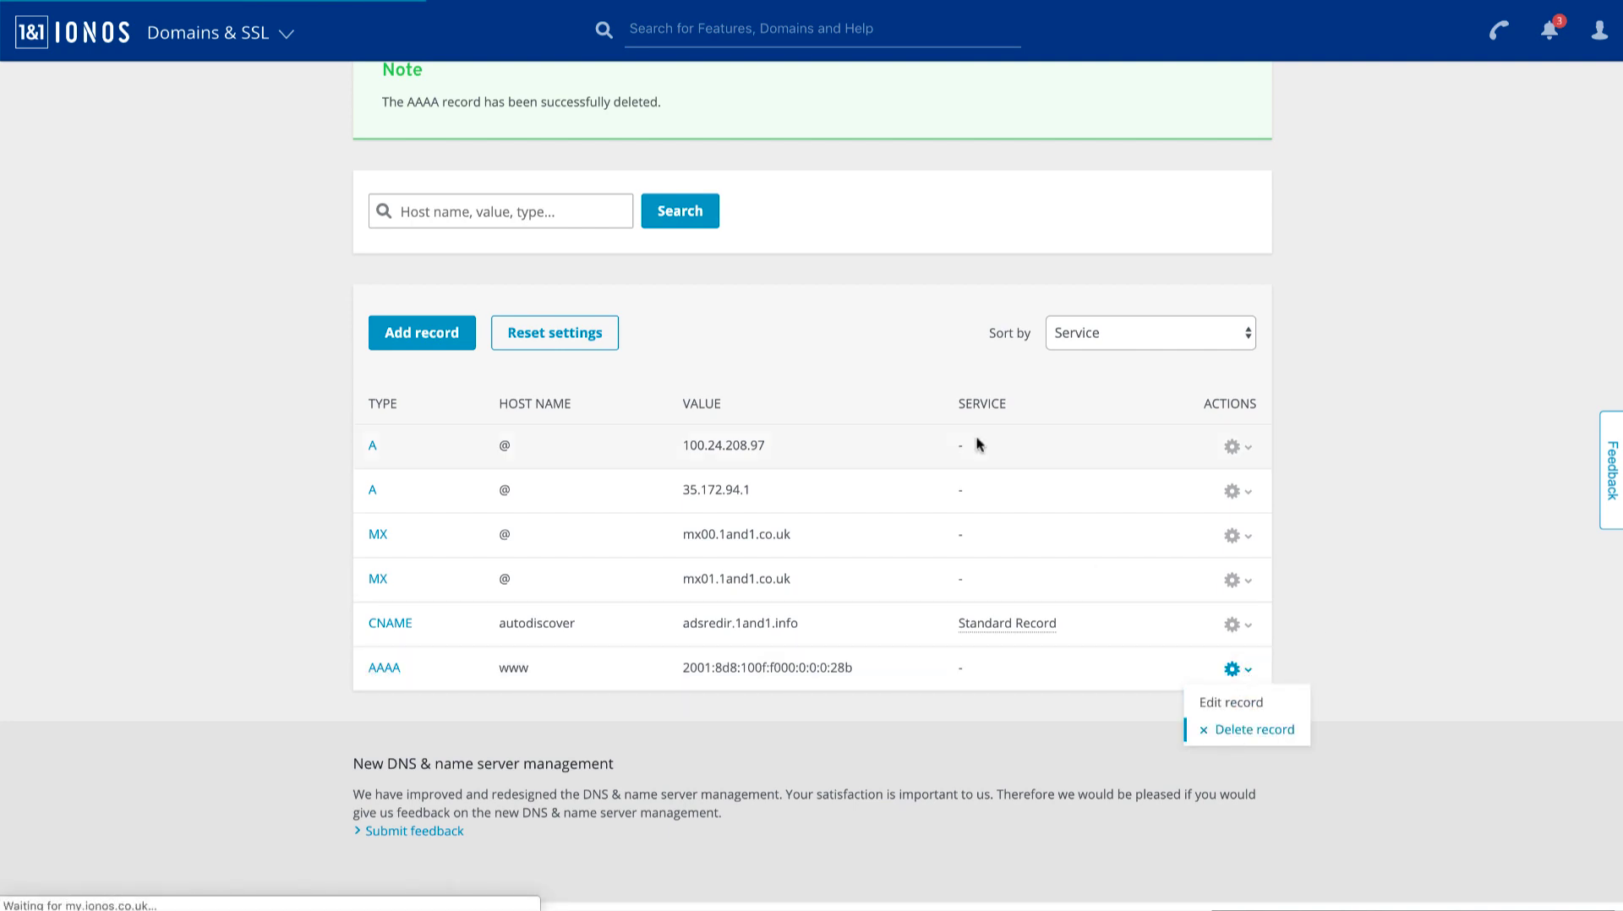
pyautogui.click(1257, 729)
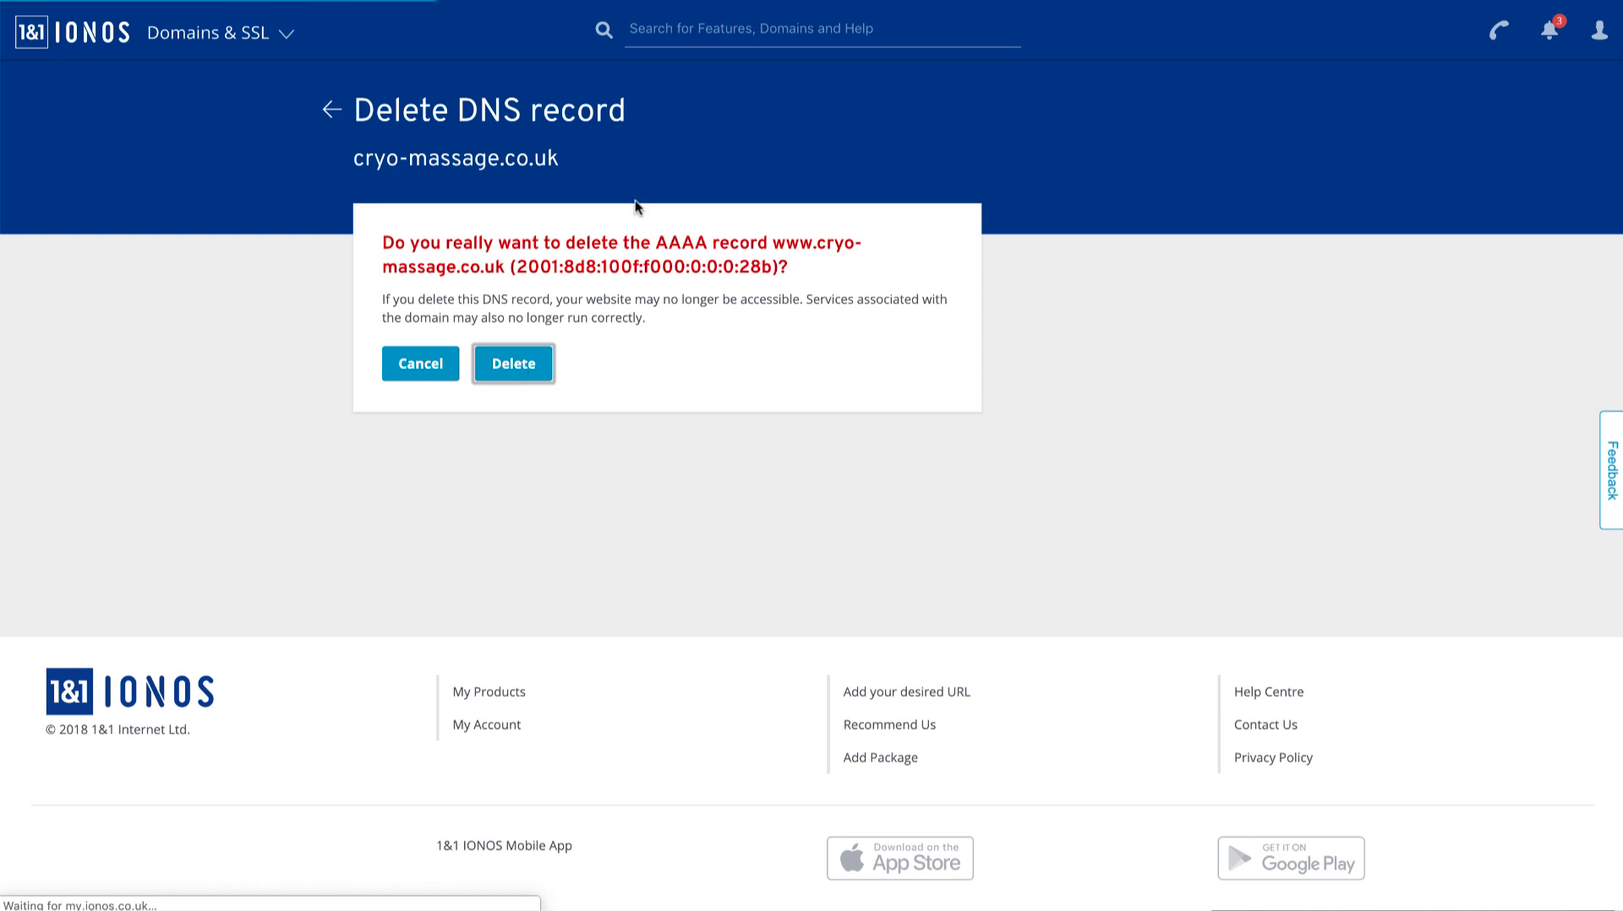
pyautogui.click(513, 364)
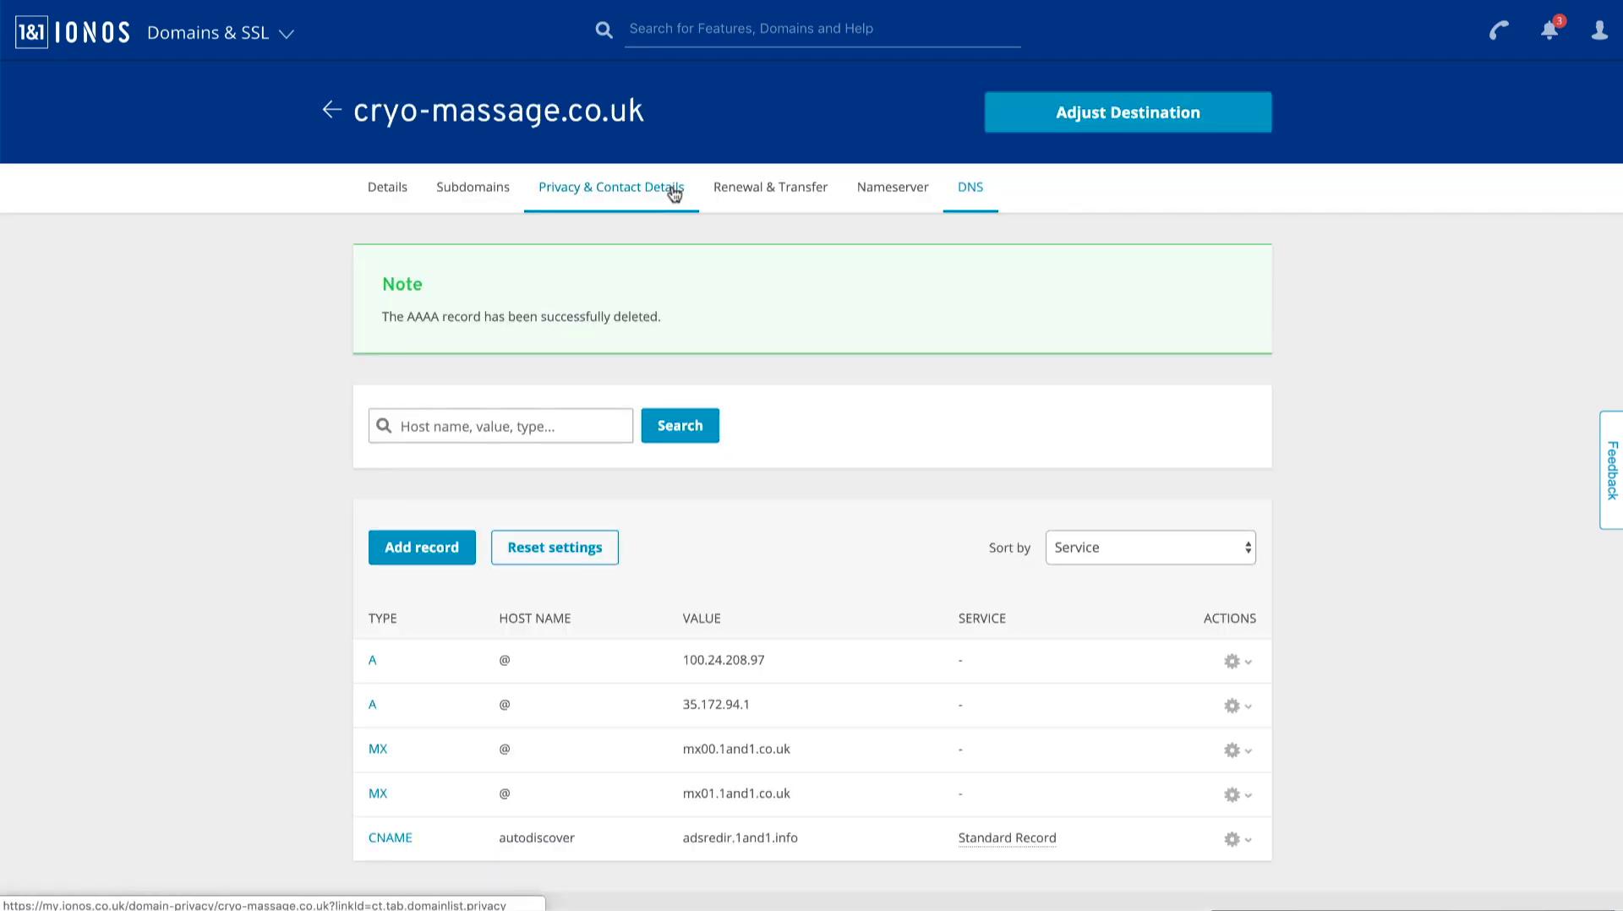
pyautogui.moveTo(775, 426)
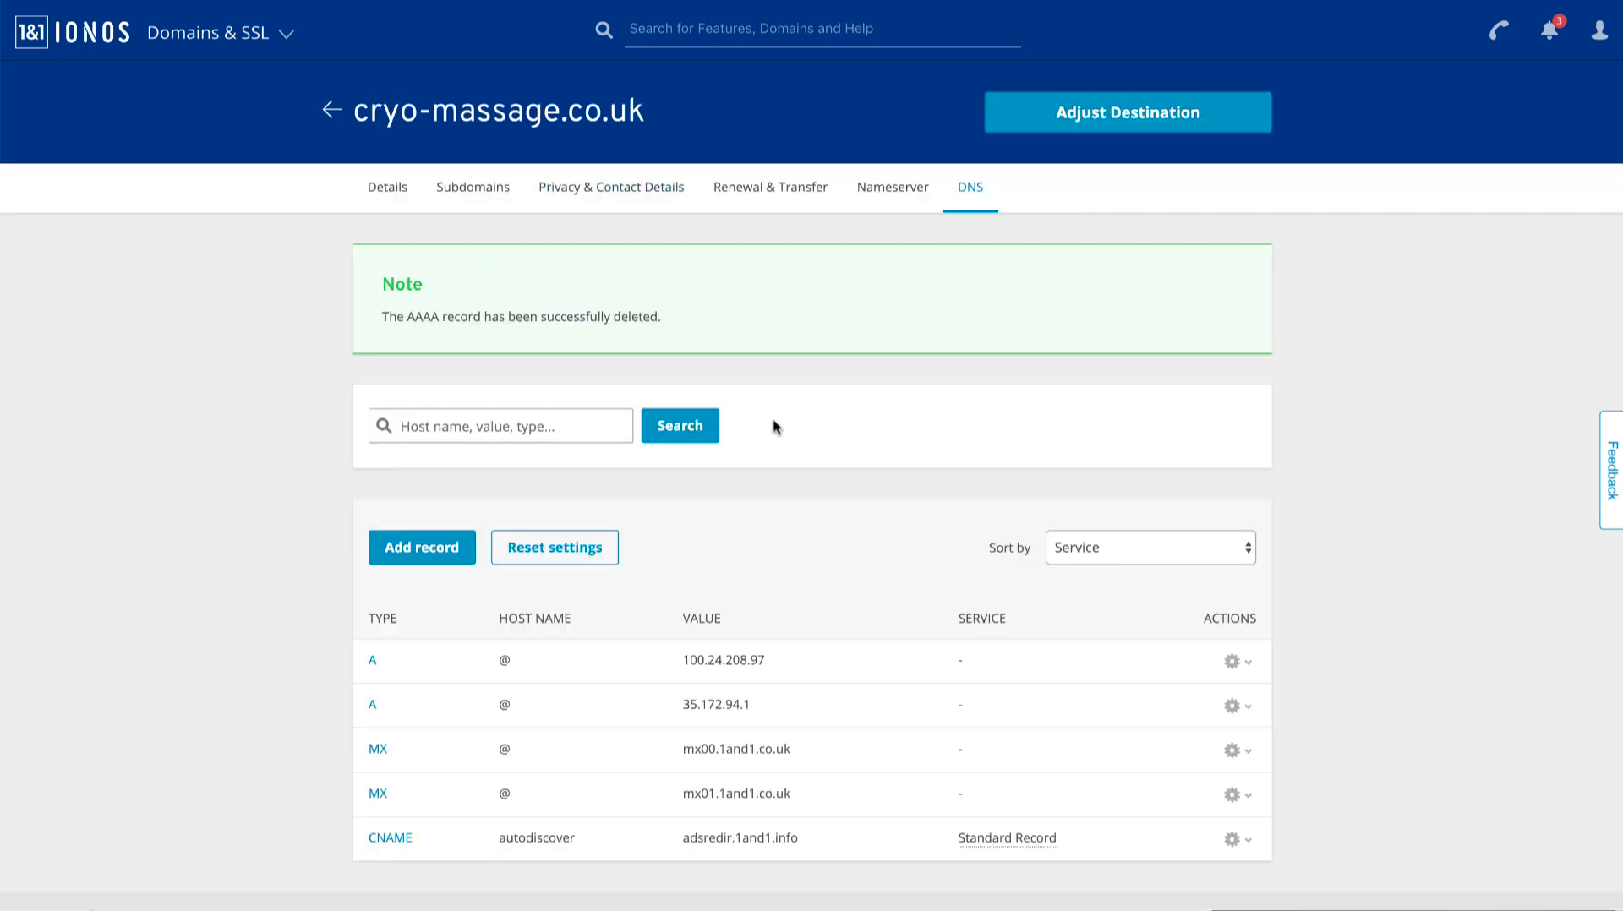
pyautogui.scroll(-3)
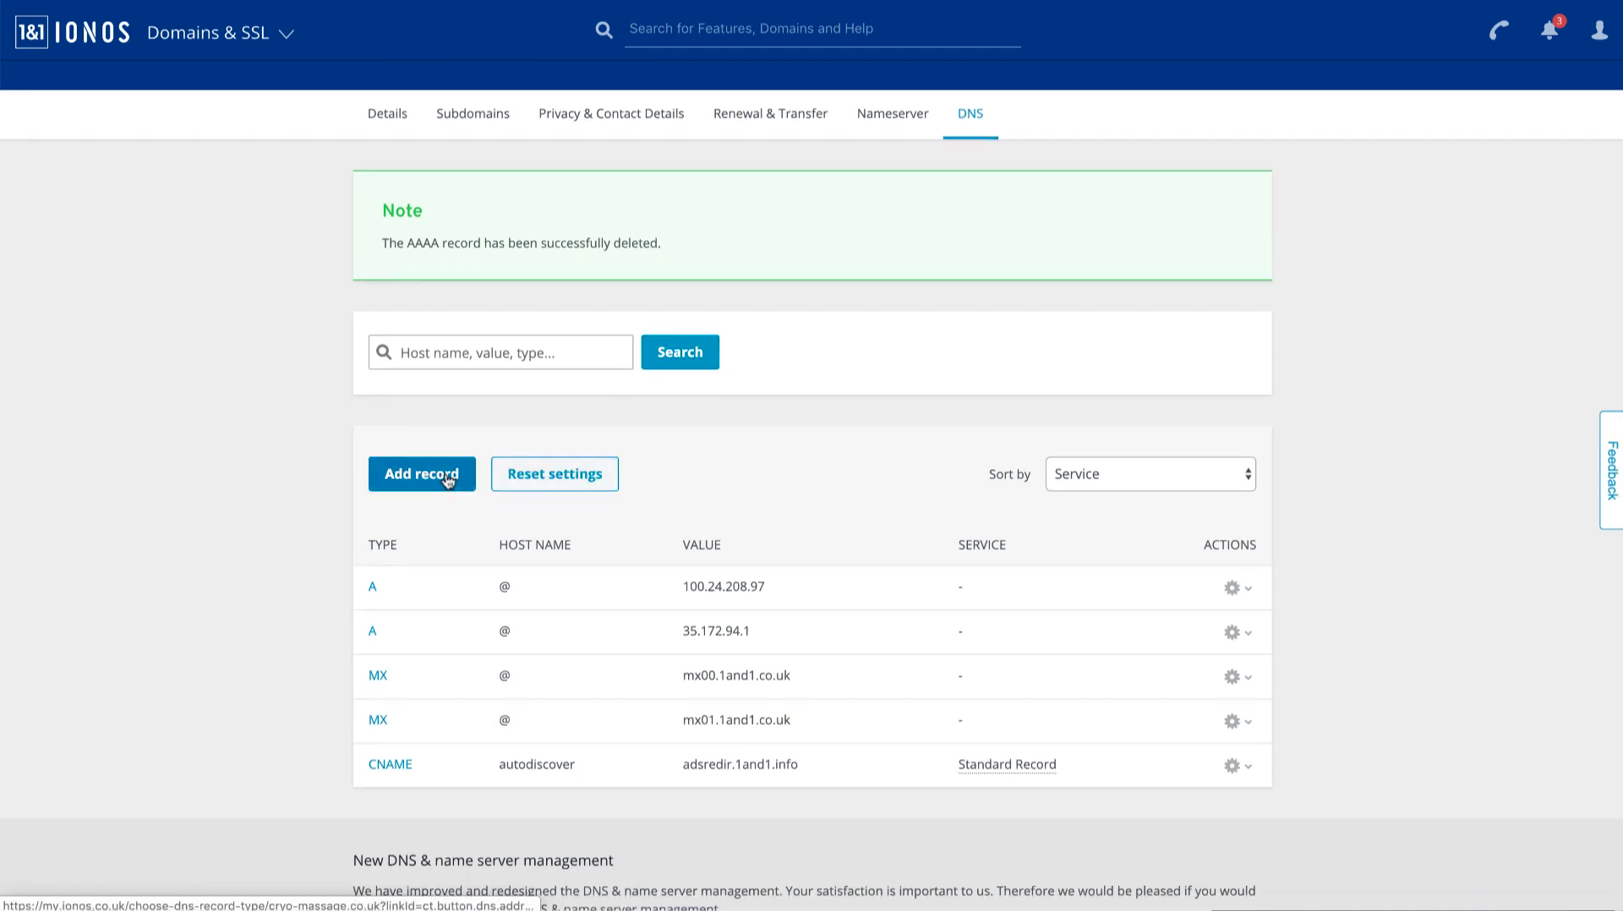
# - Create a CNAME record for www pointing to s.multiscreensite.com and save it
pyautogui.click(422, 474)
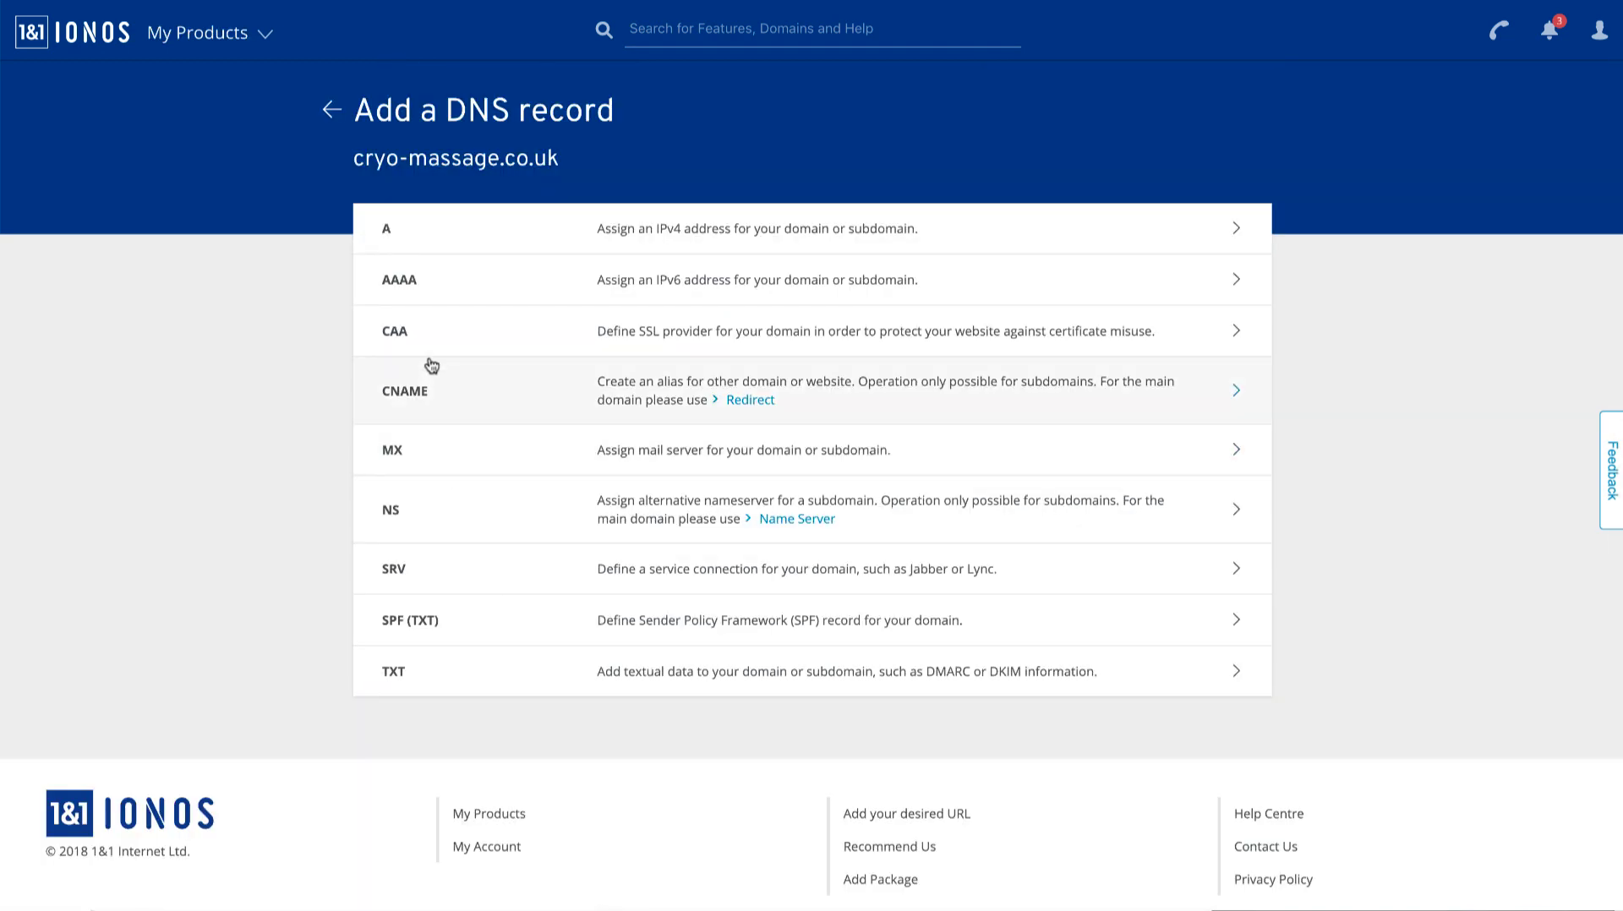
pyautogui.click(405, 391)
pyautogui.write('wwww')
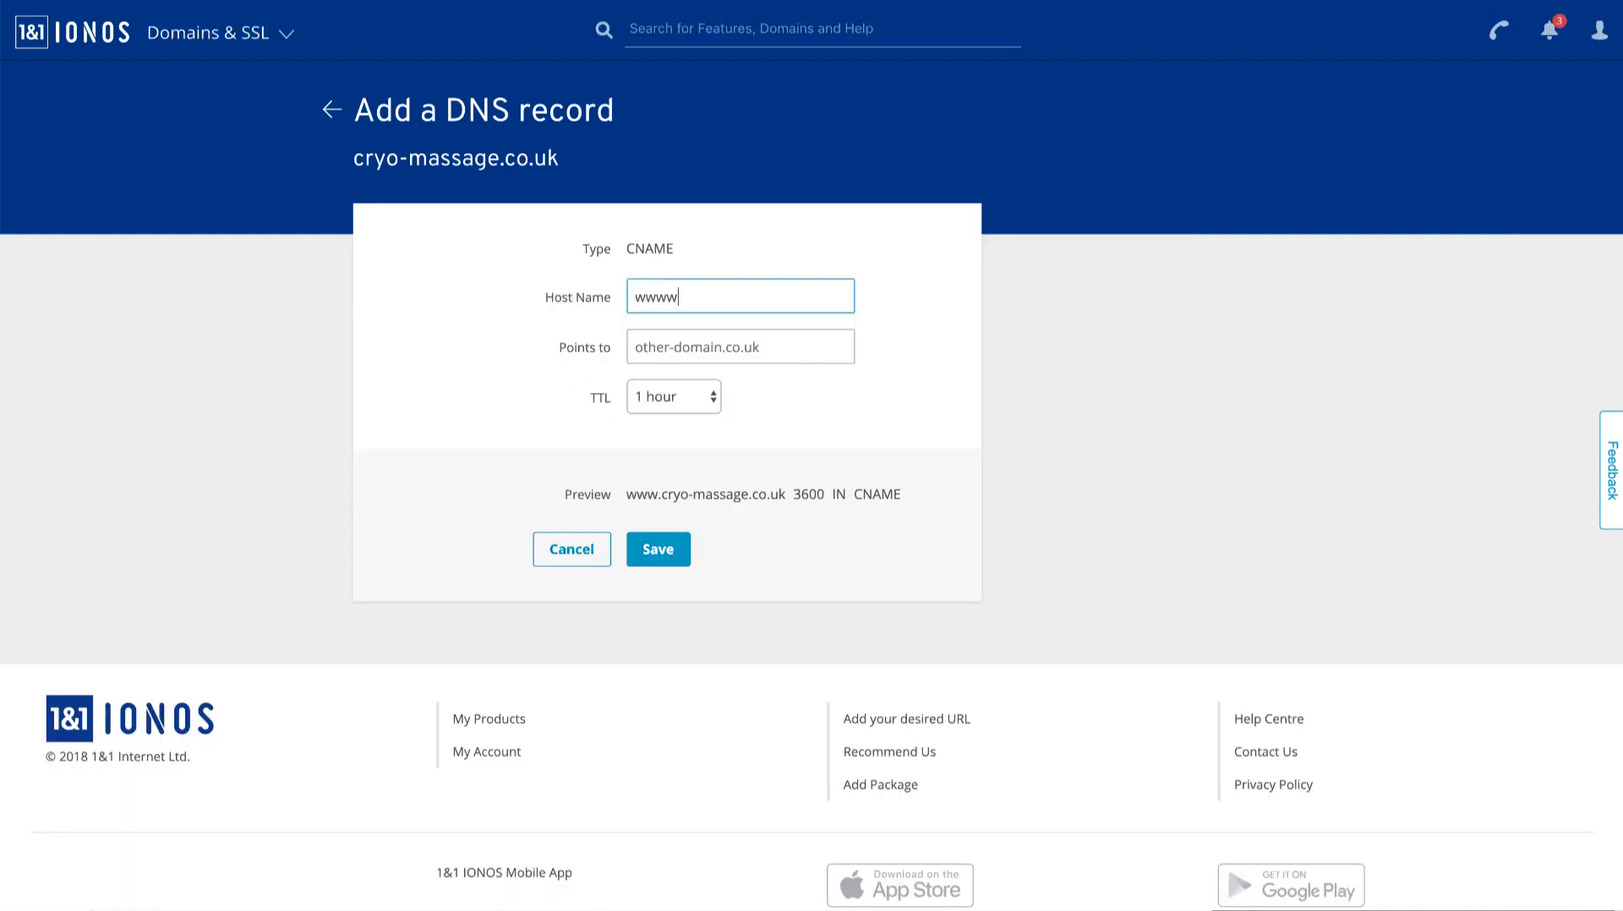
pyautogui.click(740, 347)
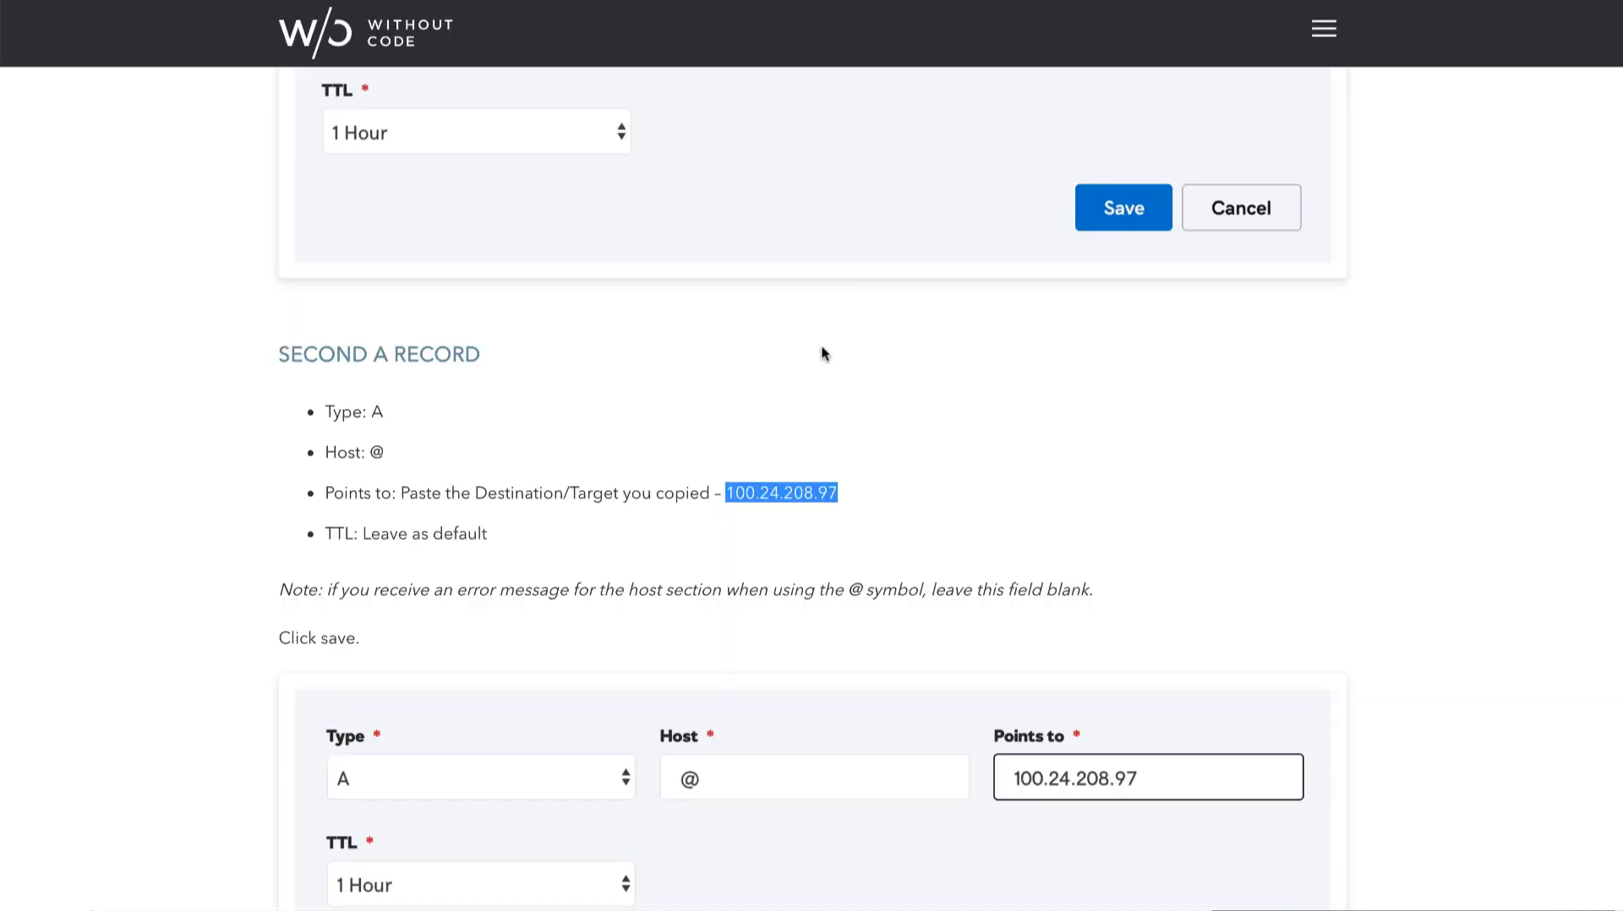
pyautogui.scroll(-3)
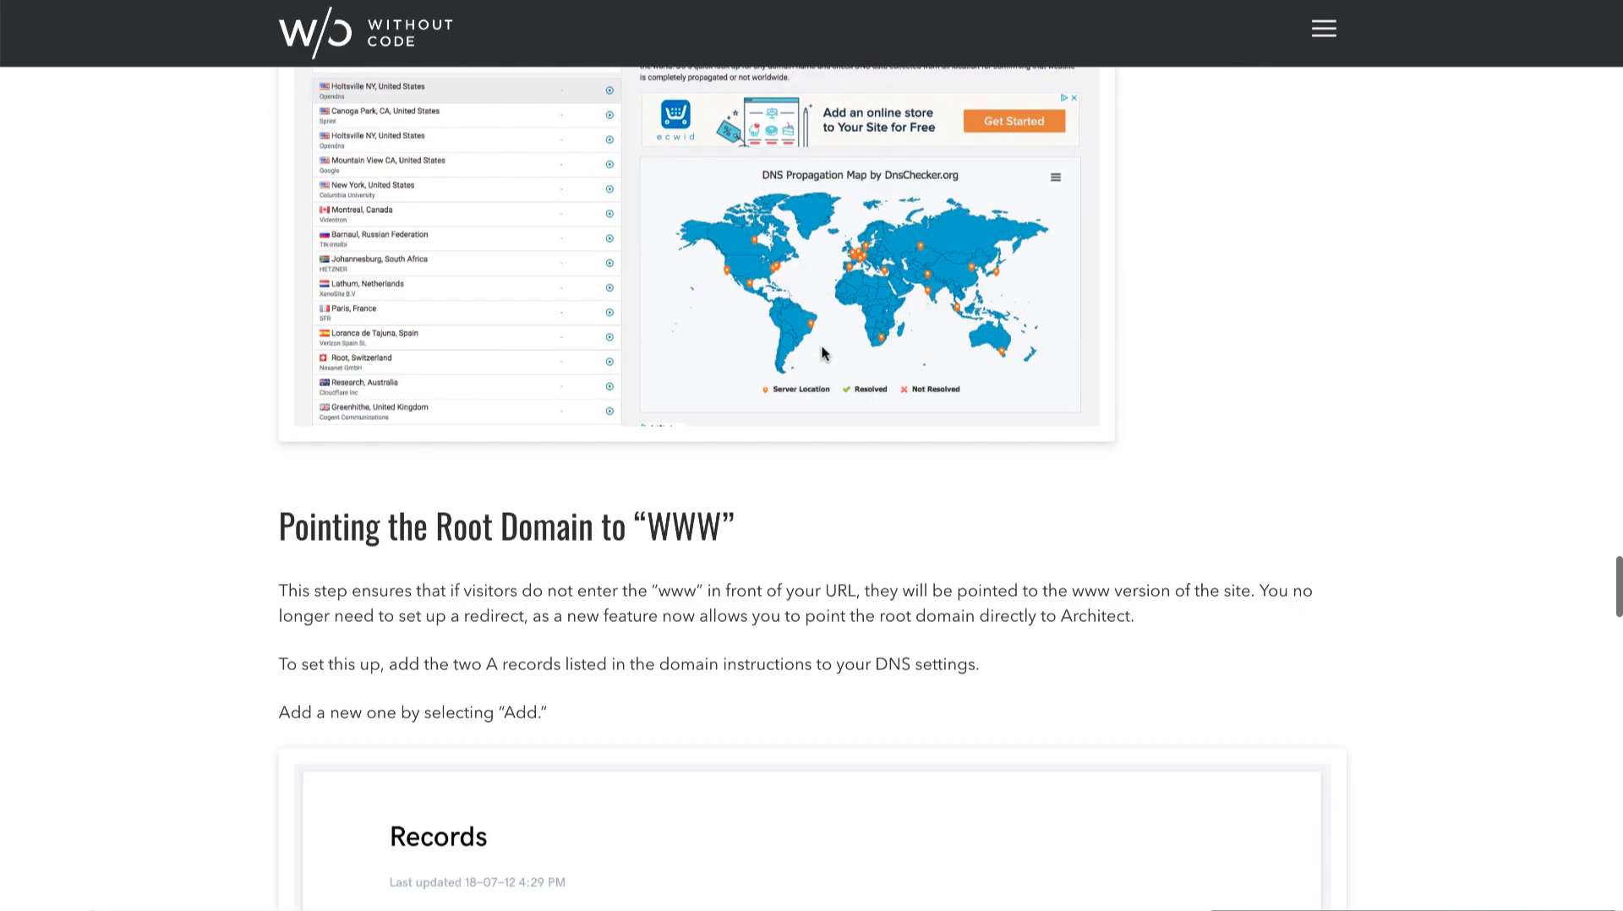
pyautogui.scroll(-3)
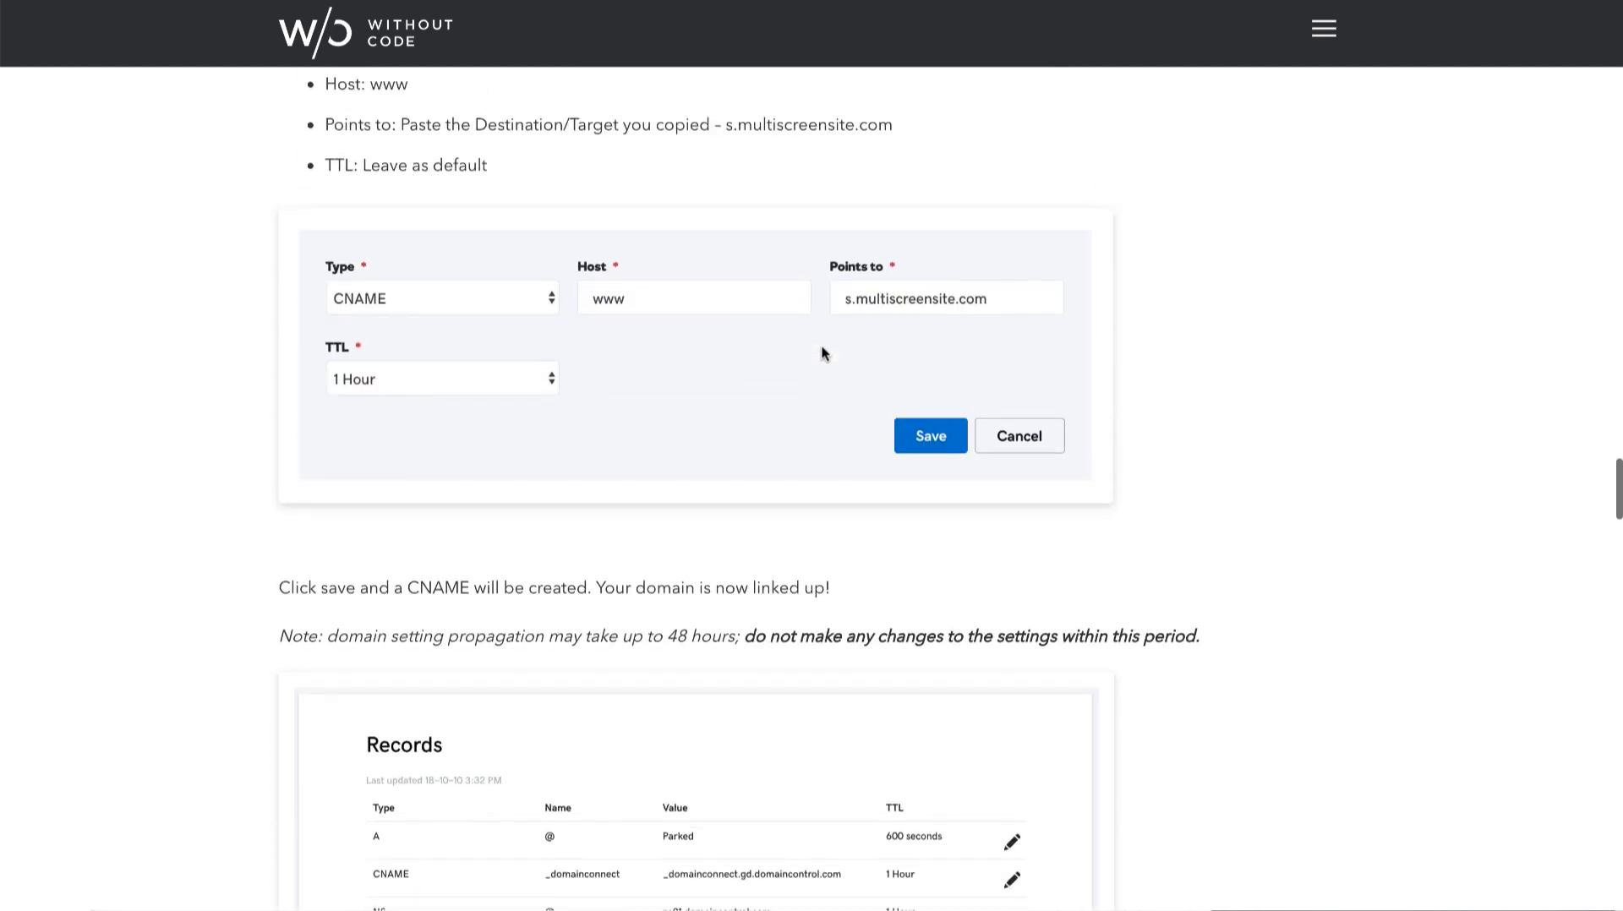
pyautogui.scroll(-3)
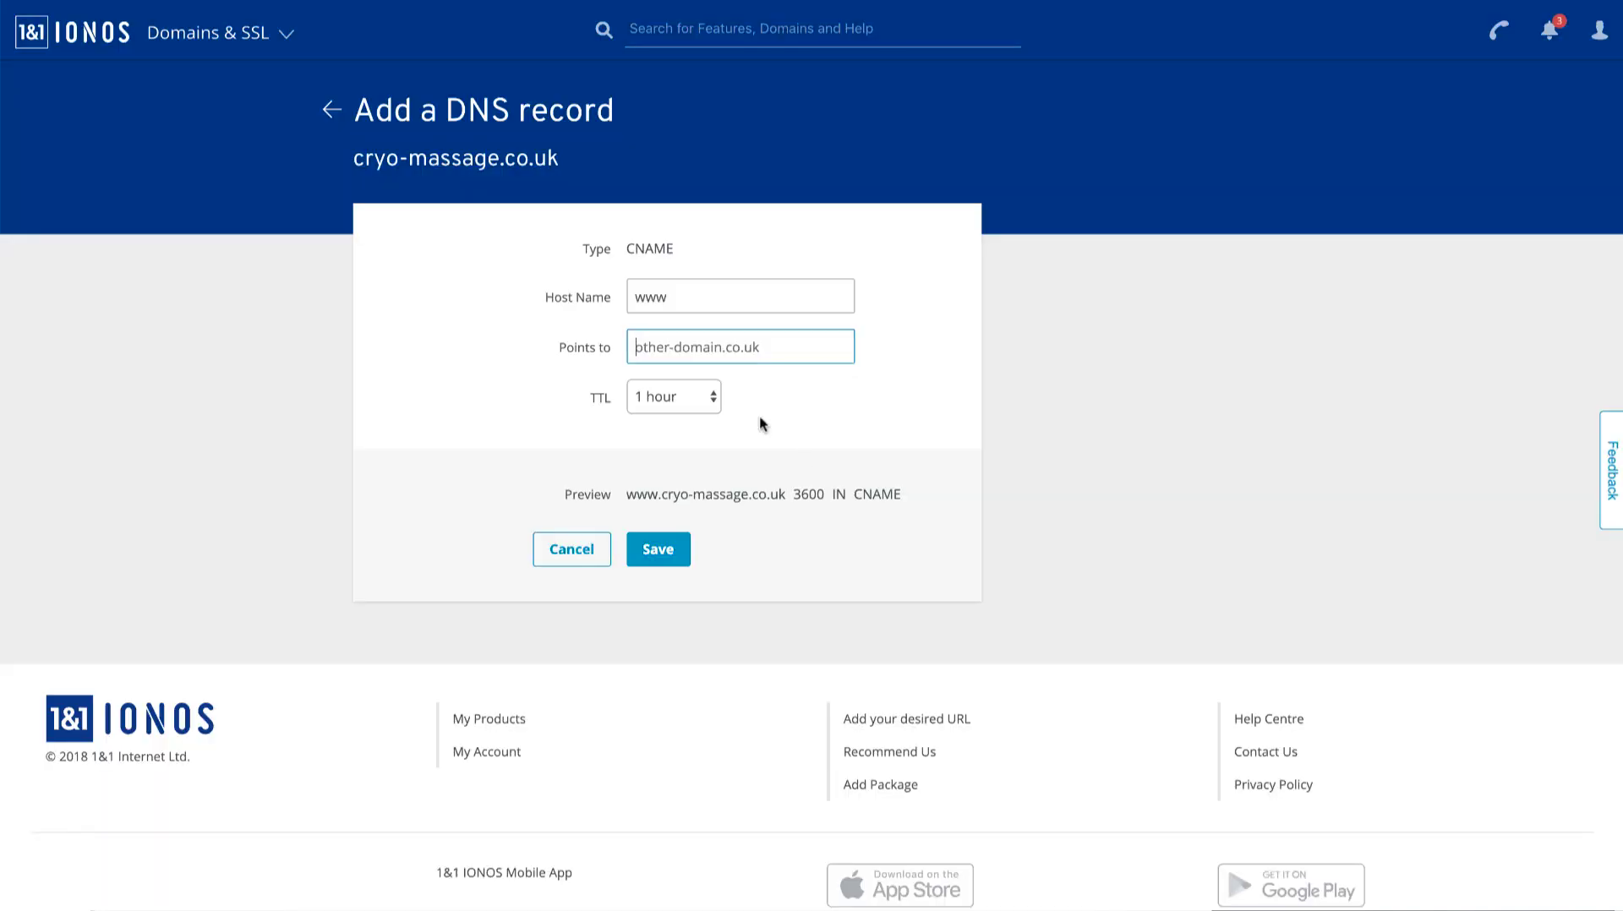
pyautogui.write('s.multiscreensite.com')
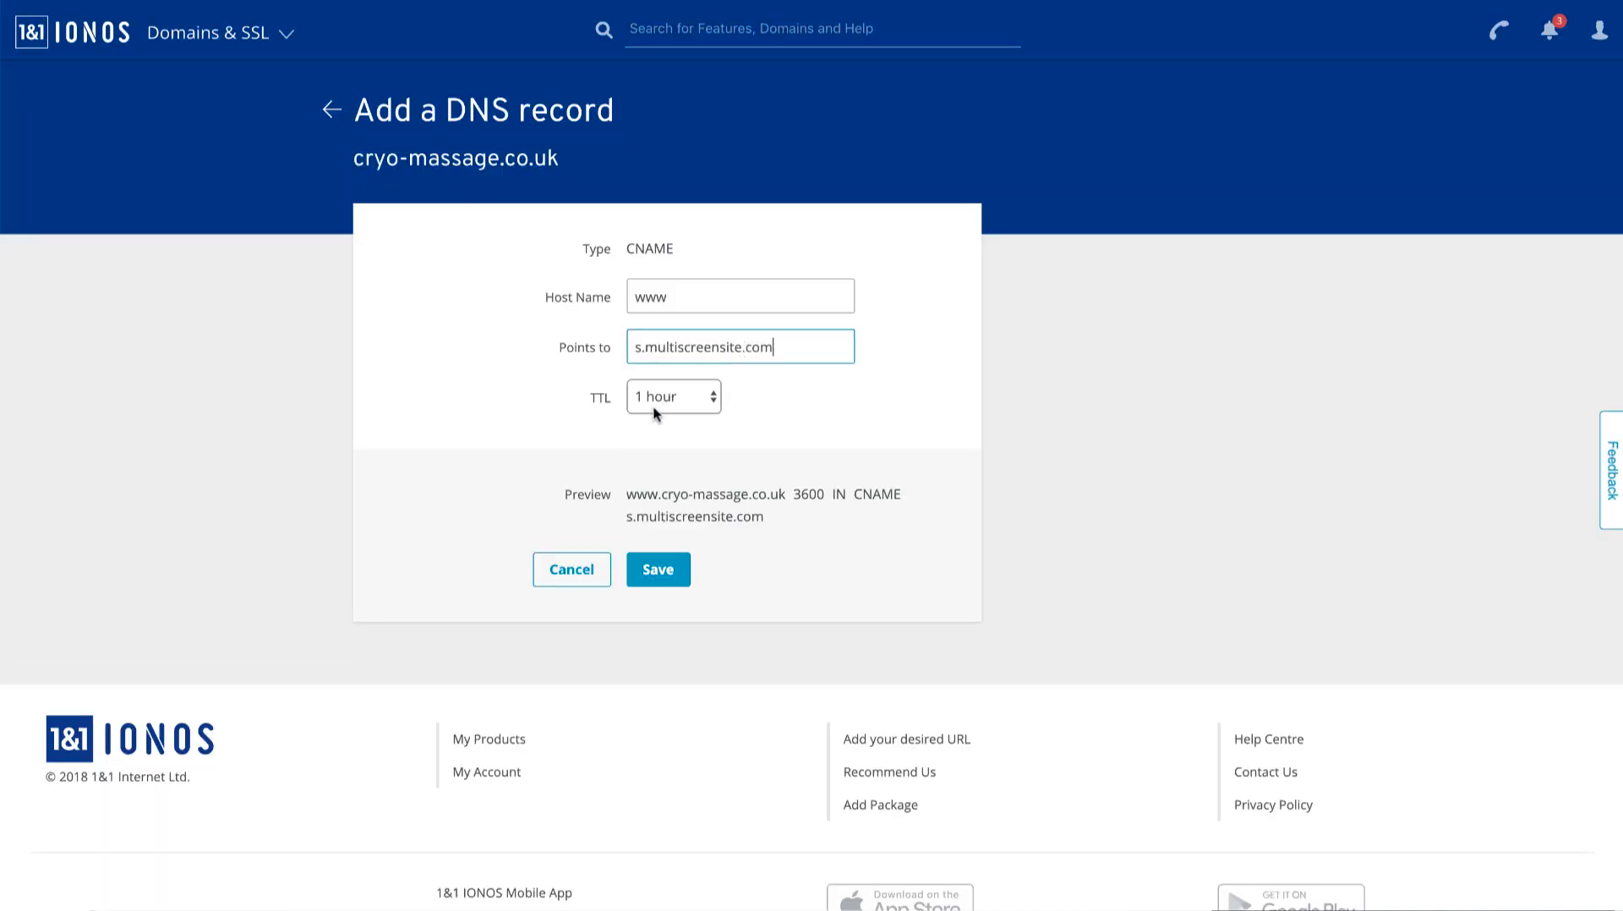
pyautogui.click(657, 569)
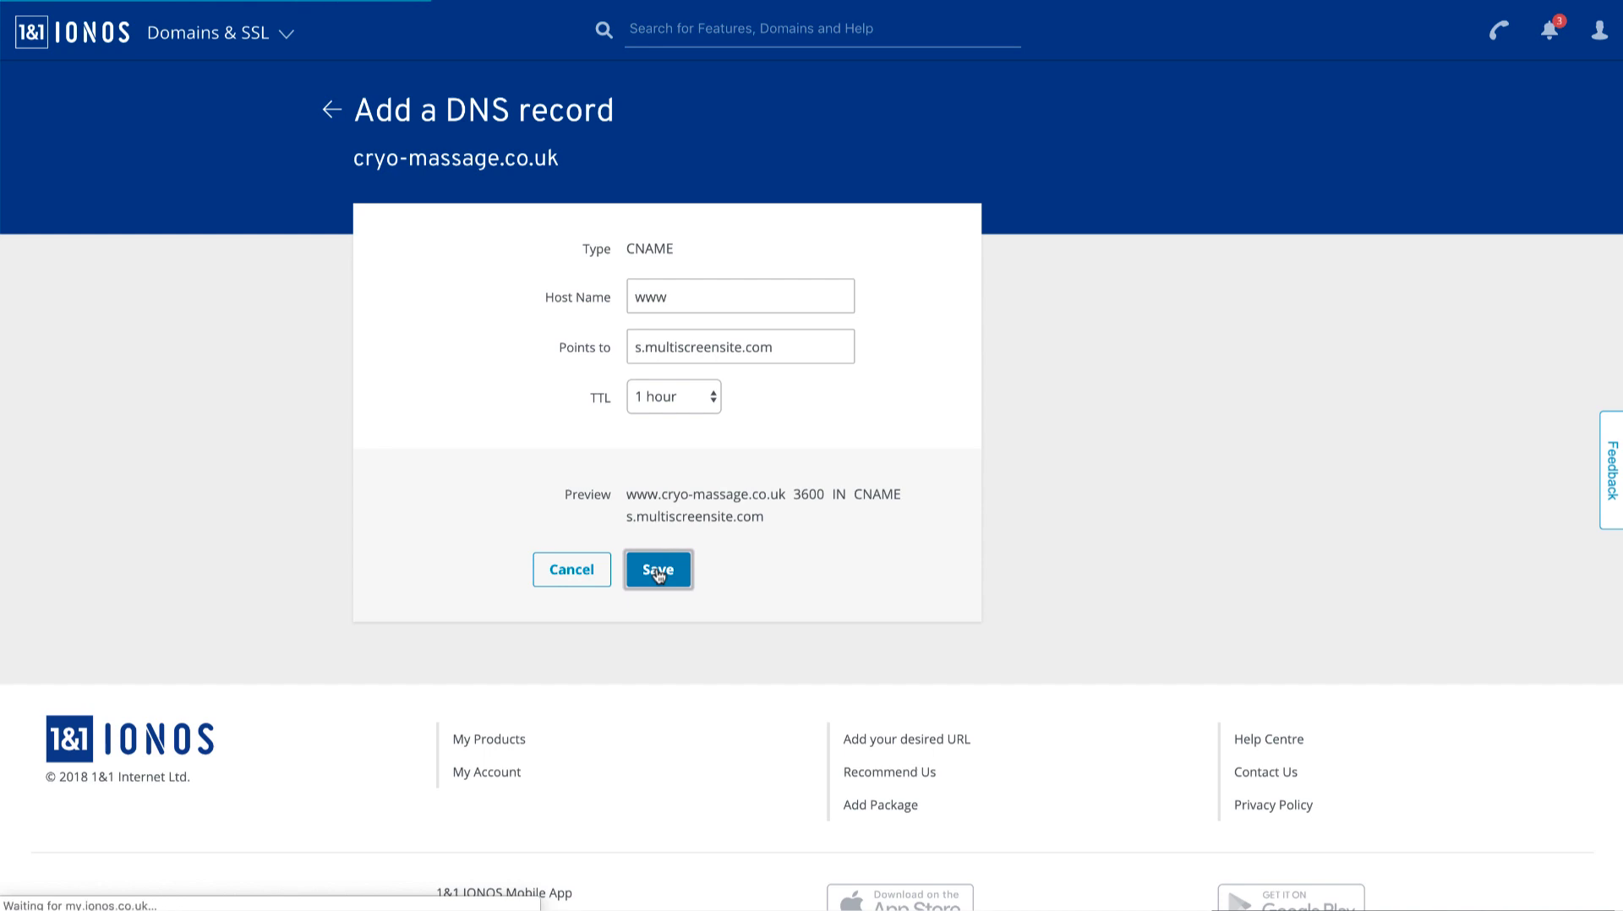
pyautogui.click(658, 569)
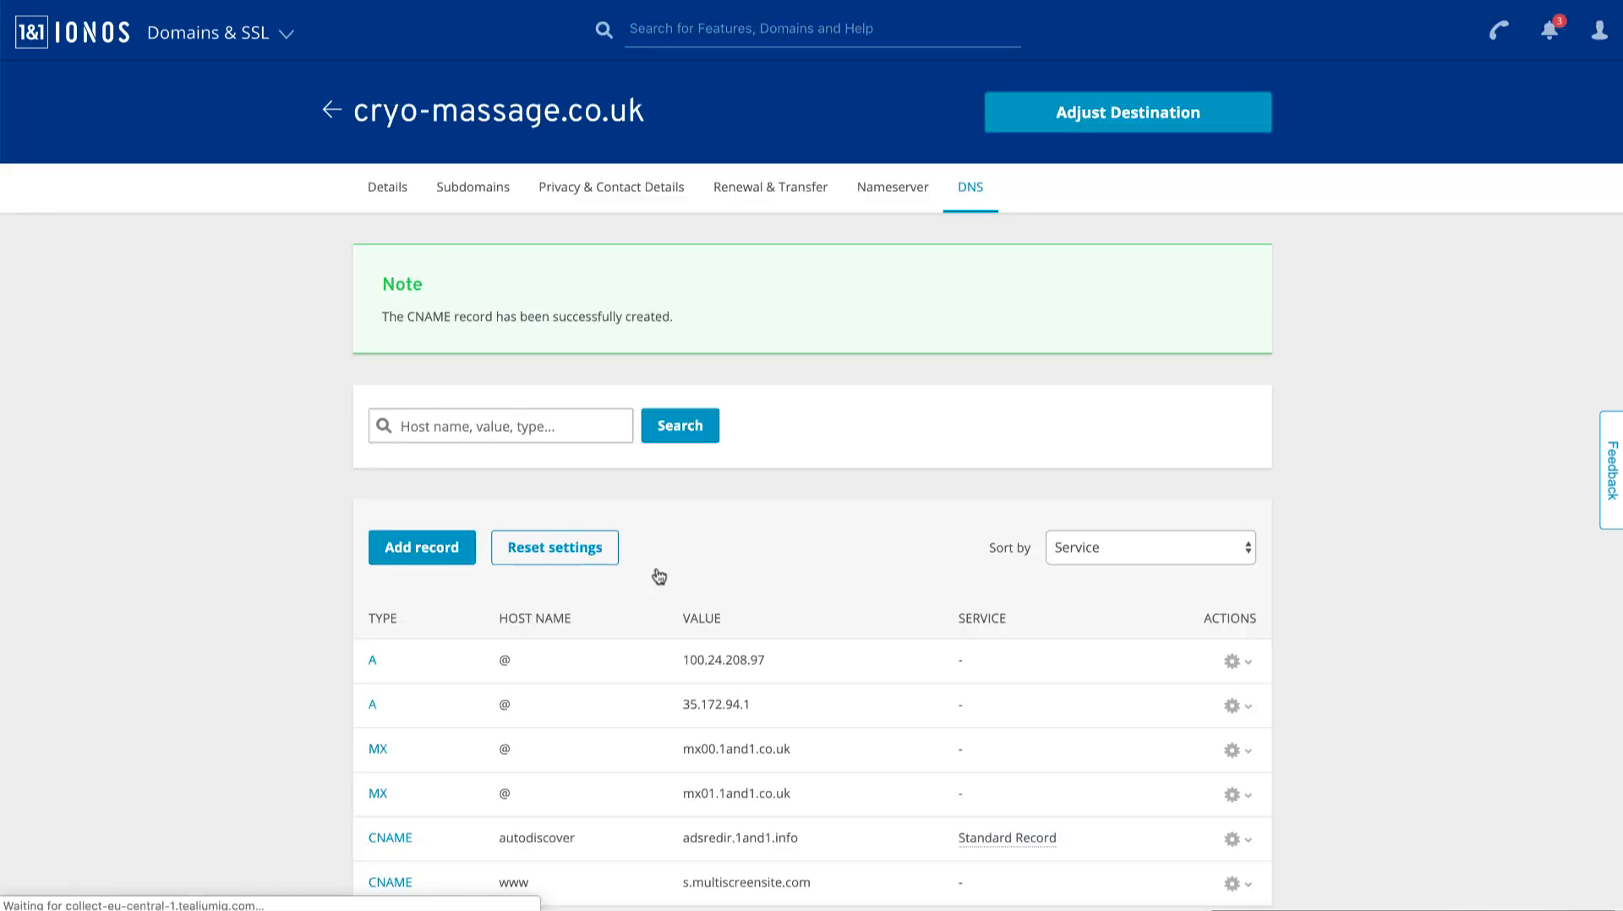
pyautogui.scroll(-3)
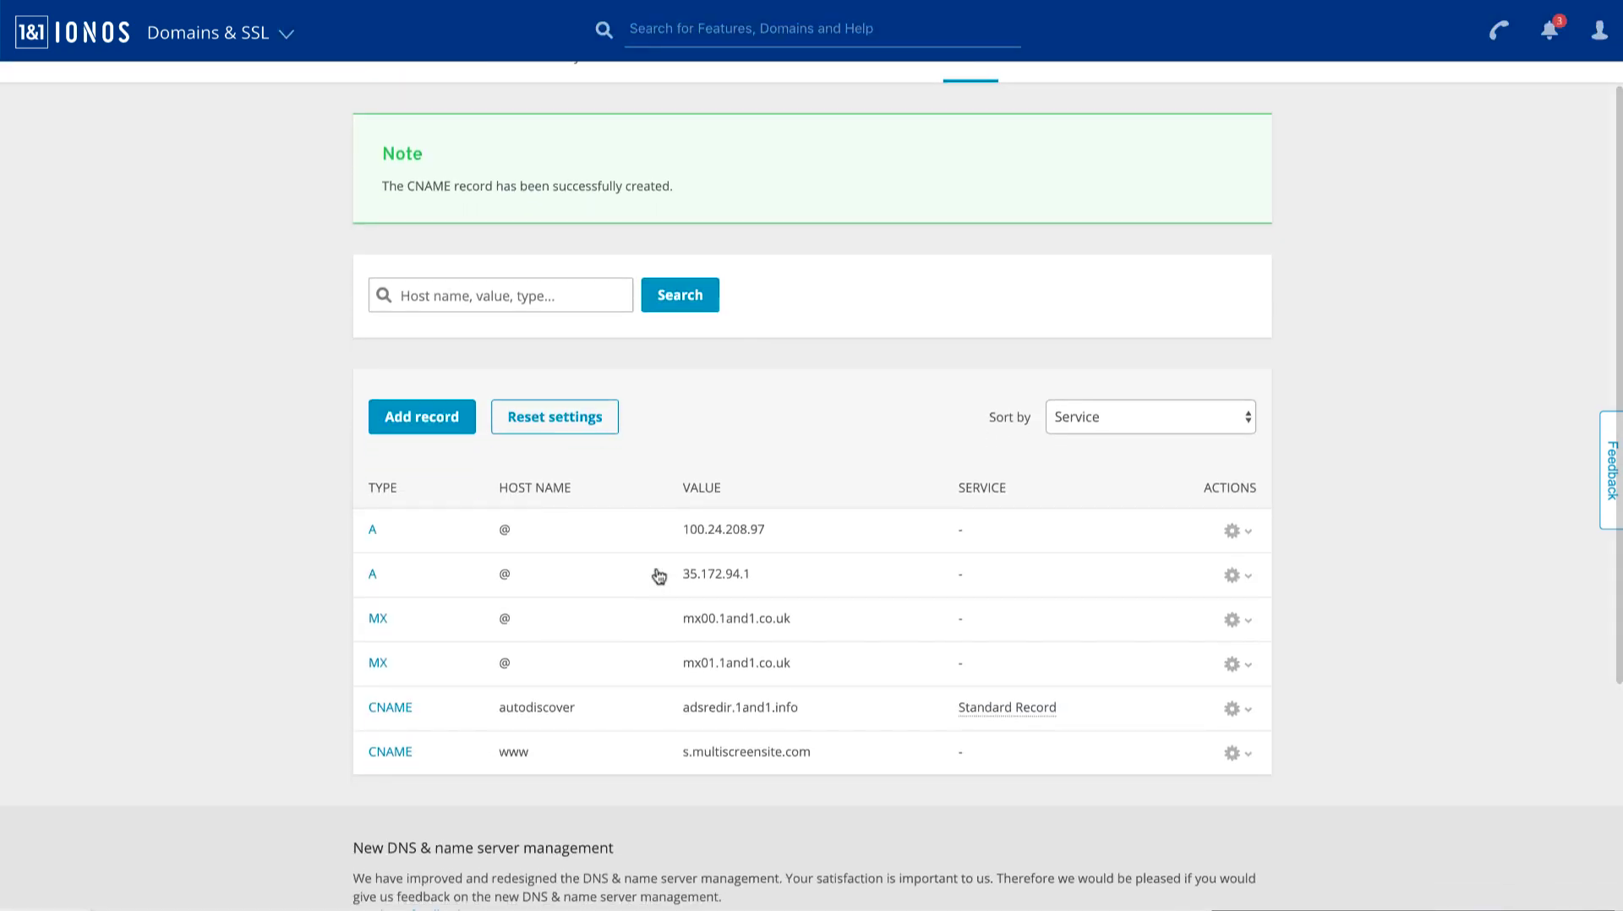
pyautogui.moveTo(442, 551)
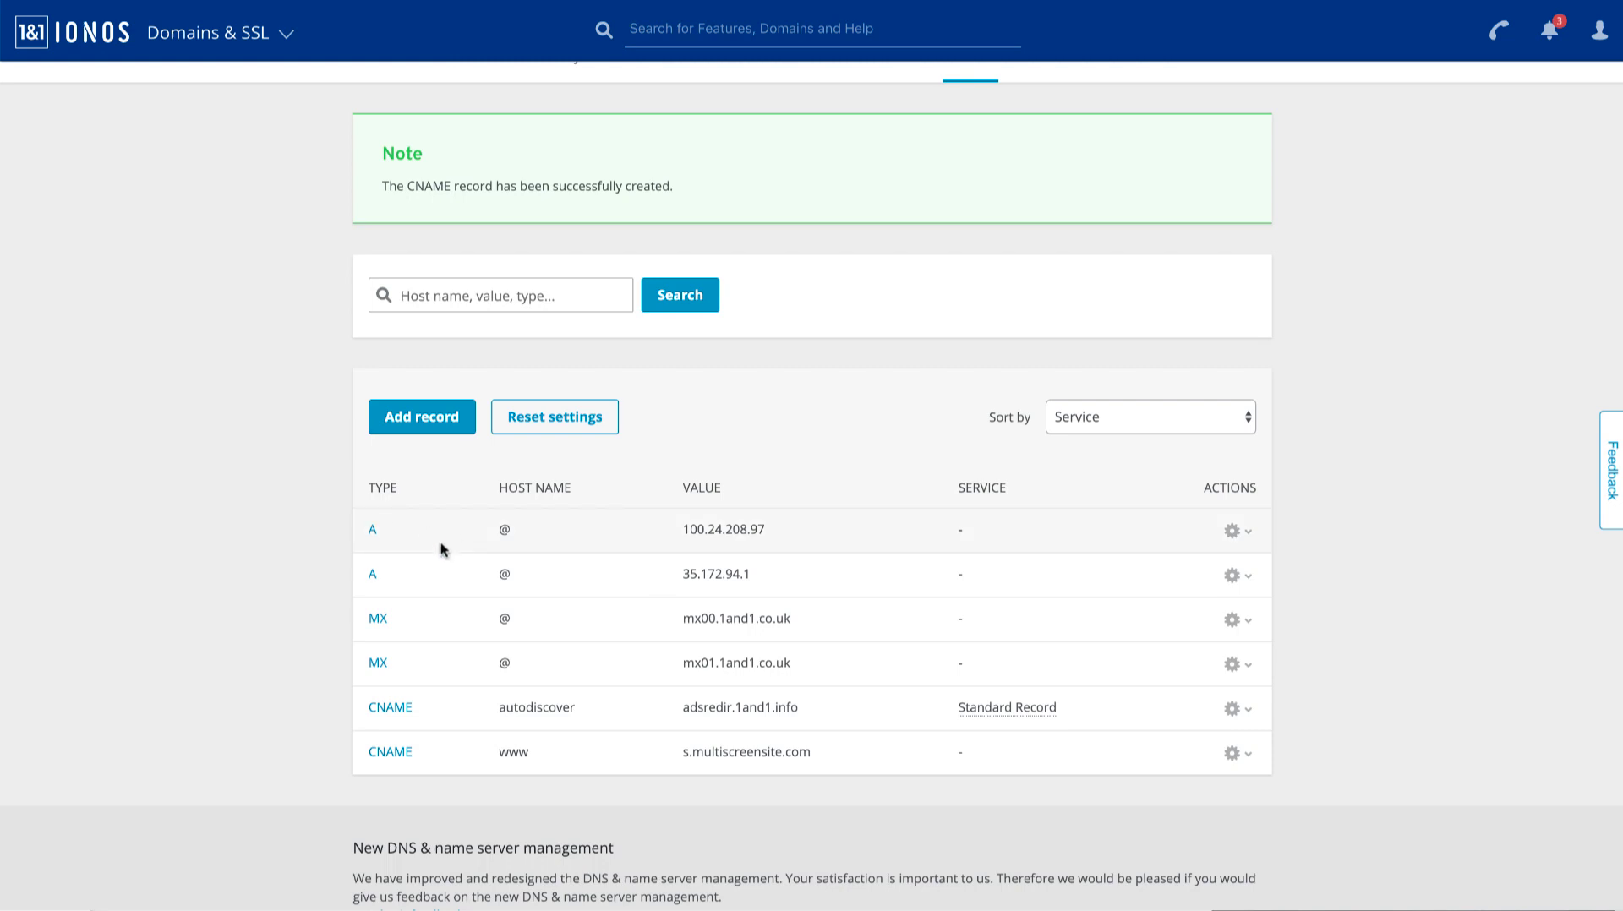
pyautogui.moveTo(436, 759)
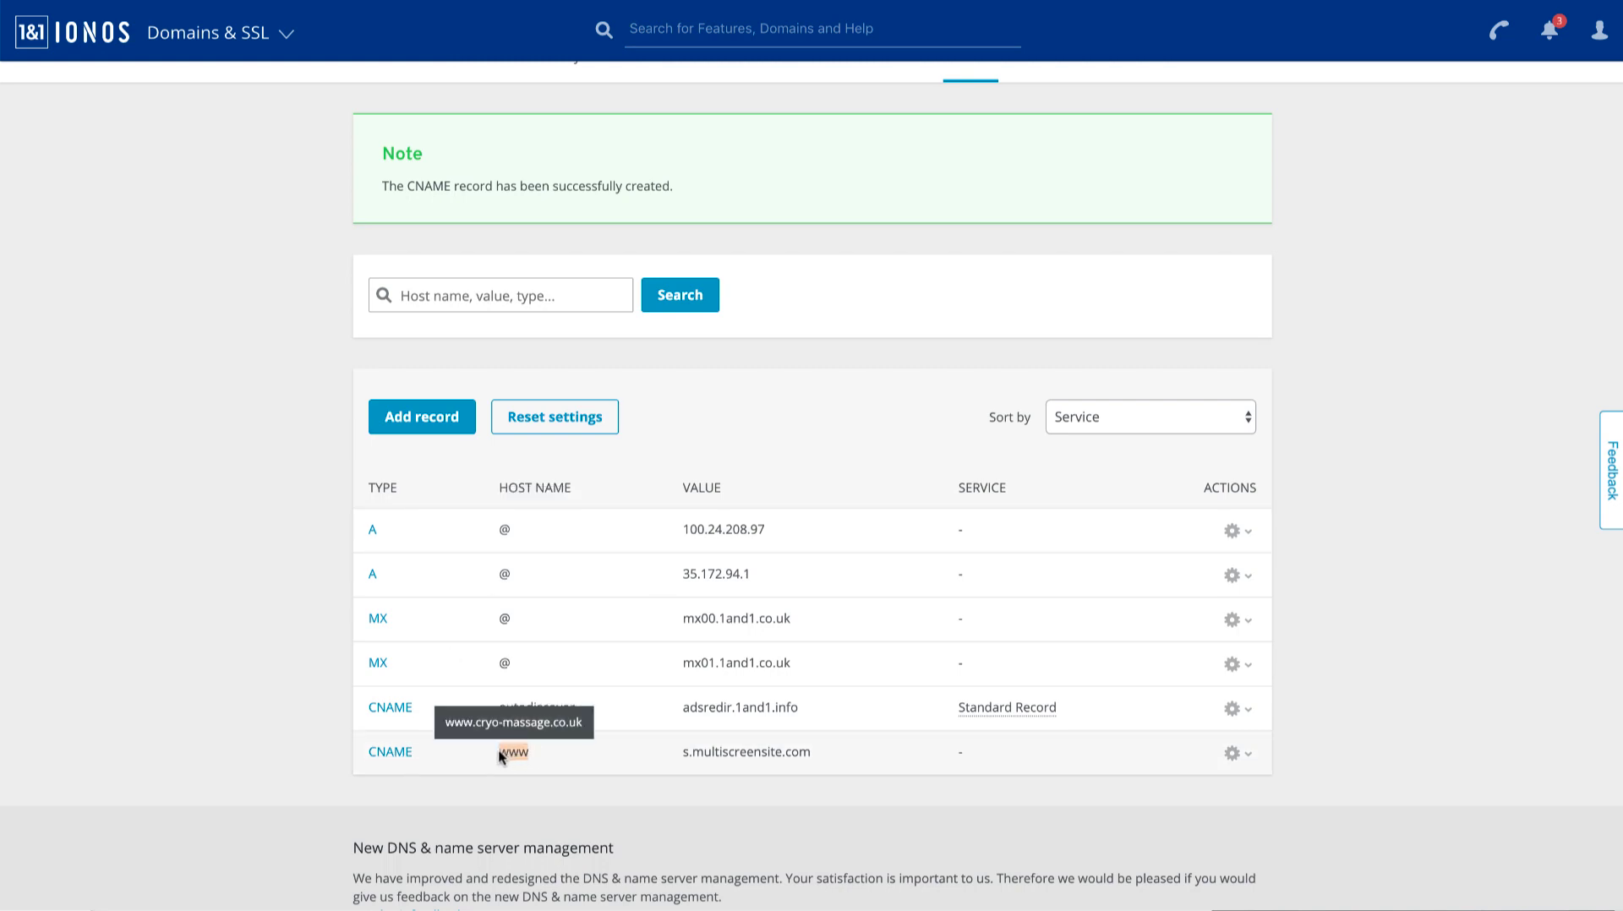
pyautogui.moveTo(568, 801)
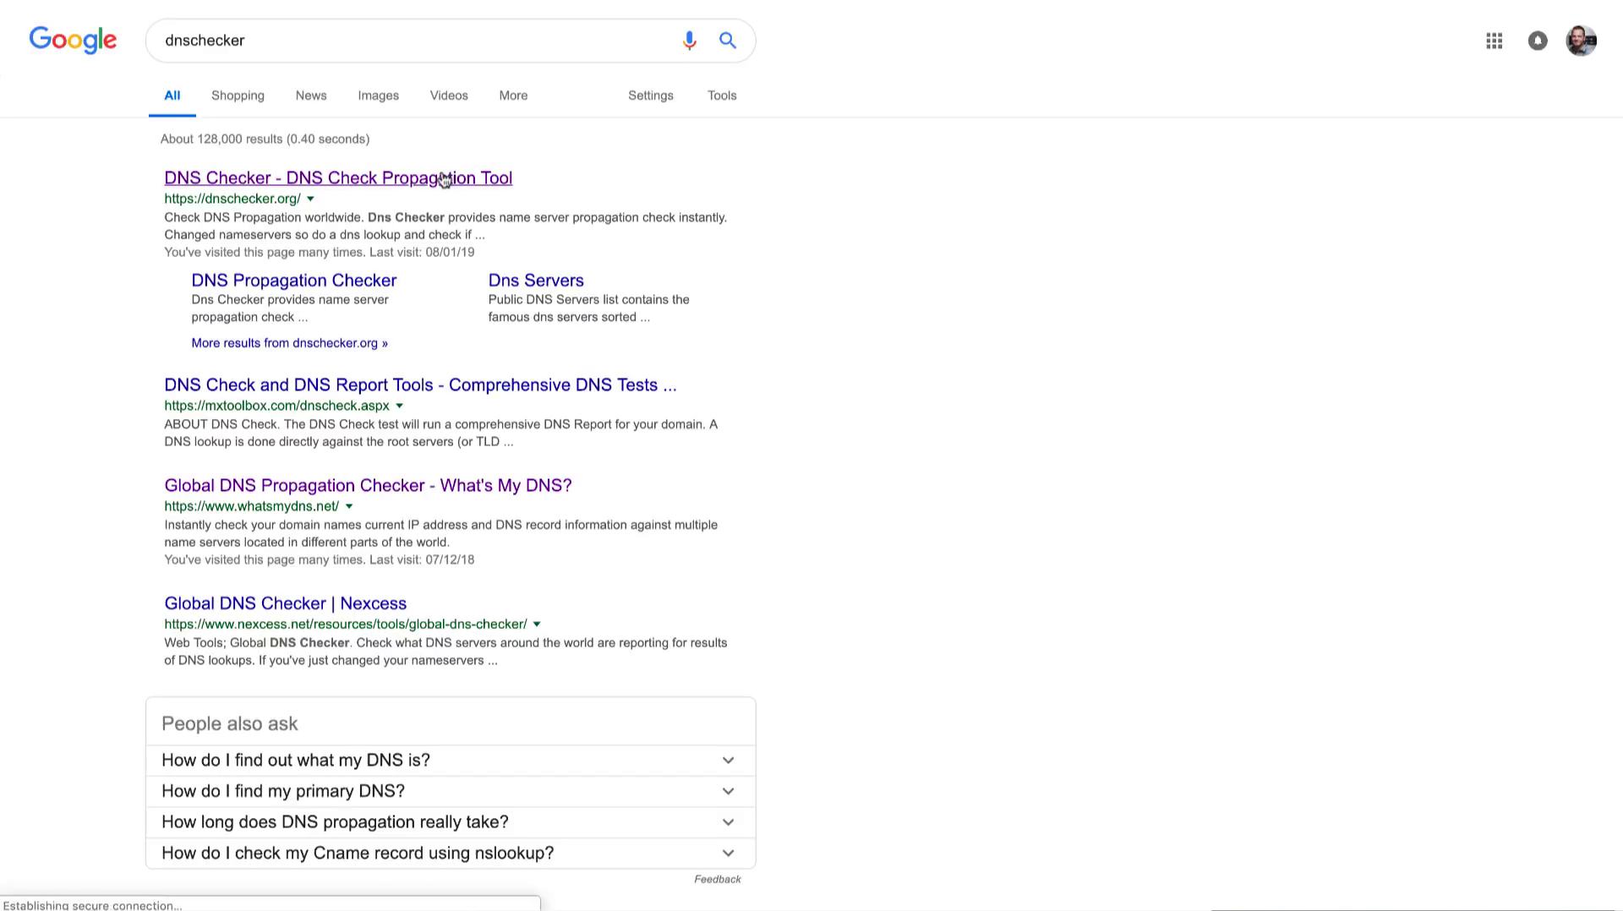
# - Run an A record lookup for cryo-massage.co.uk on dnschecker.org
pyautogui.click(337, 177)
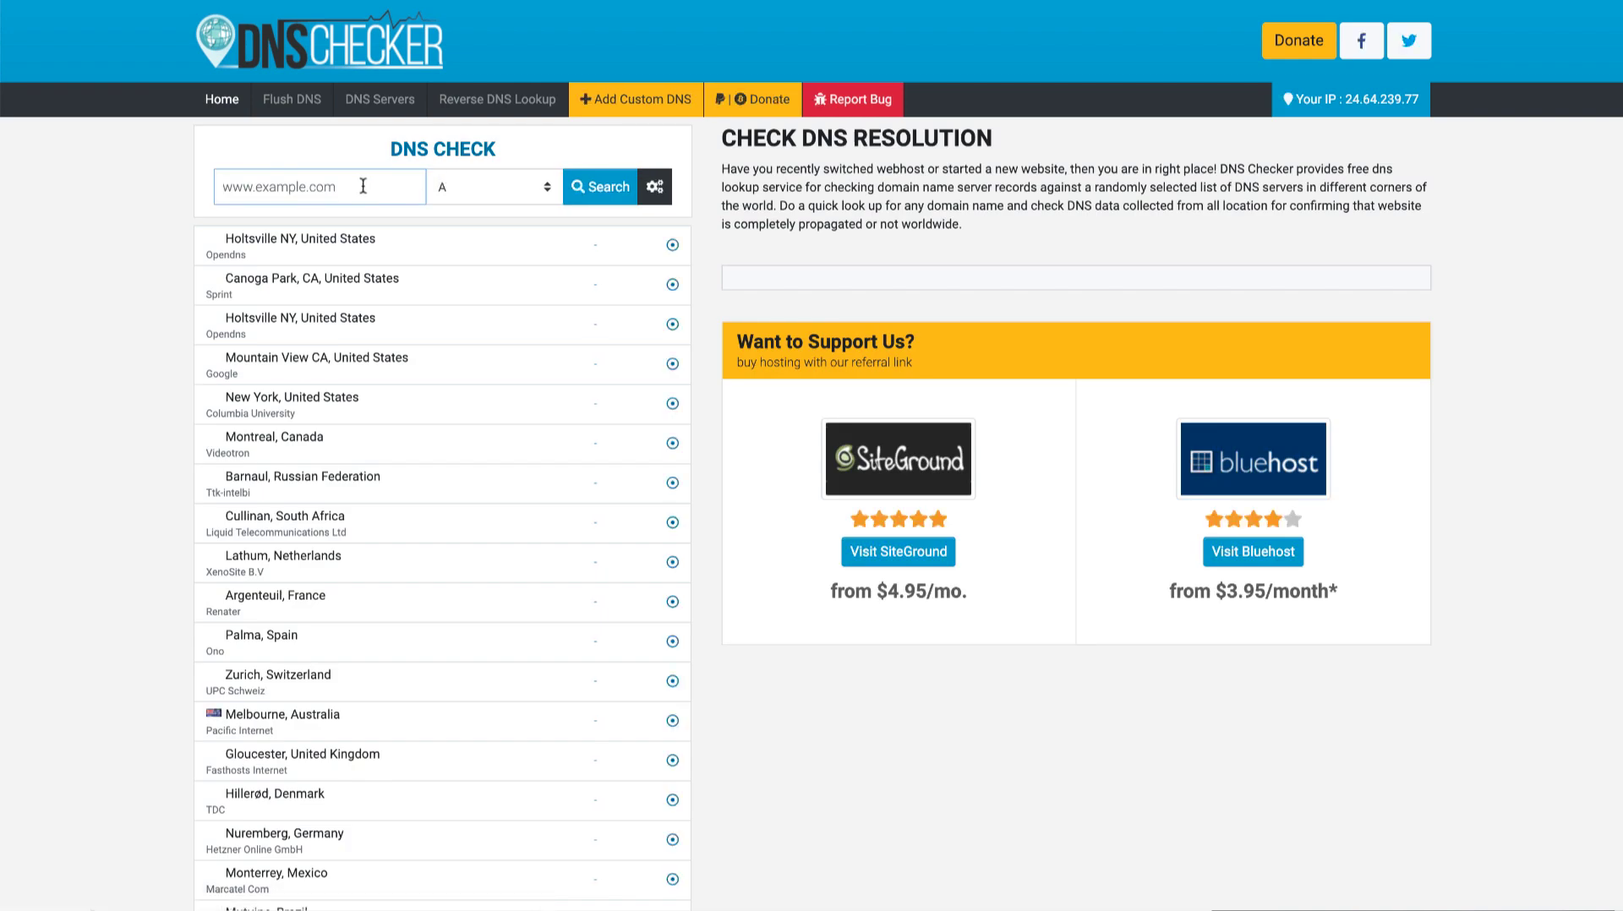
pyautogui.write('cryo-massage.co.uk')
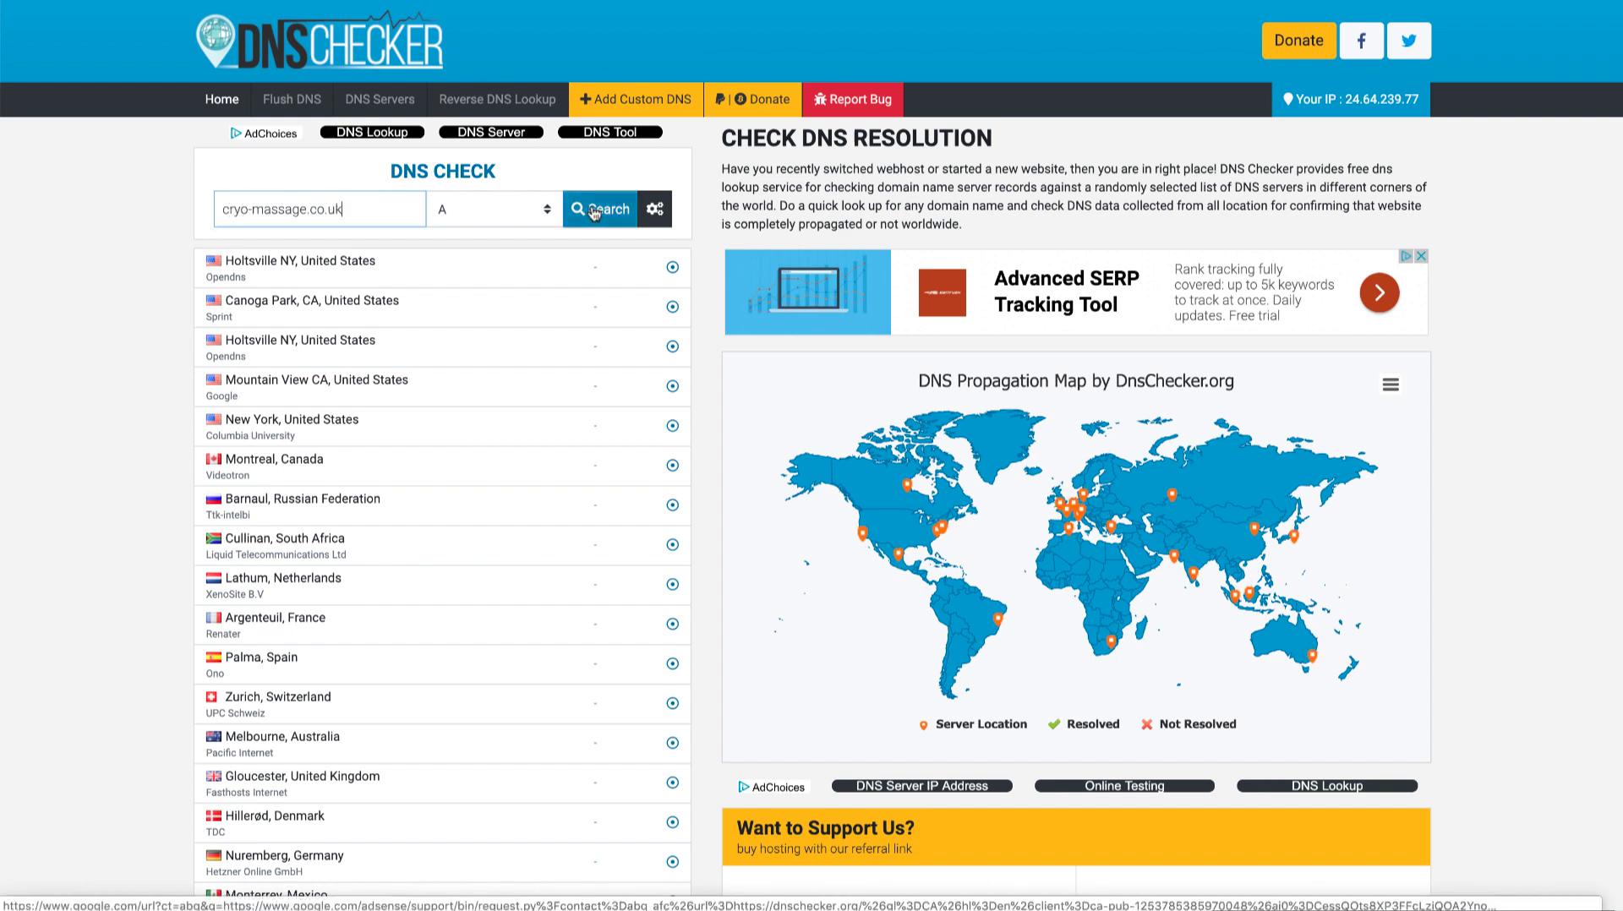
pyautogui.click(600, 209)
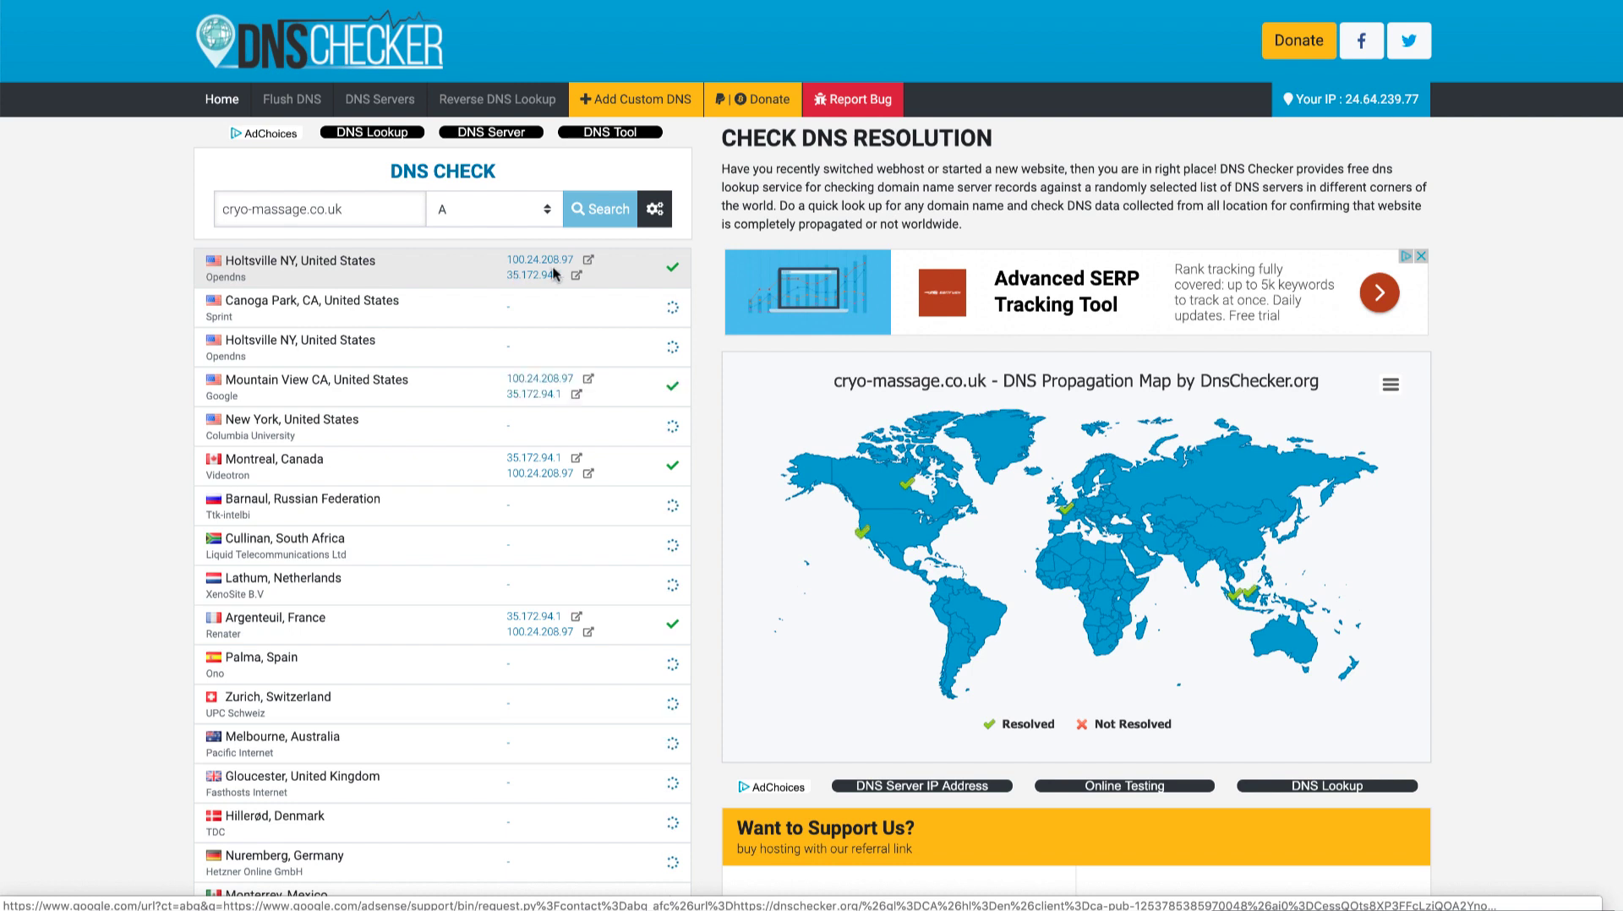
pyautogui.click(319, 209)
pyautogui.write('www.')
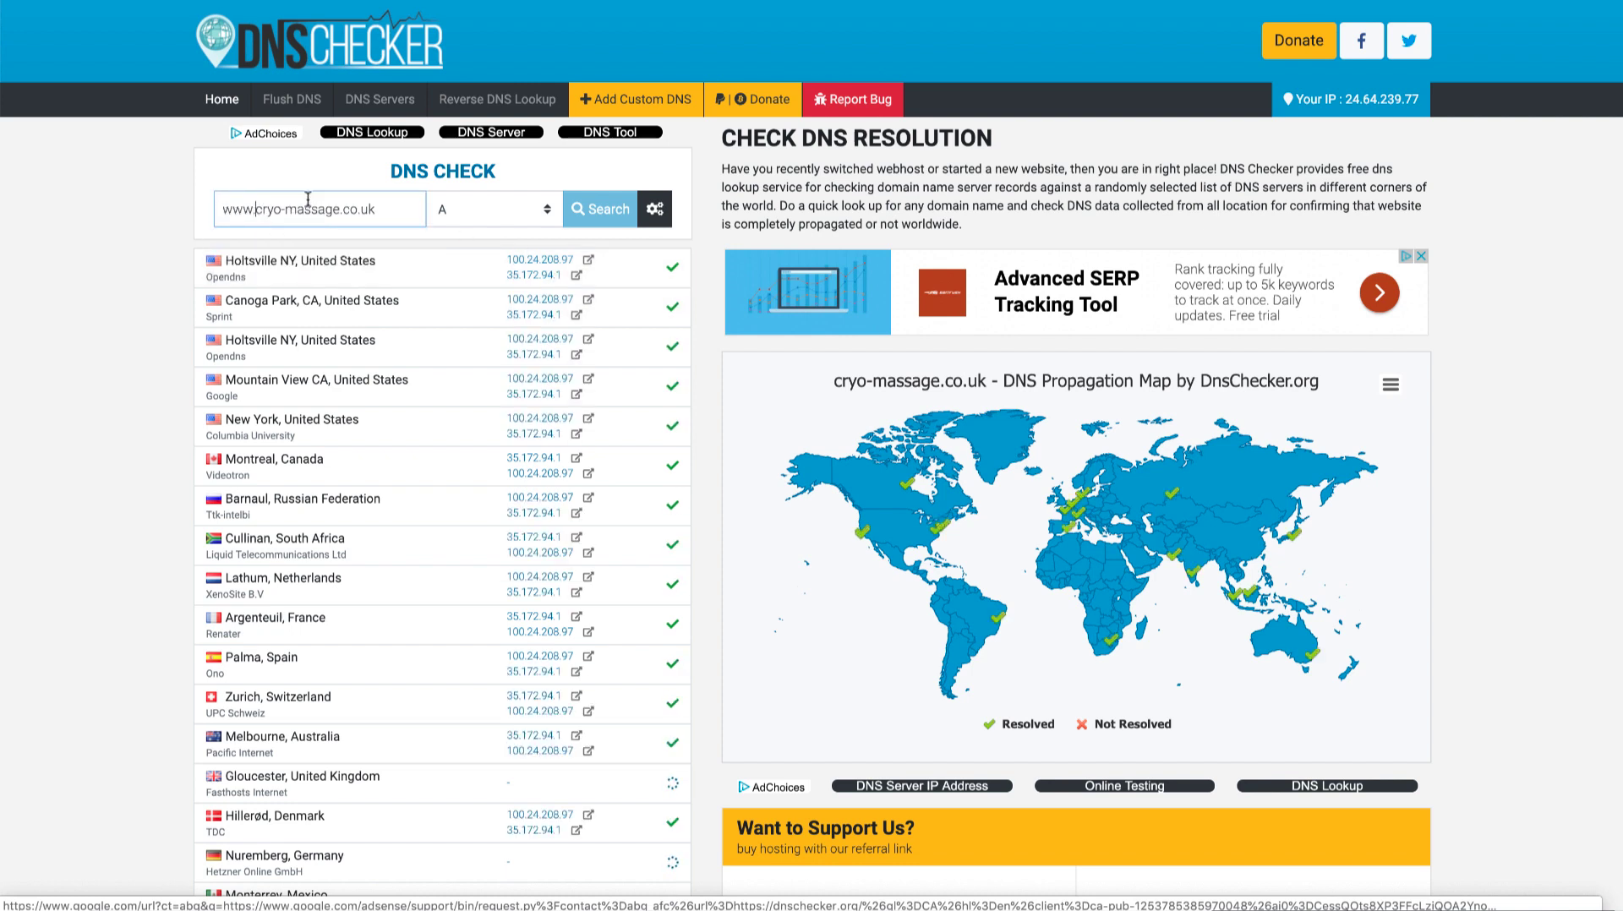
pyautogui.click(492, 209)
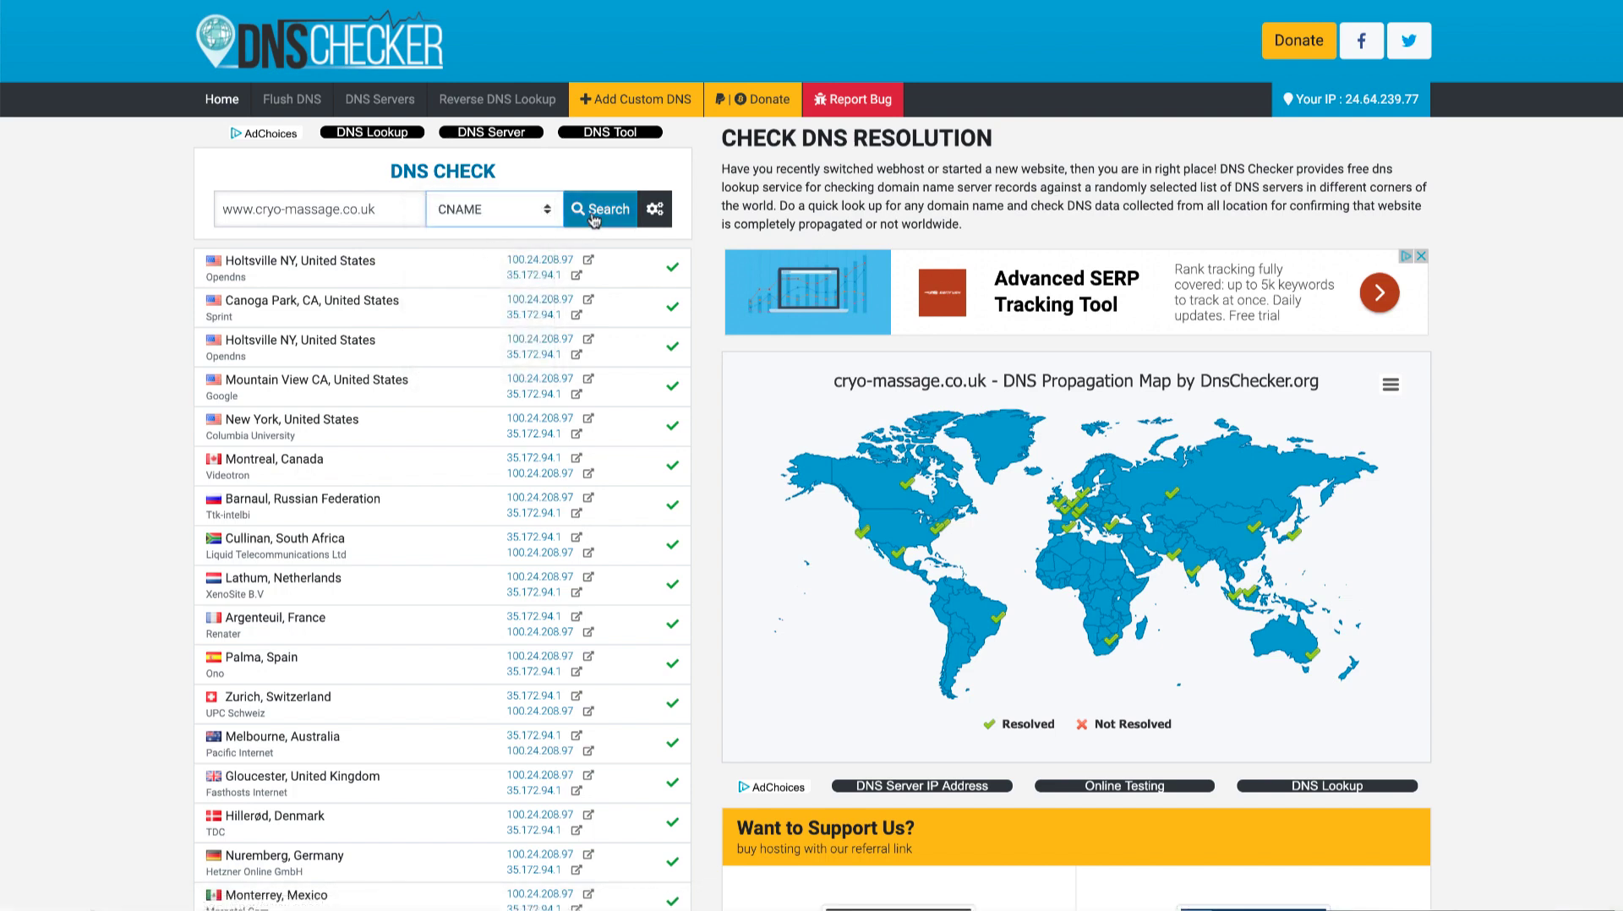
pyautogui.click(600, 209)
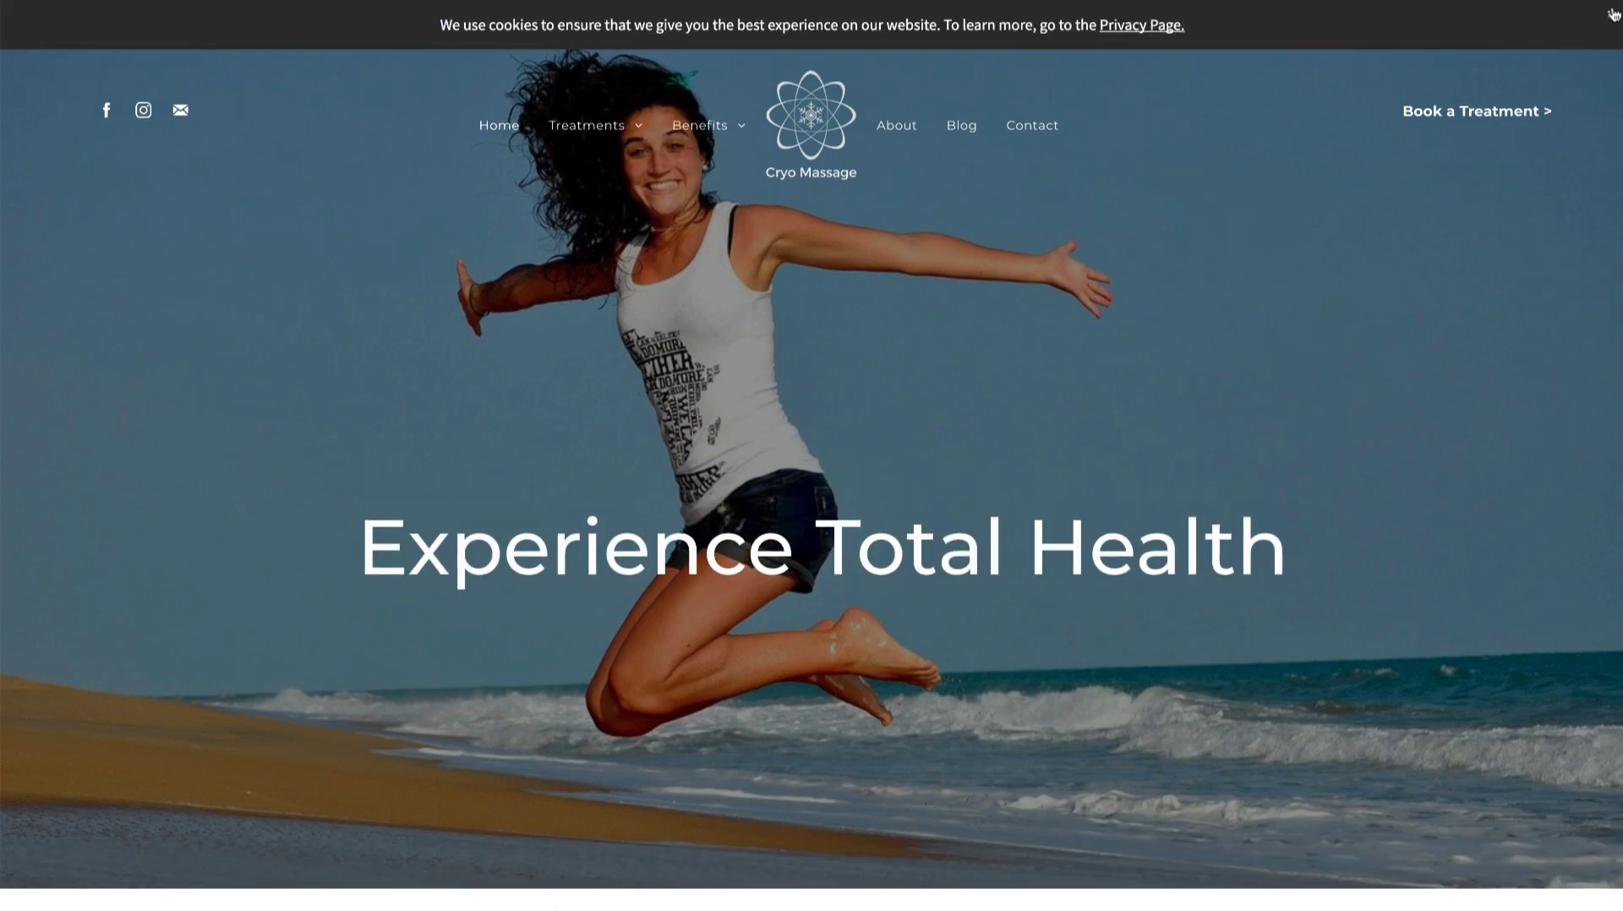
# - Close the live Cryo Massage homepage to return to the IONOS DNS list
pyautogui.click(1613, 11)
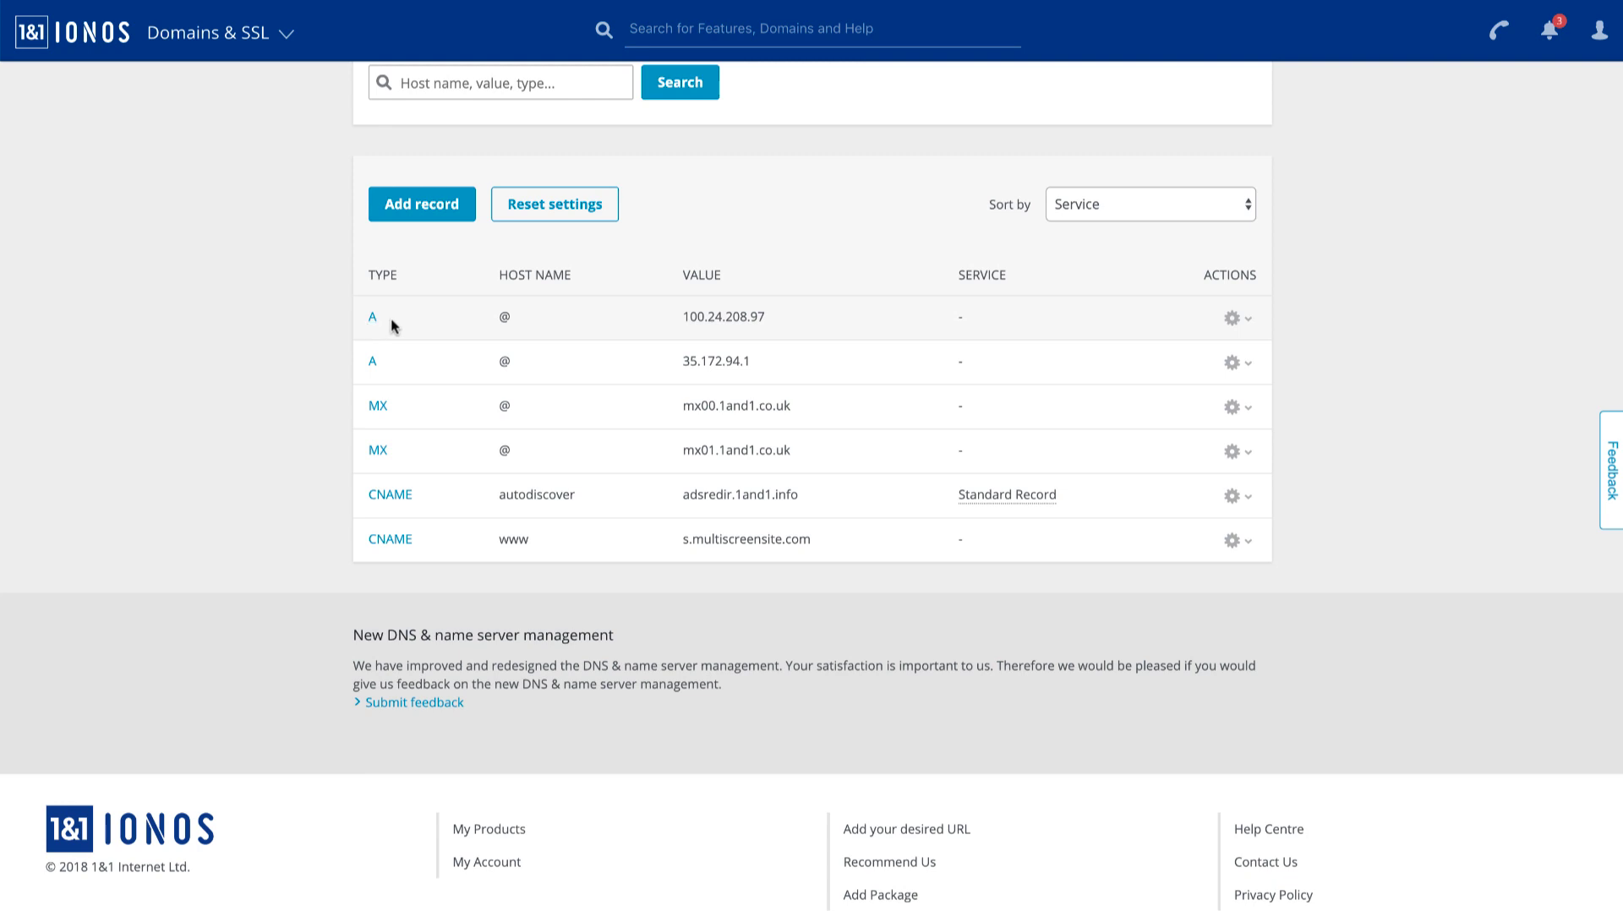
# - Highlight the www host name of the CNAME record pointing to s.multiscreensite.com
pyautogui.doubleClick(513, 540)
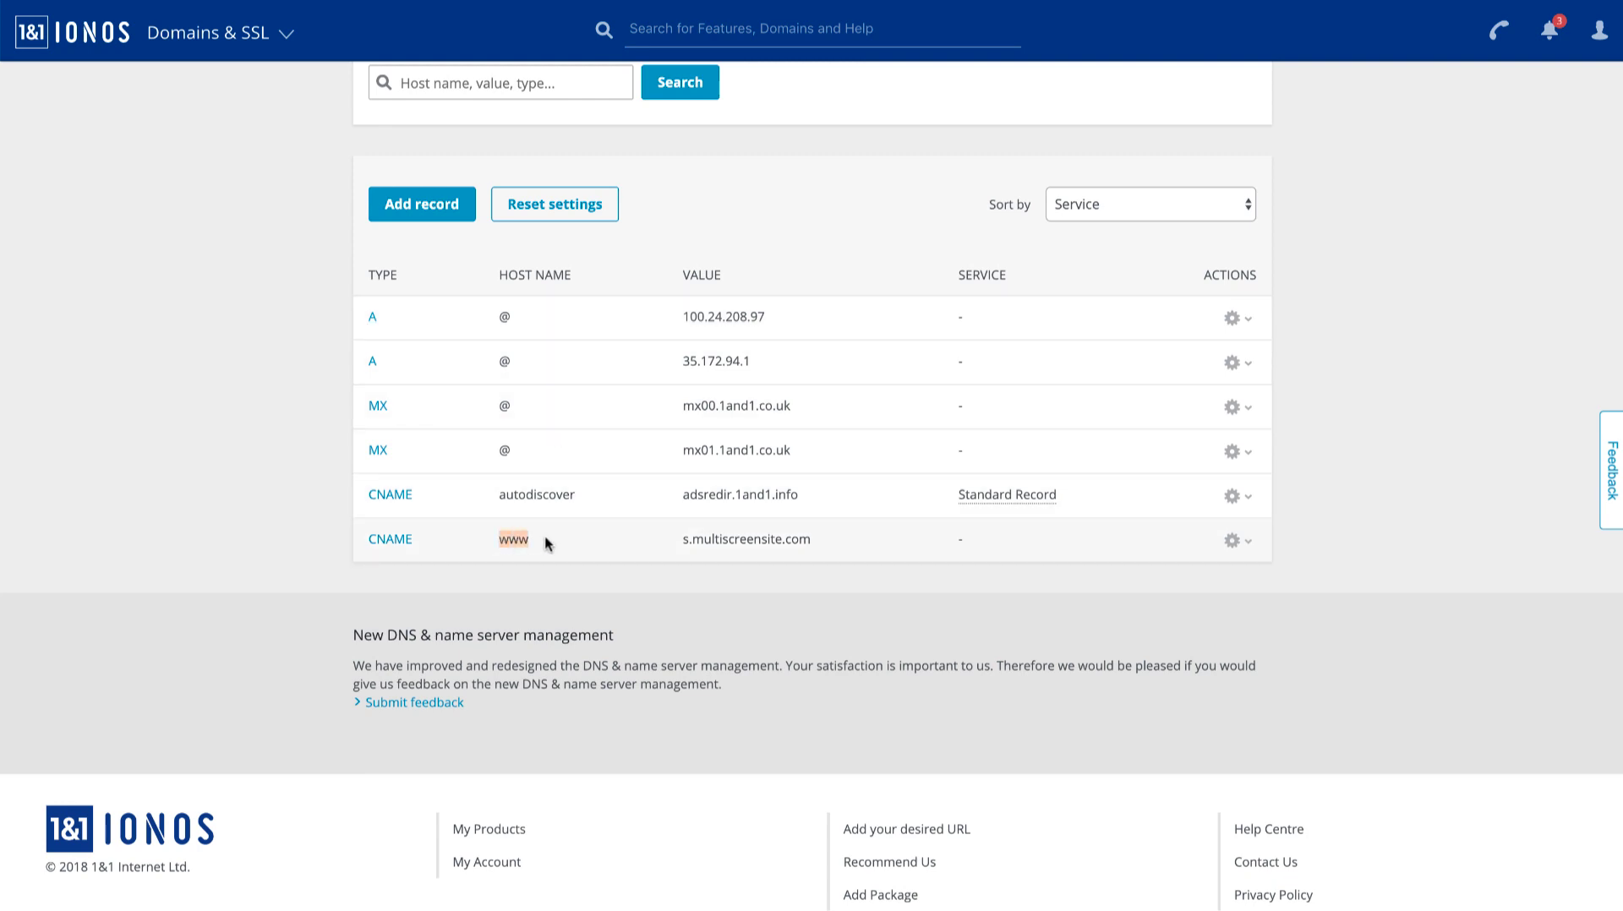